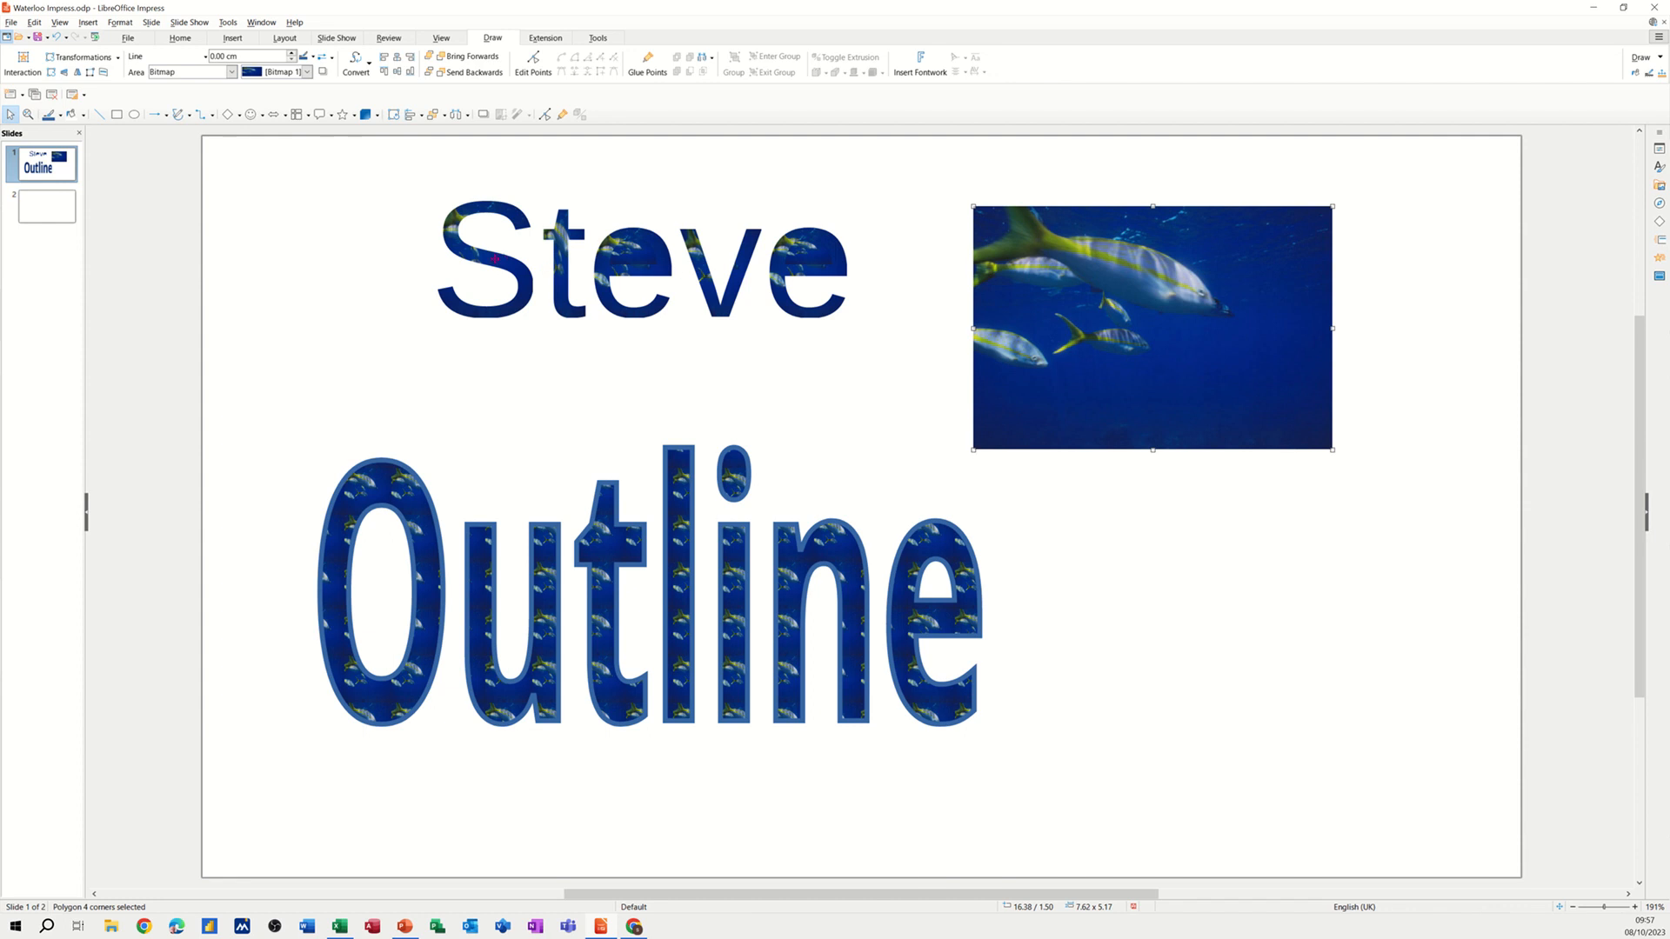
pyautogui.moveTo(711, 315)
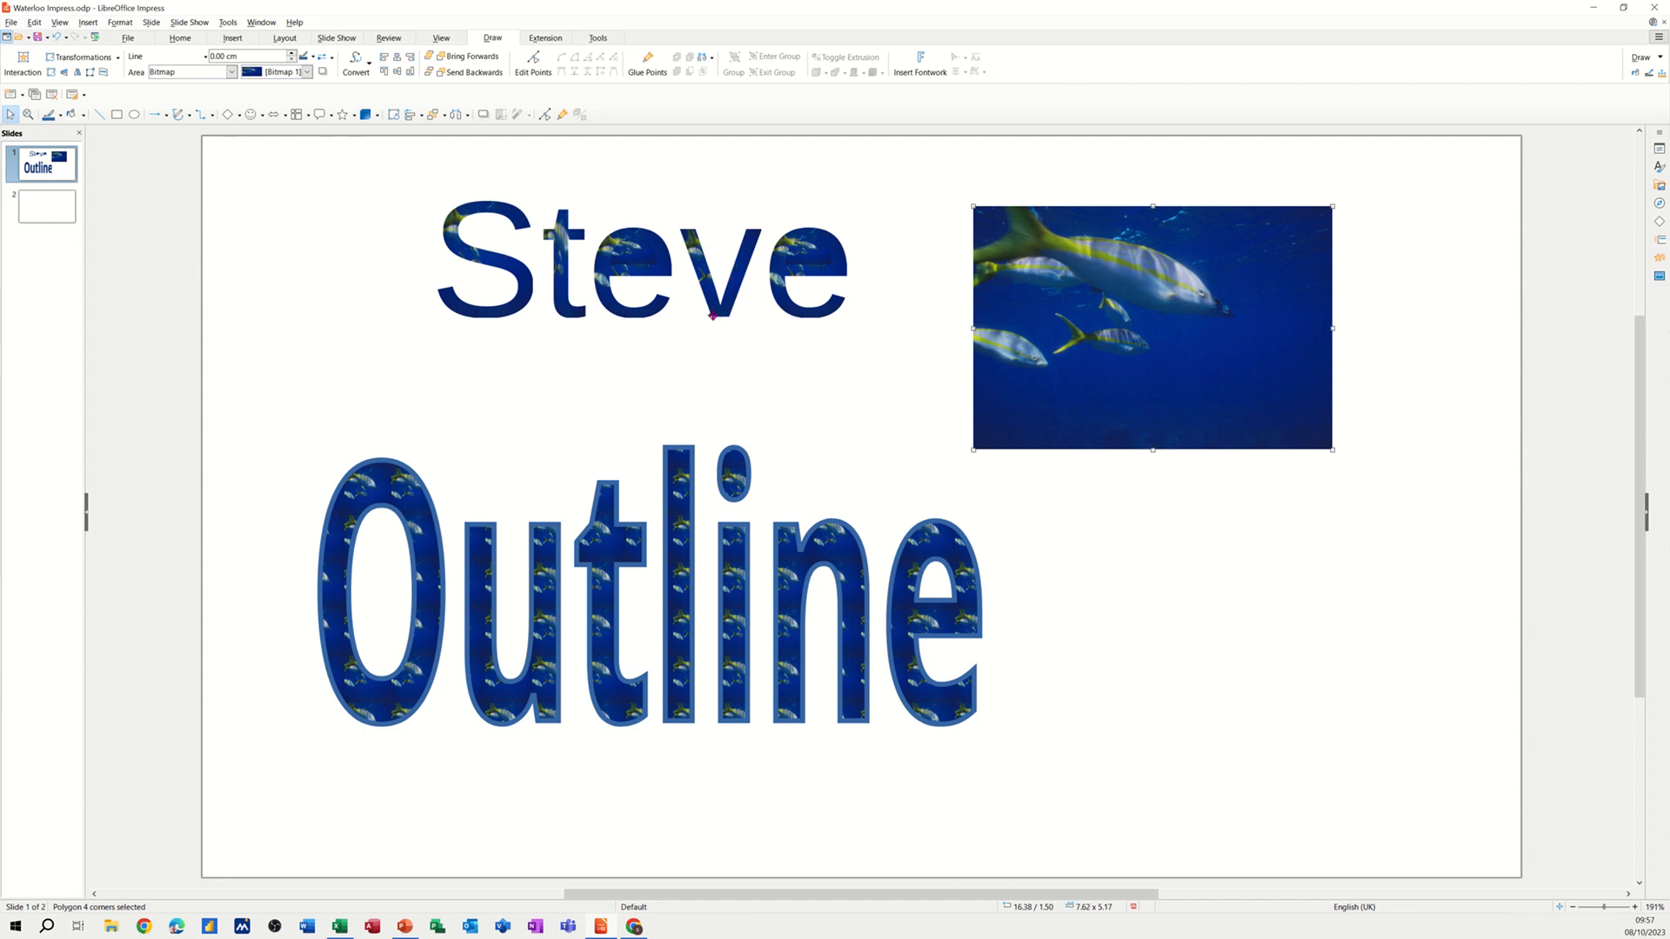
pyautogui.moveTo(407, 594)
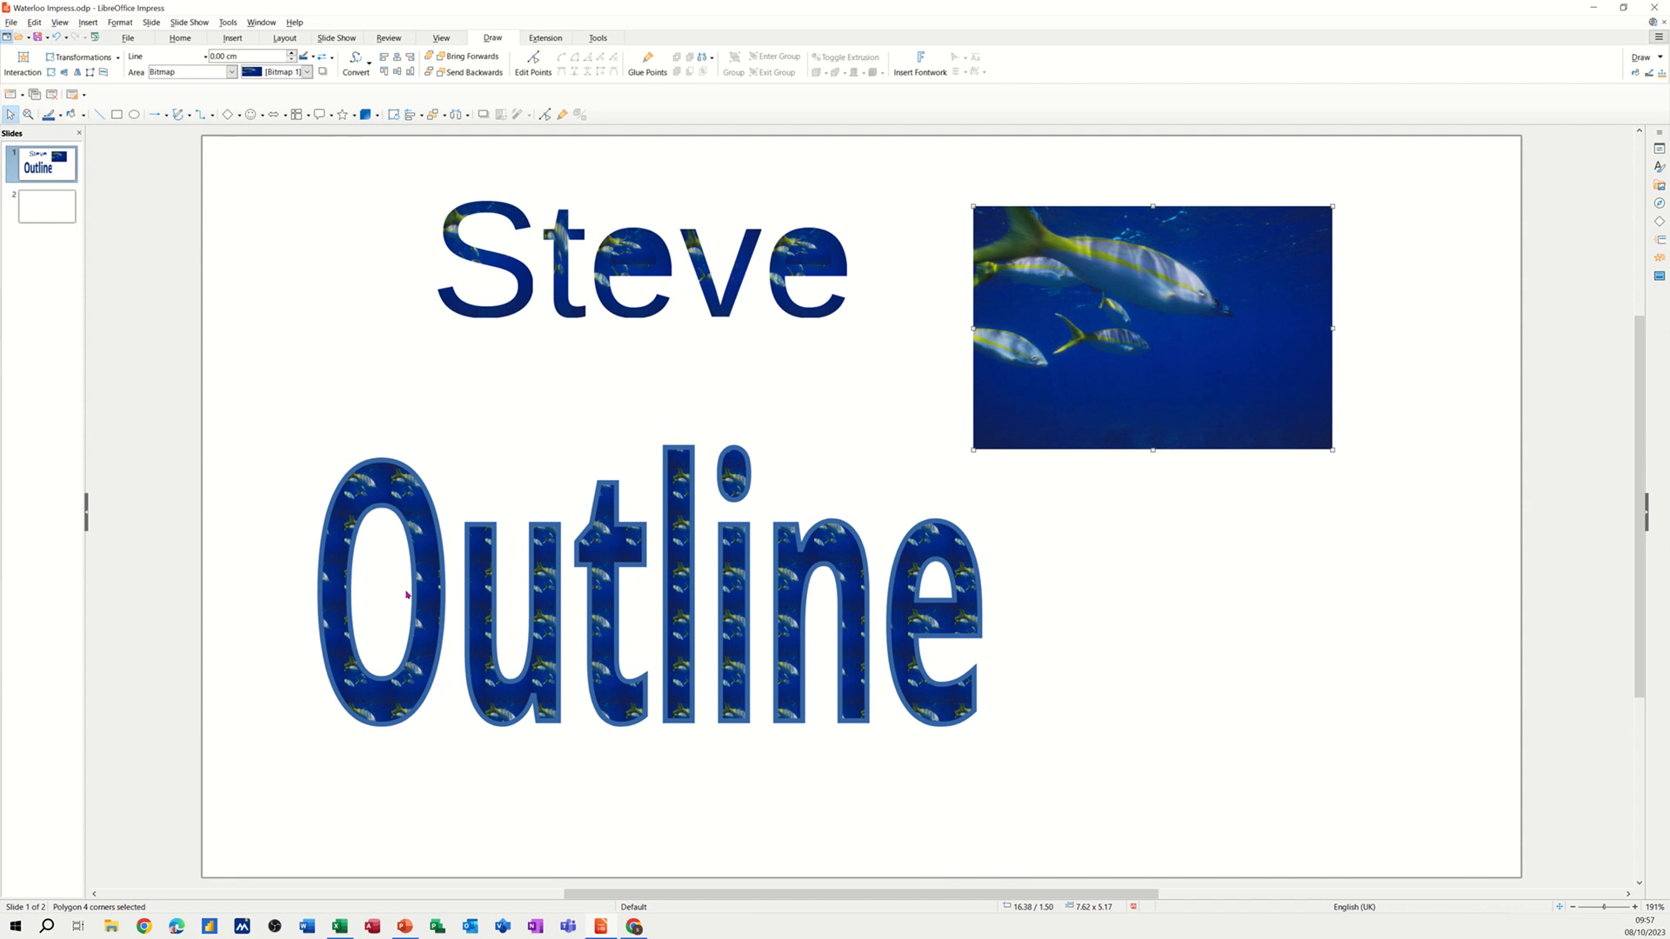
pyautogui.moveTo(358, 621)
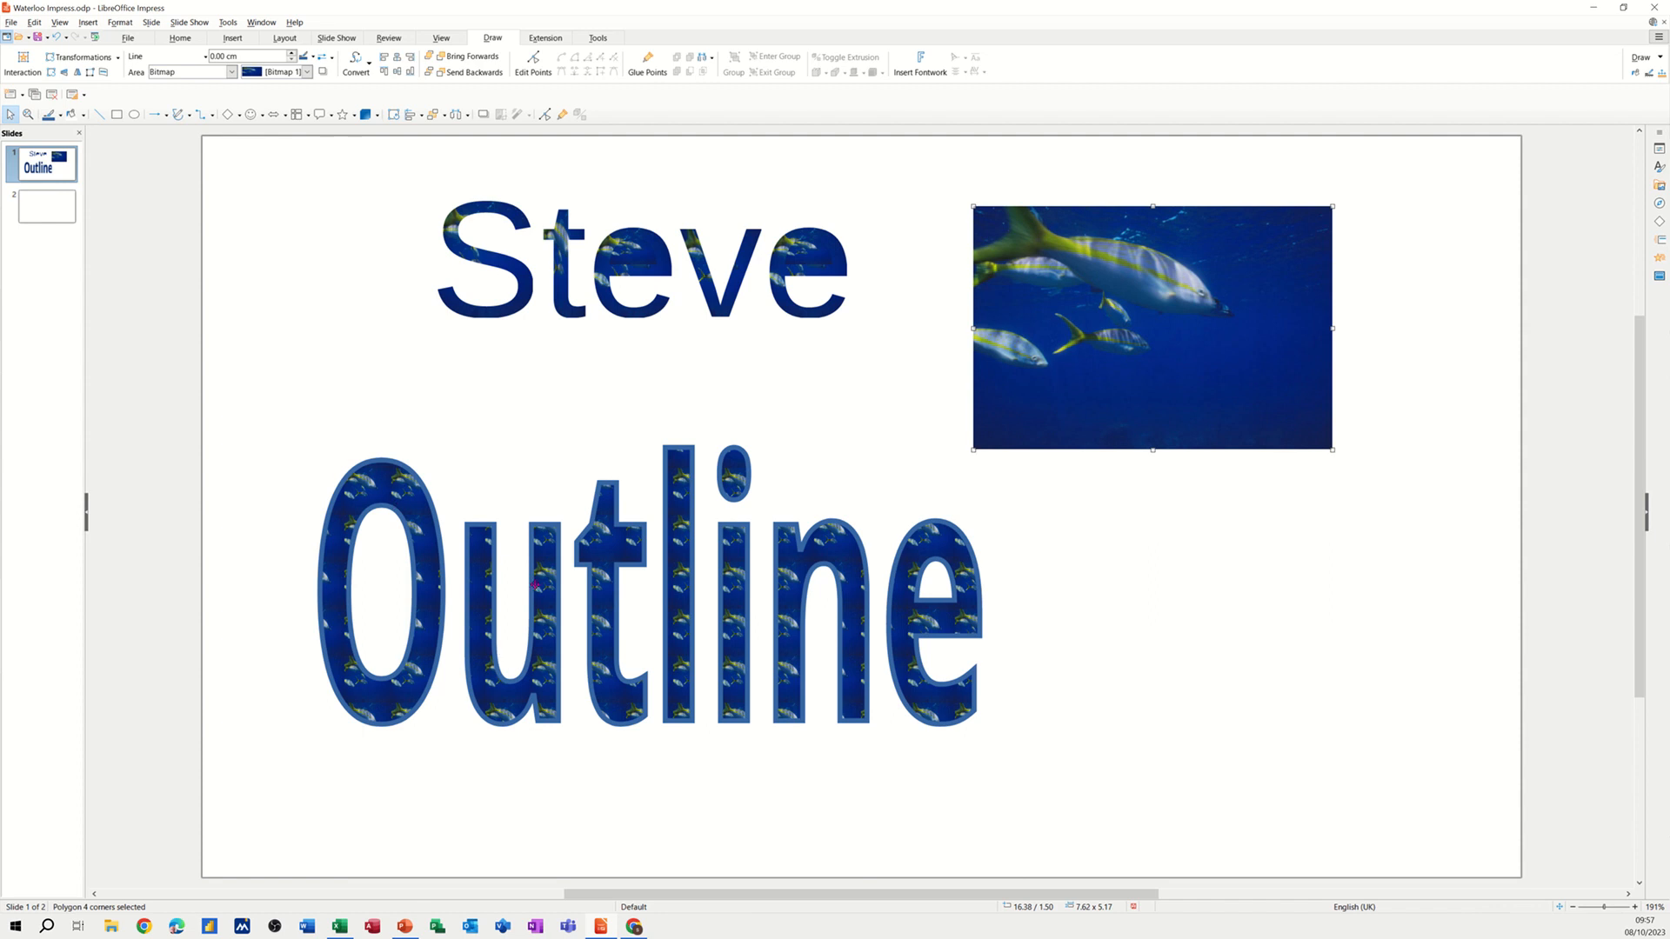
pyautogui.moveTo(642, 351)
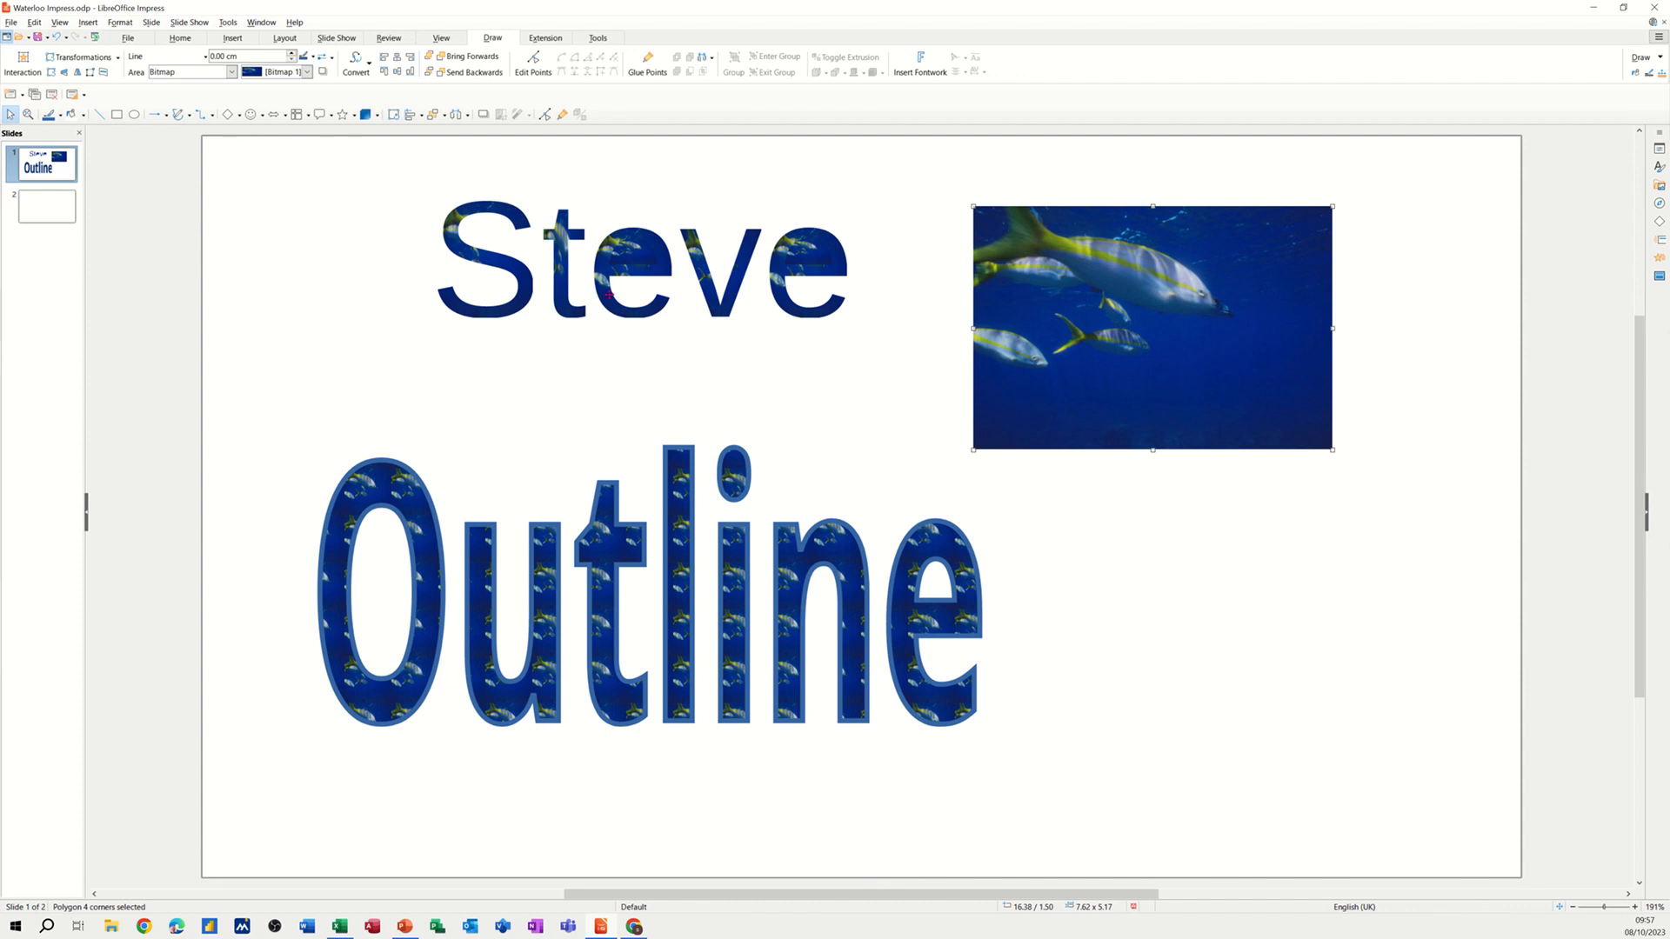
pyautogui.moveTo(46, 207)
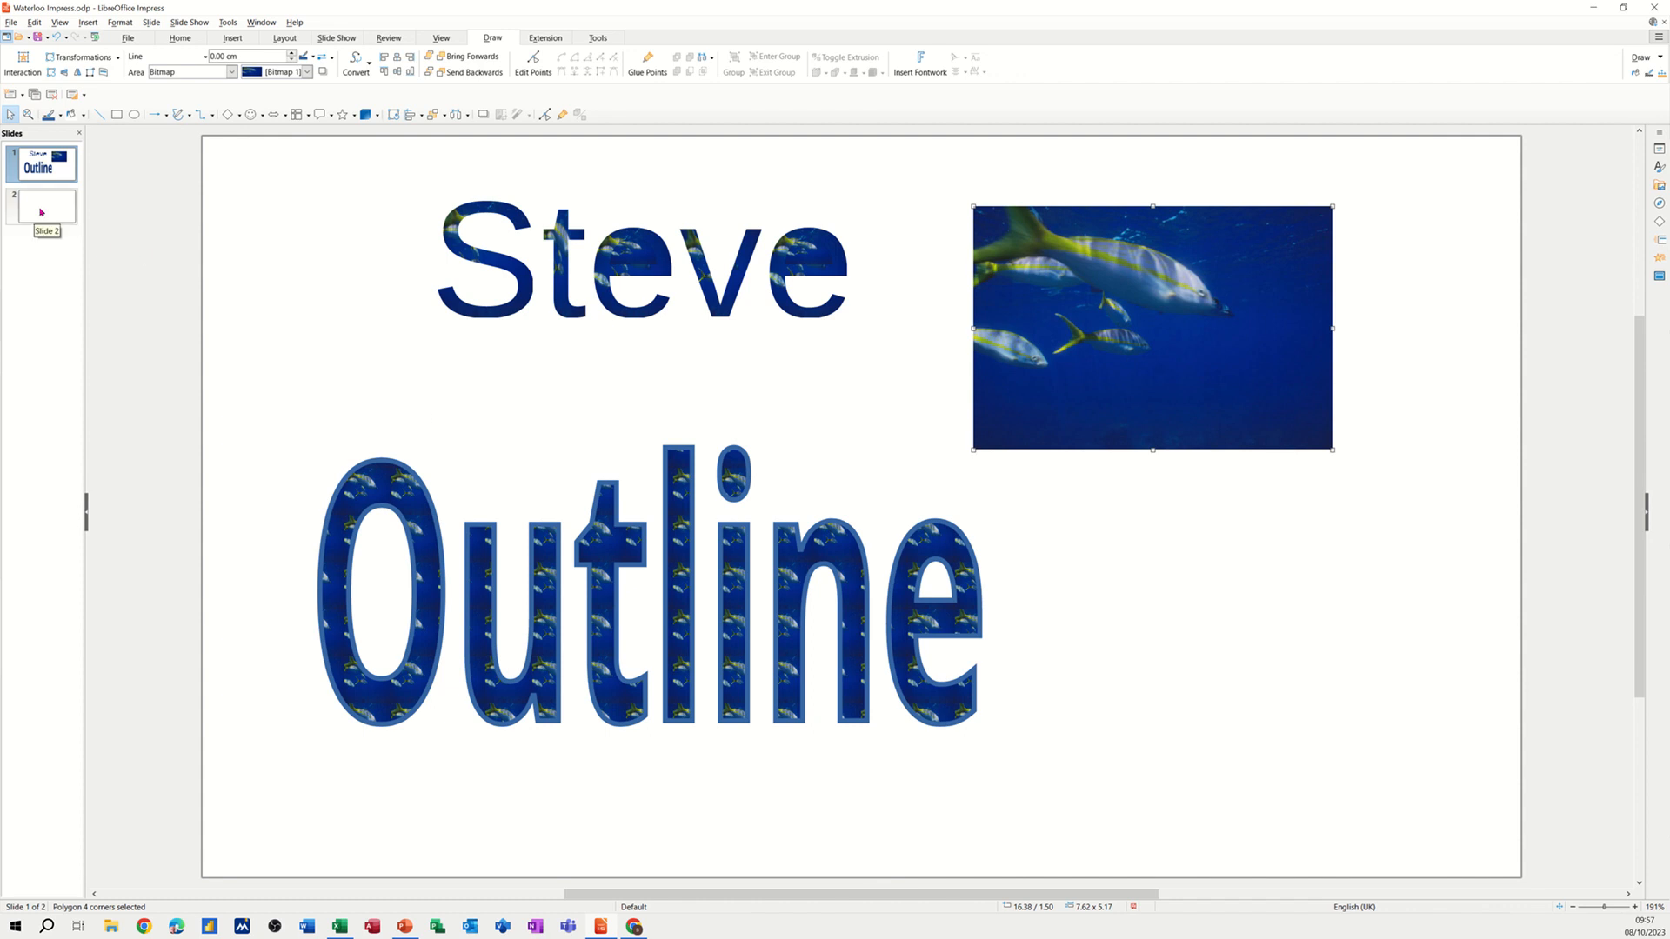
# Add a 'Steve' text box at 100 pt on slide 2
pyautogui.click(43, 205)
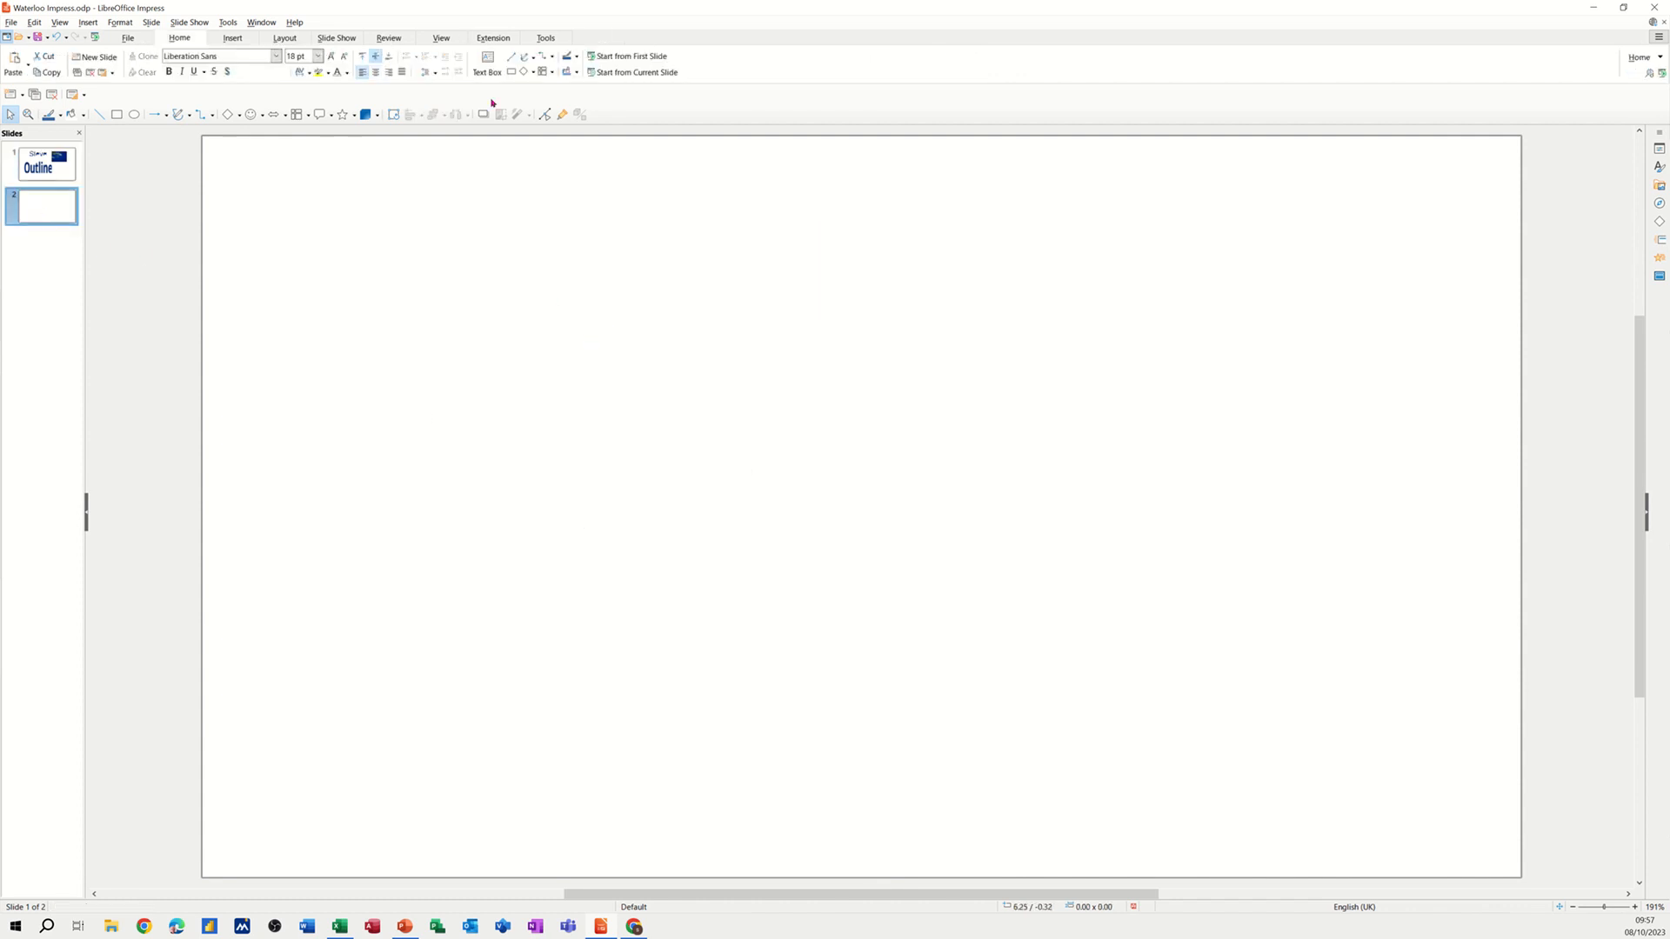
pyautogui.click(485, 57)
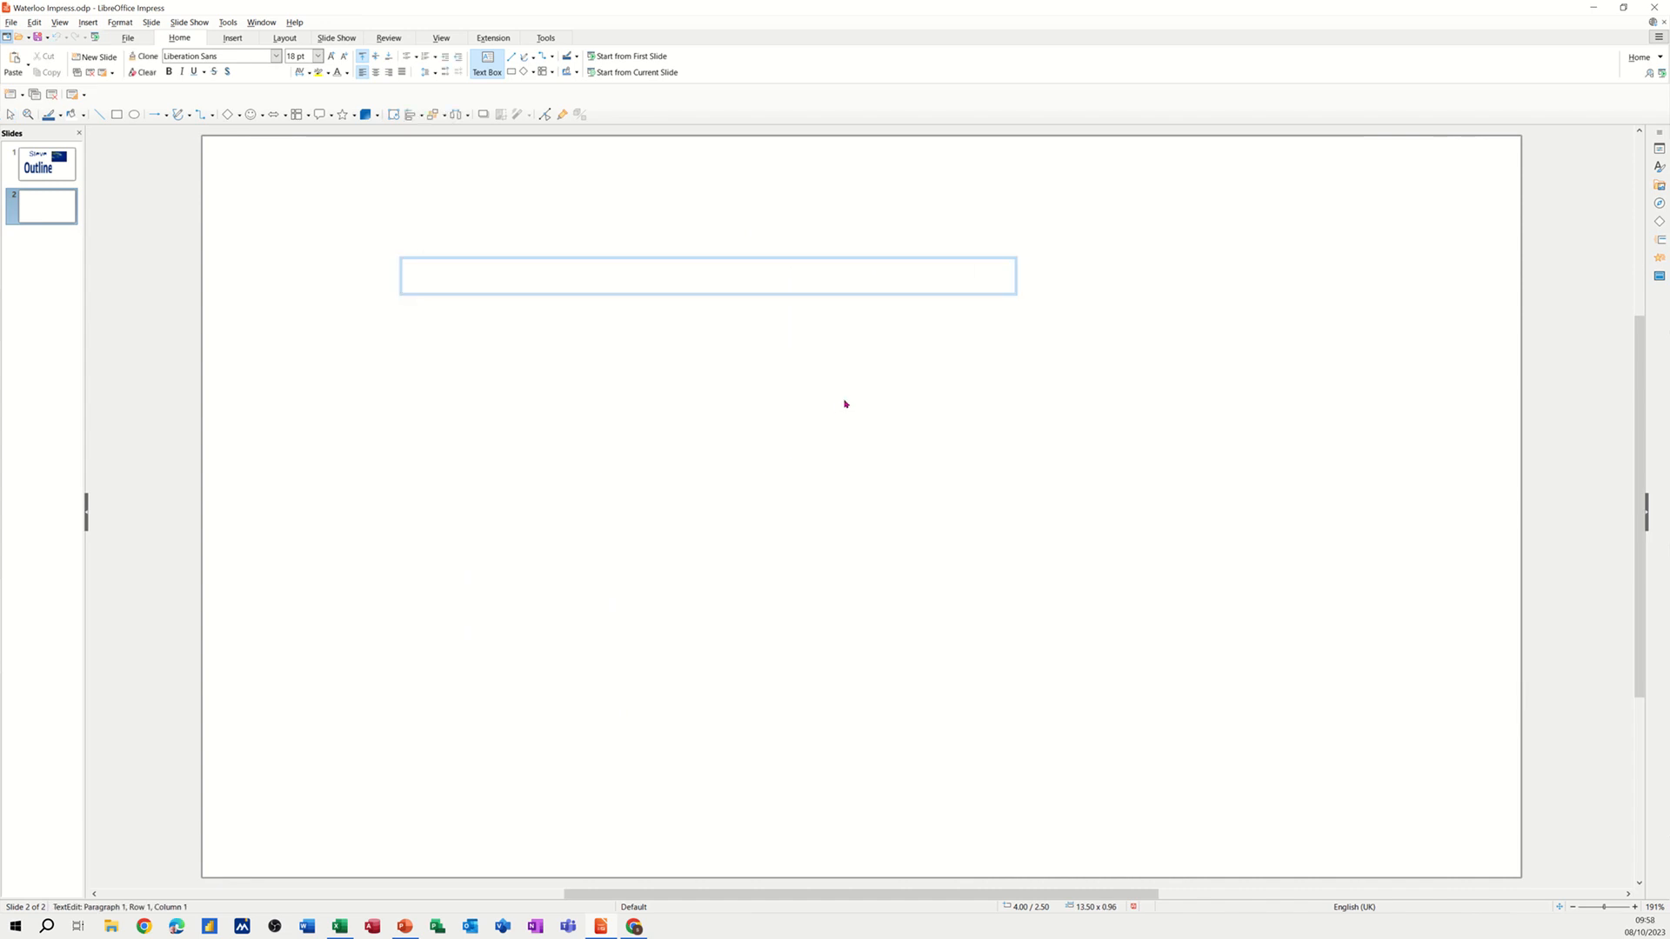
pyautogui.write('Steve')
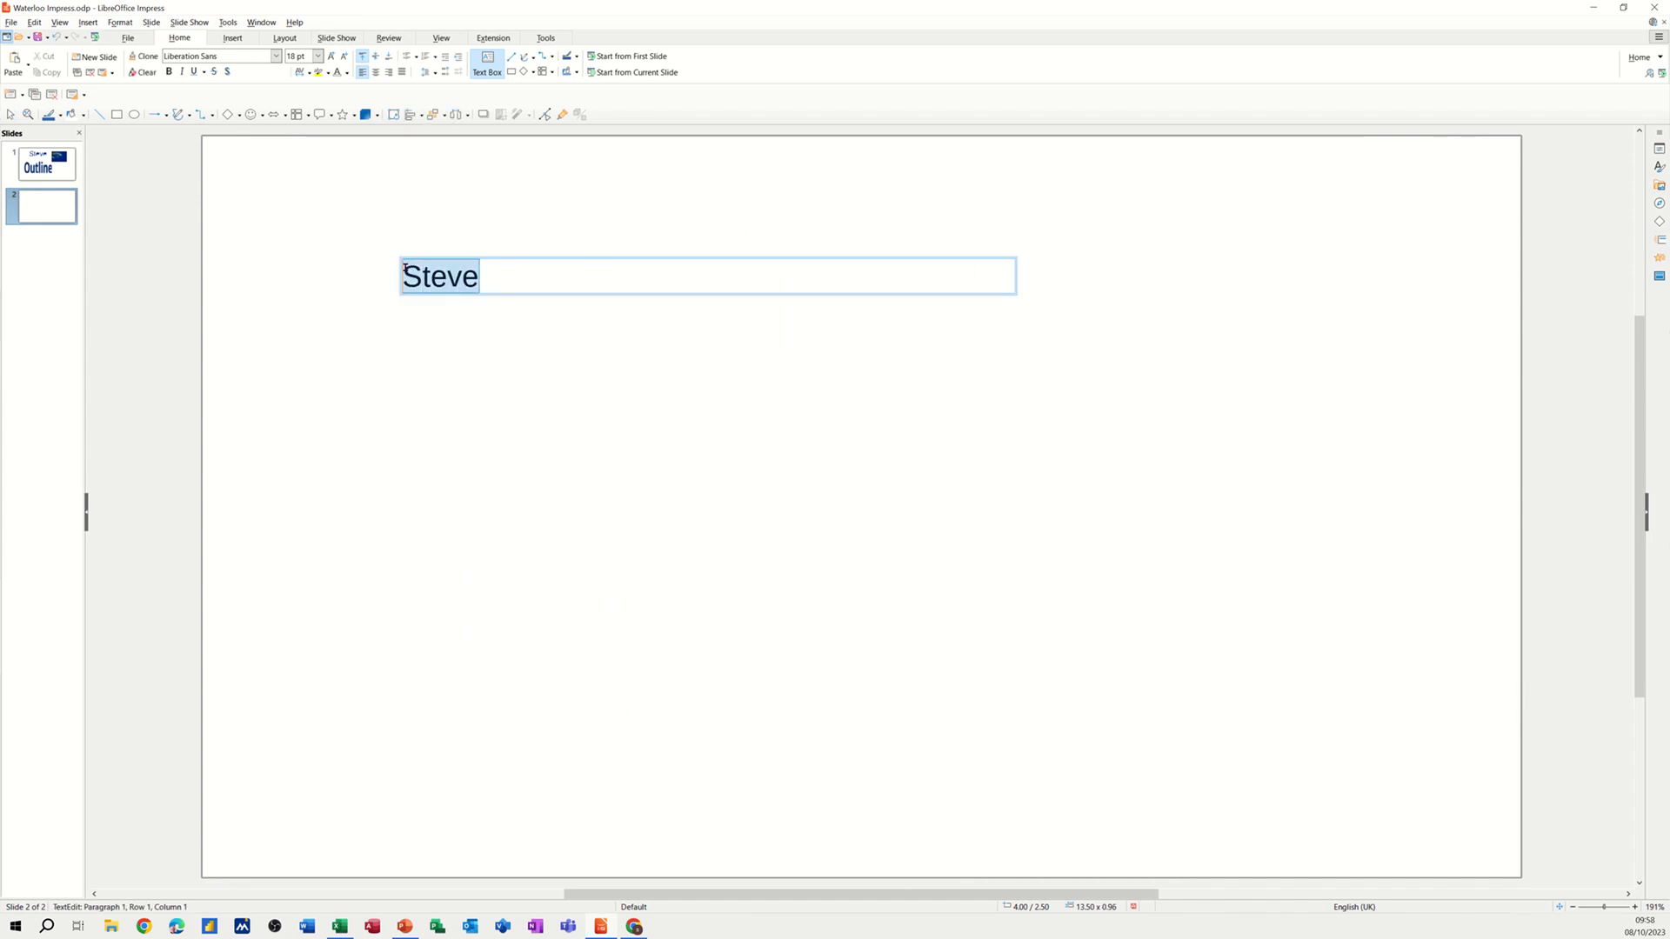
pyautogui.moveTo(299, 56)
pyautogui.write('100')
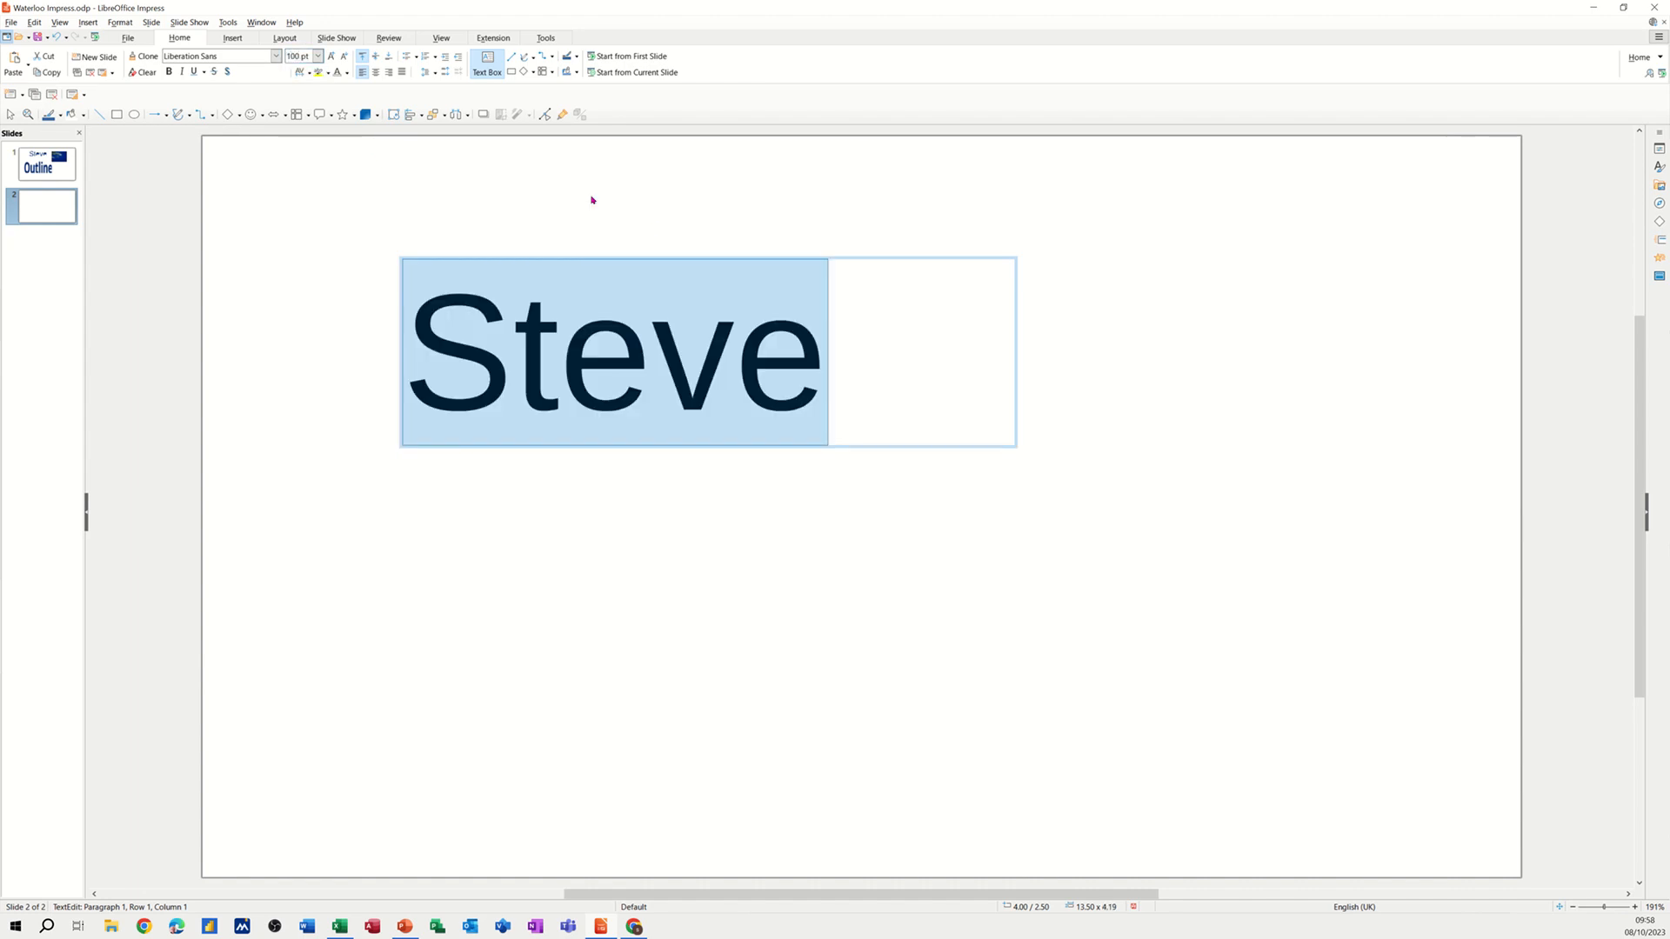
pyautogui.moveTo(872, 511)
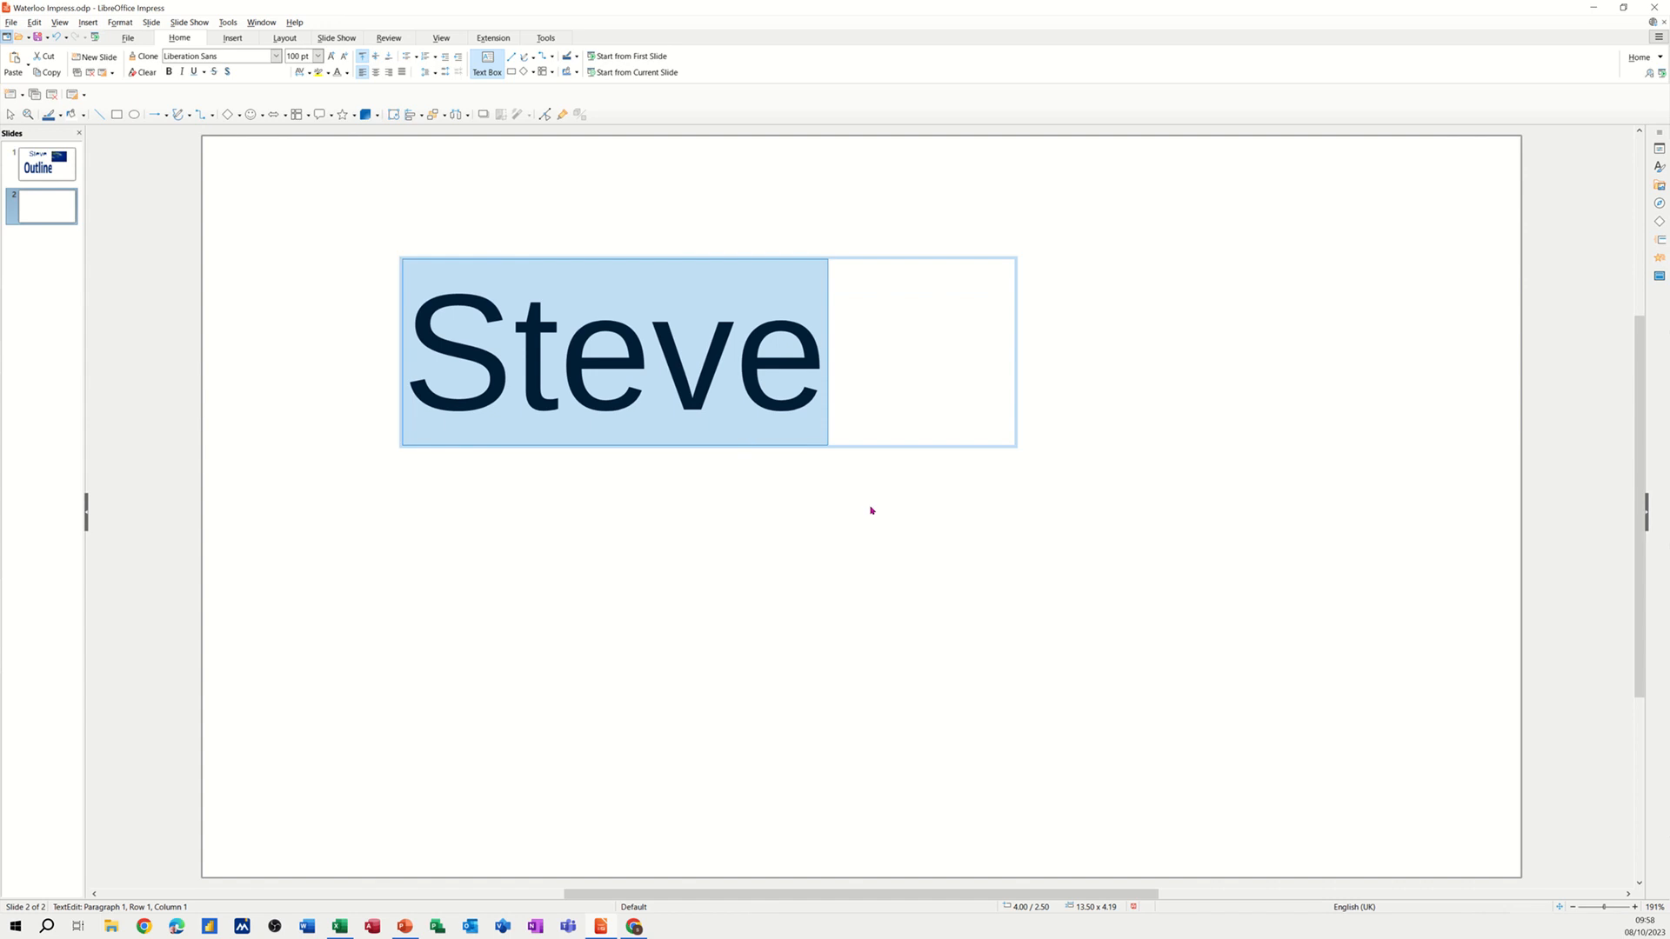
pyautogui.click(870, 511)
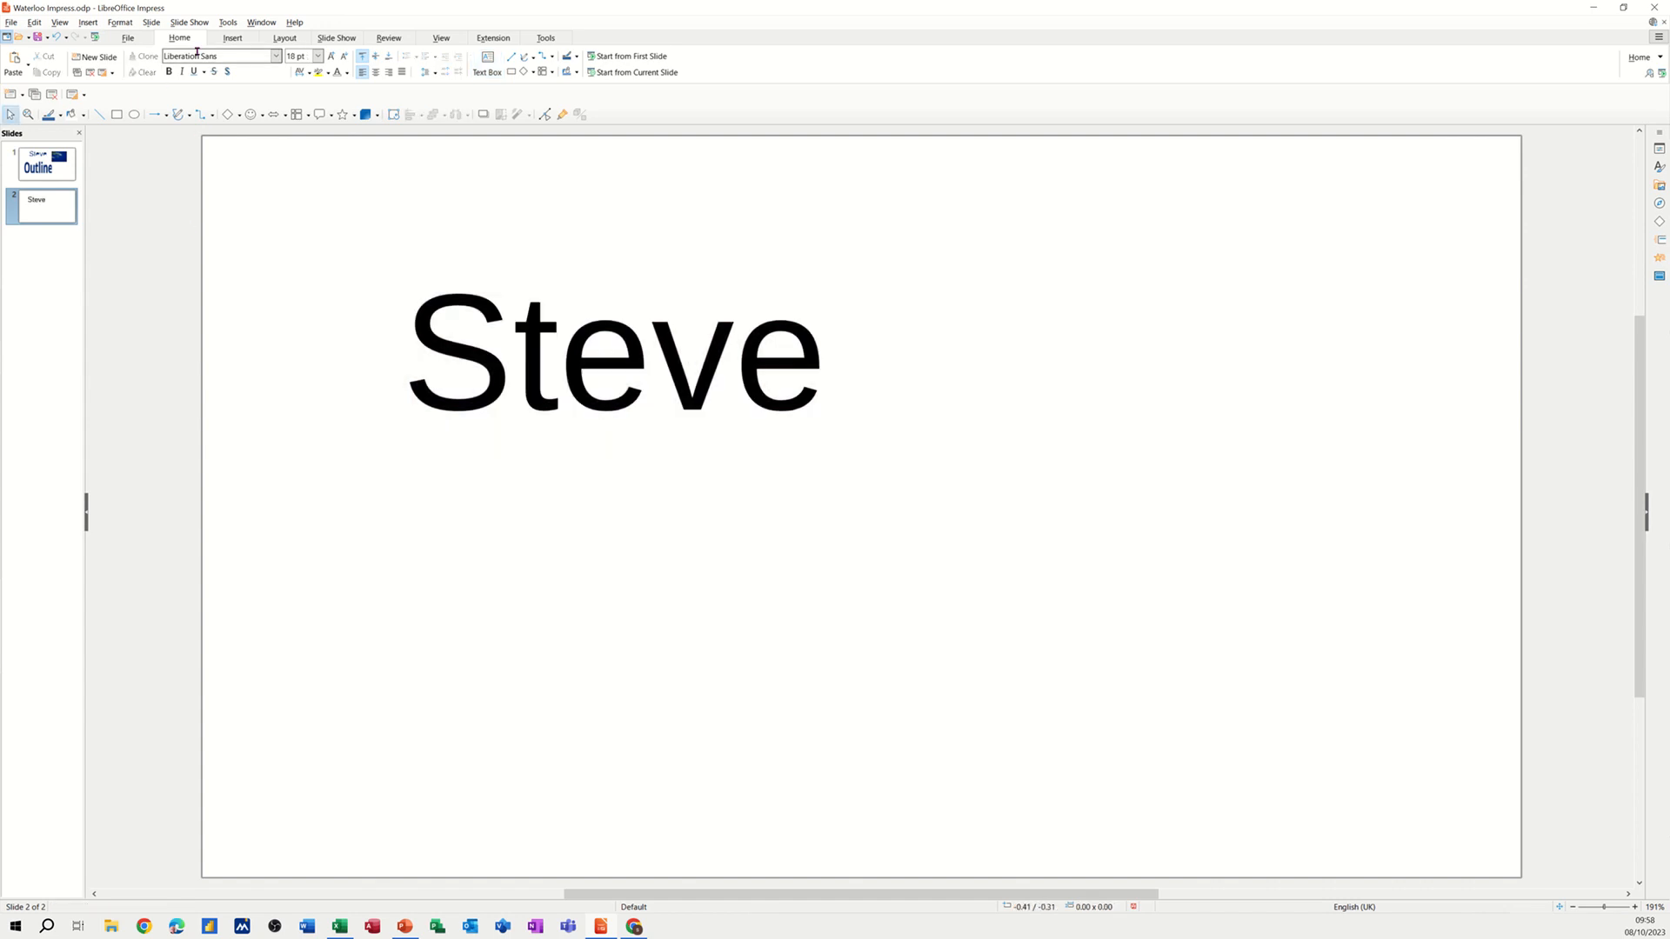
# Insert FALLS.JPG from Archive > PHOTOS > NATURE beside the Steve text
pyautogui.click(232, 38)
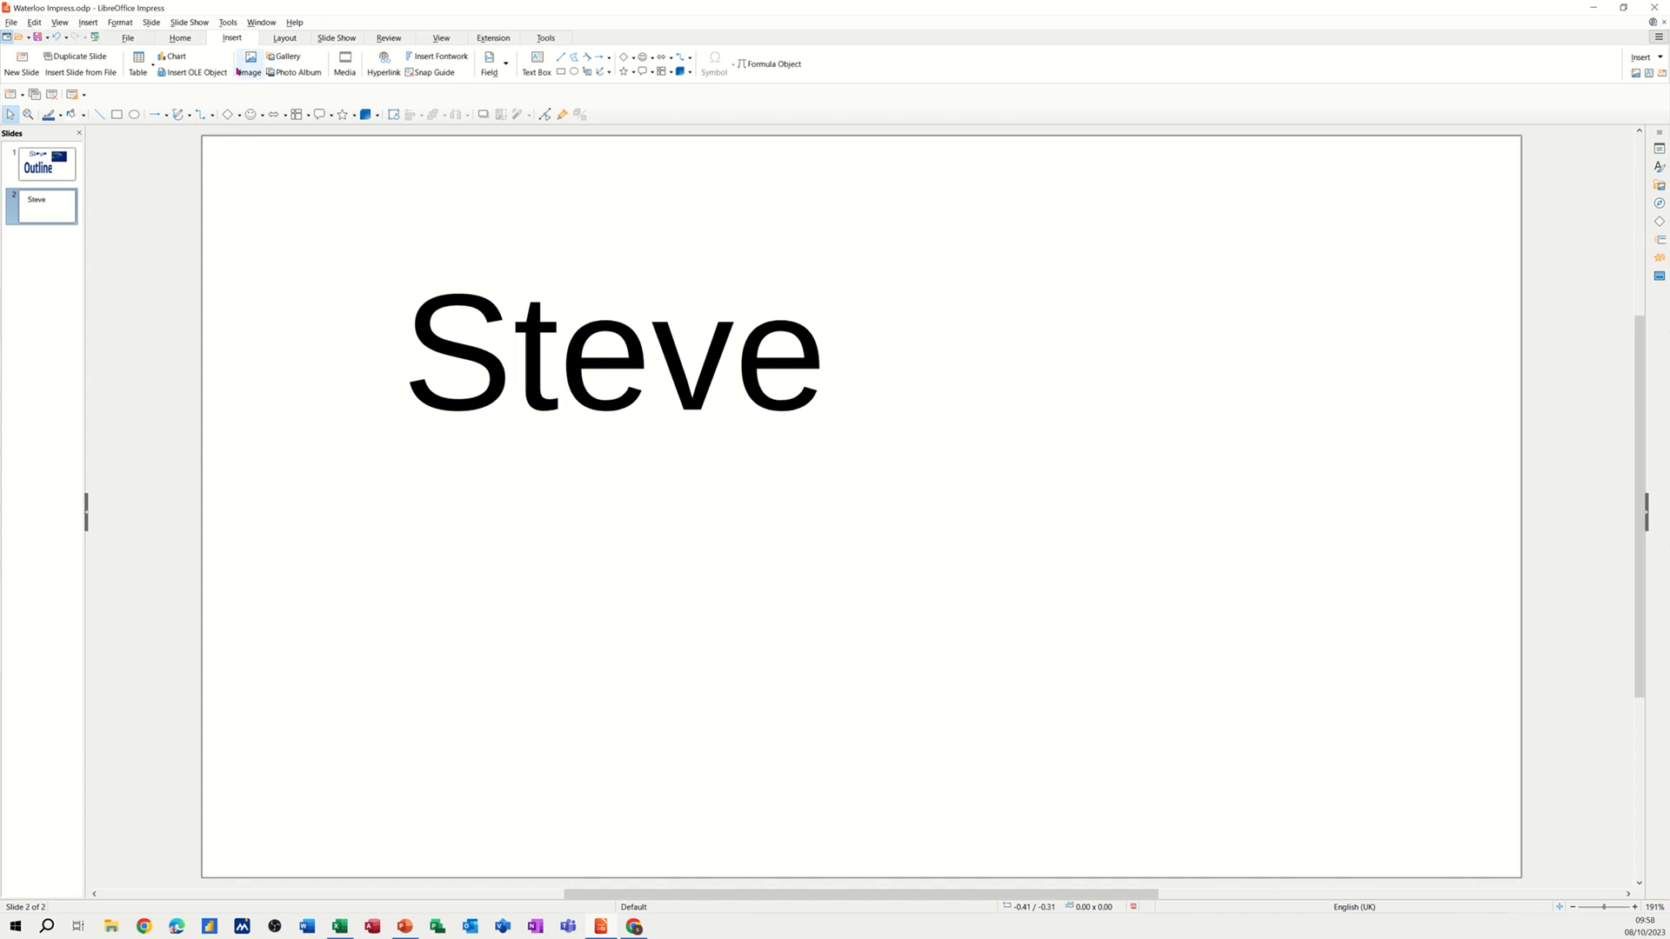
pyautogui.click(248, 62)
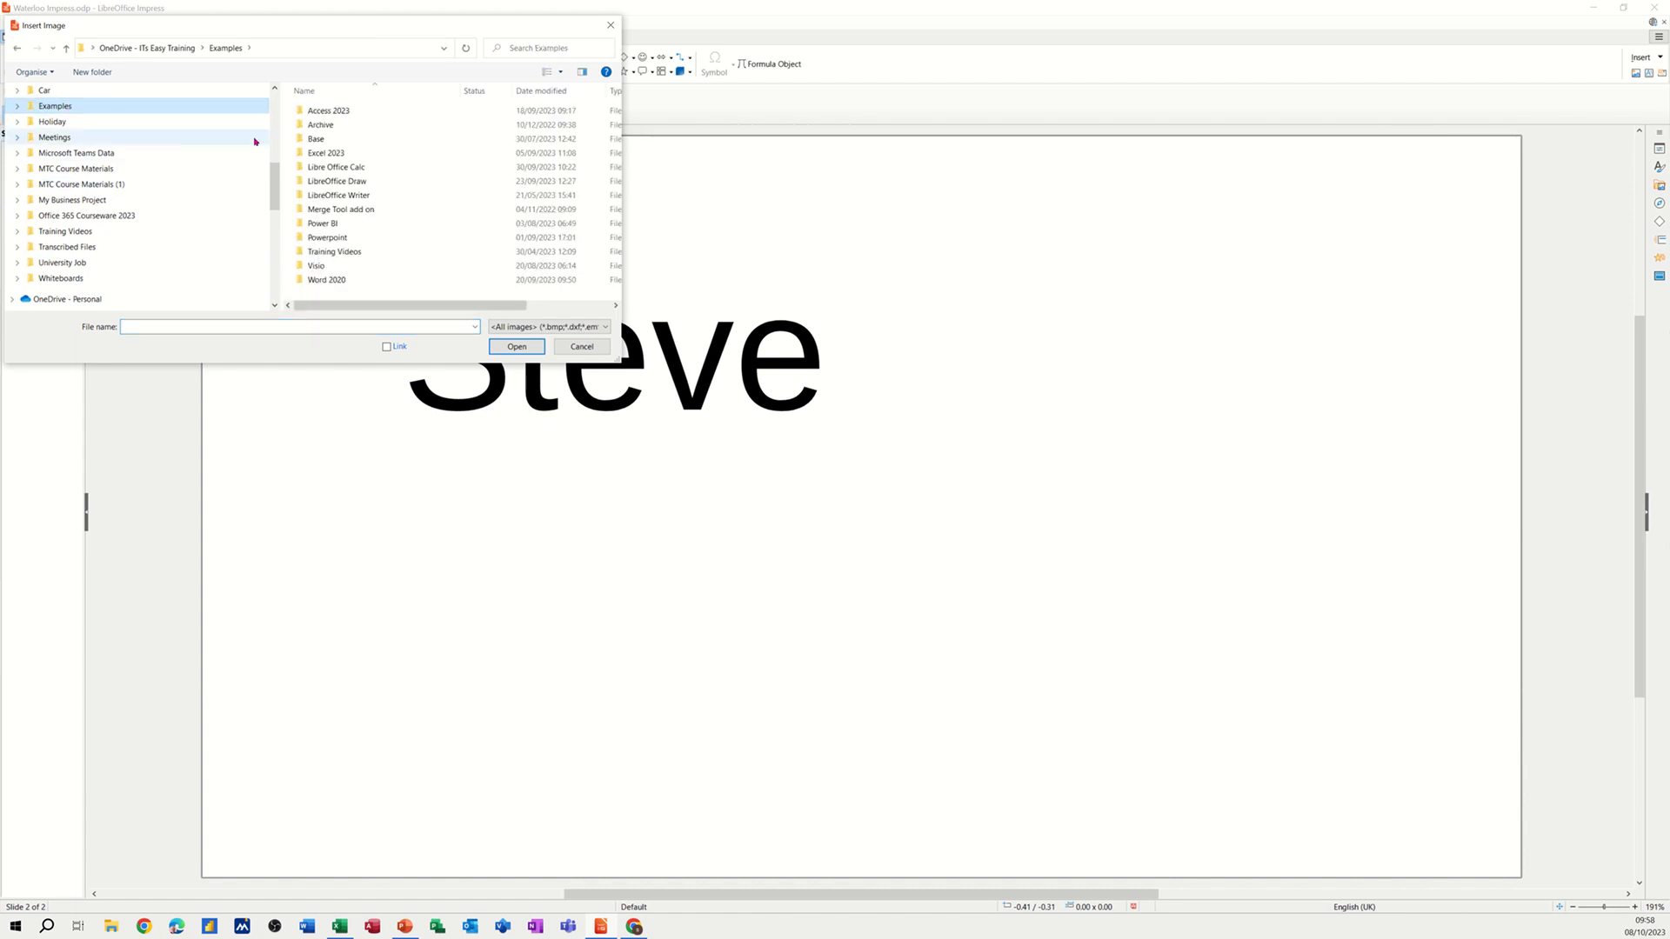
pyautogui.doubleClick(322, 138)
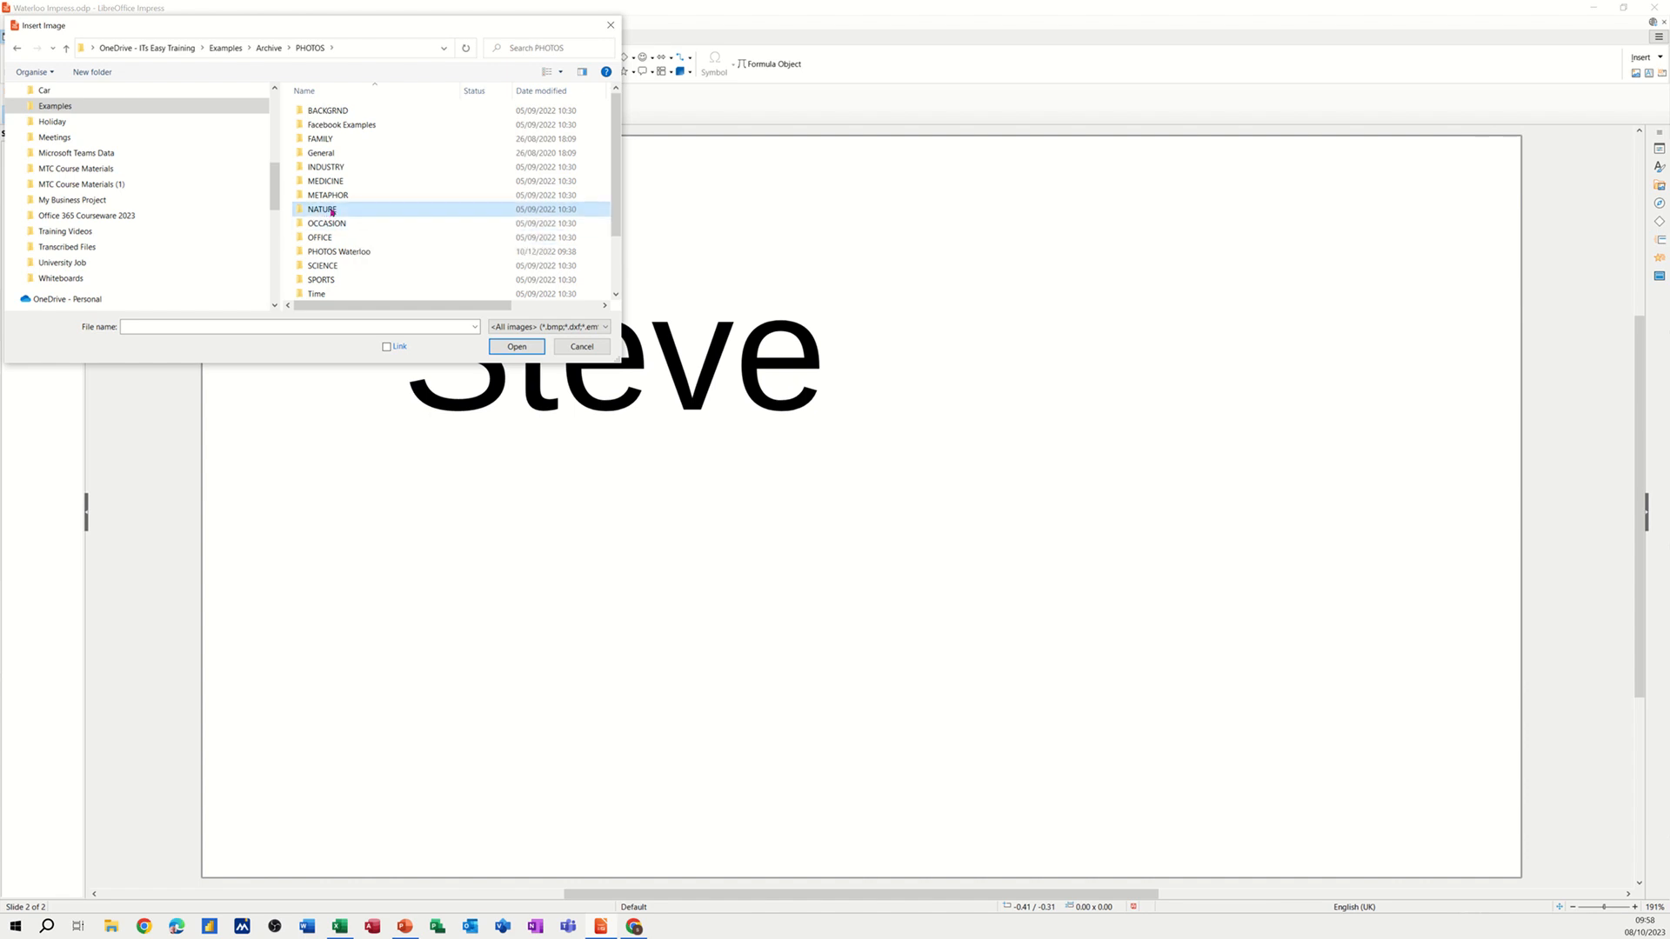
pyautogui.doubleClick(323, 208)
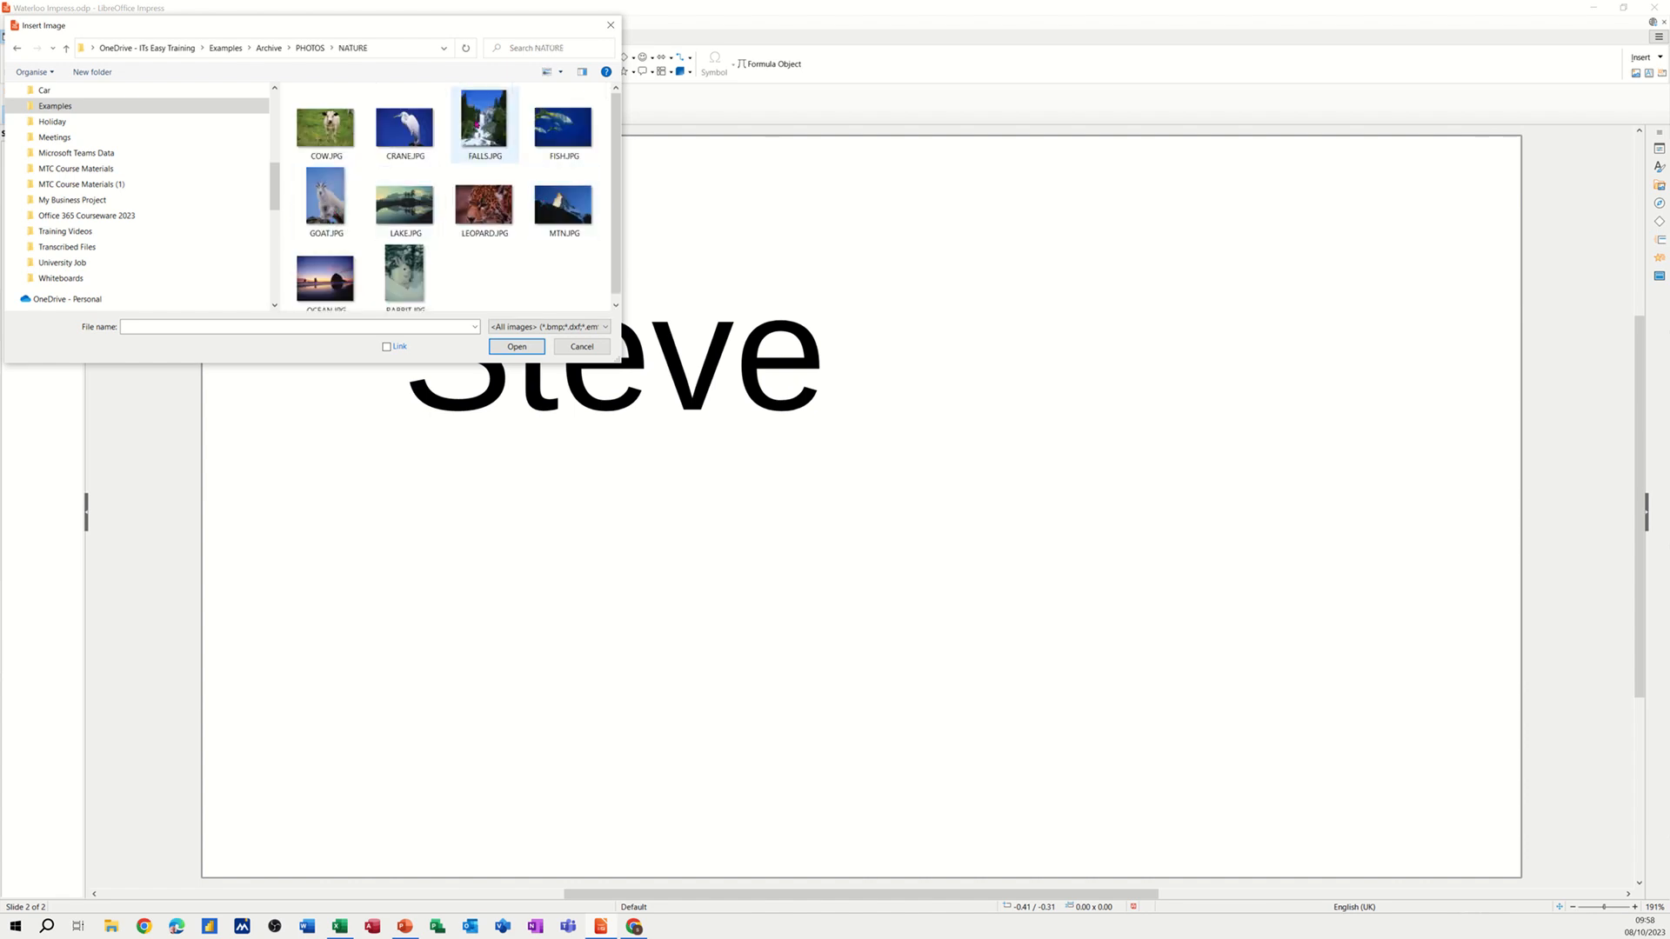
pyautogui.click(515, 346)
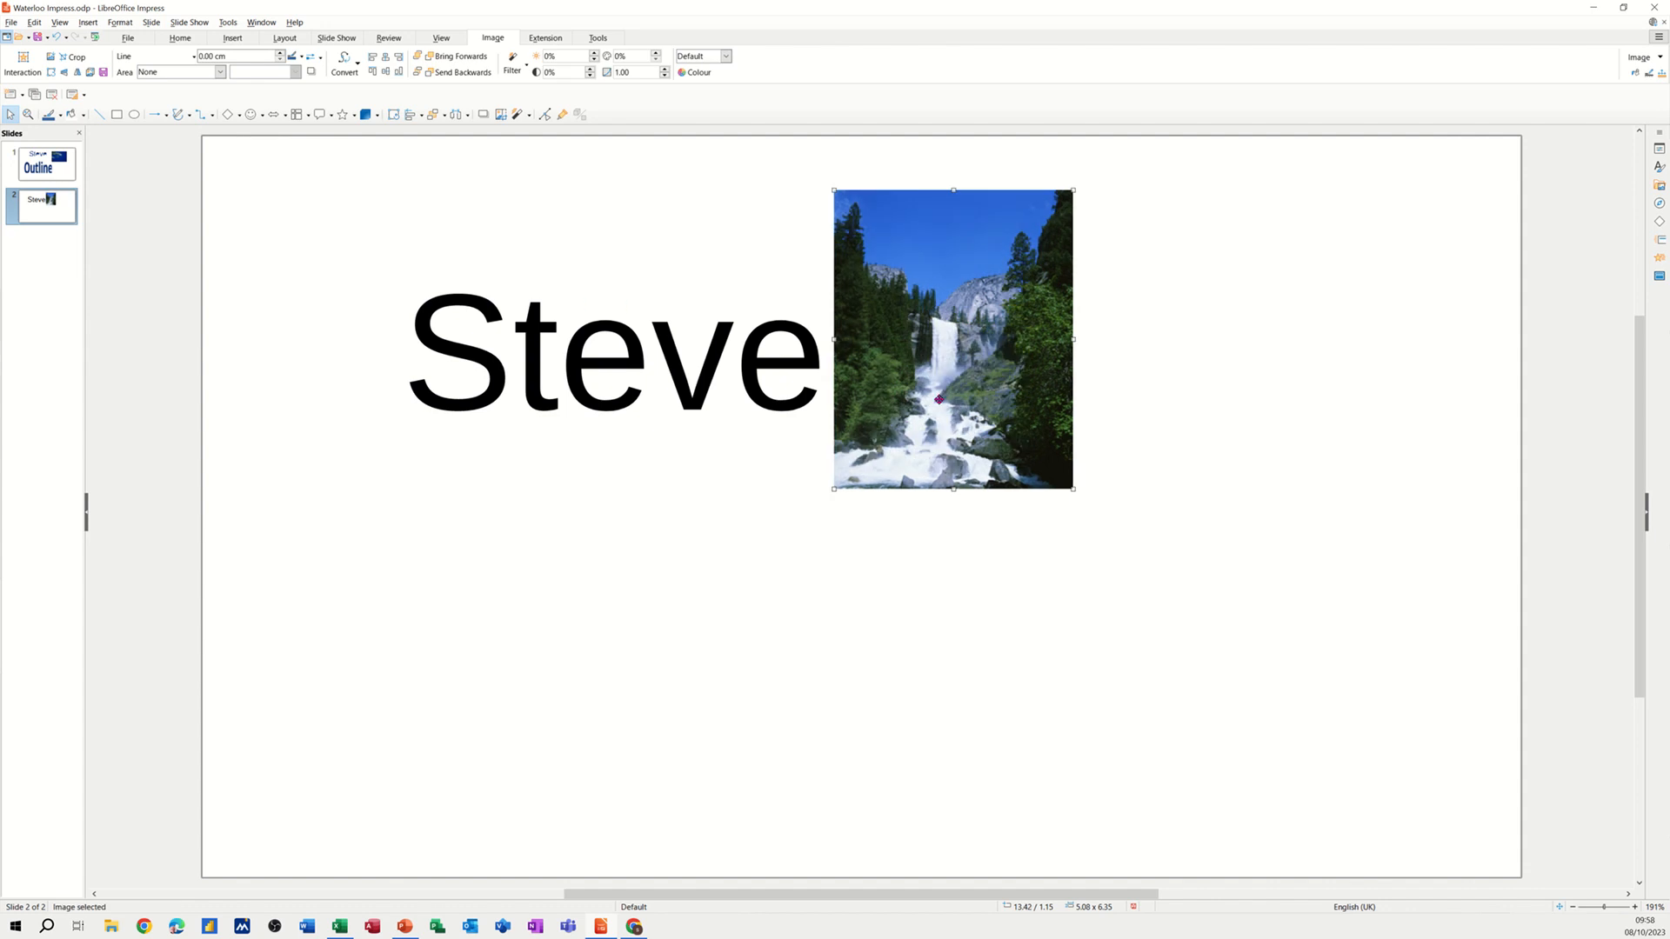
pyautogui.moveTo(502, 327)
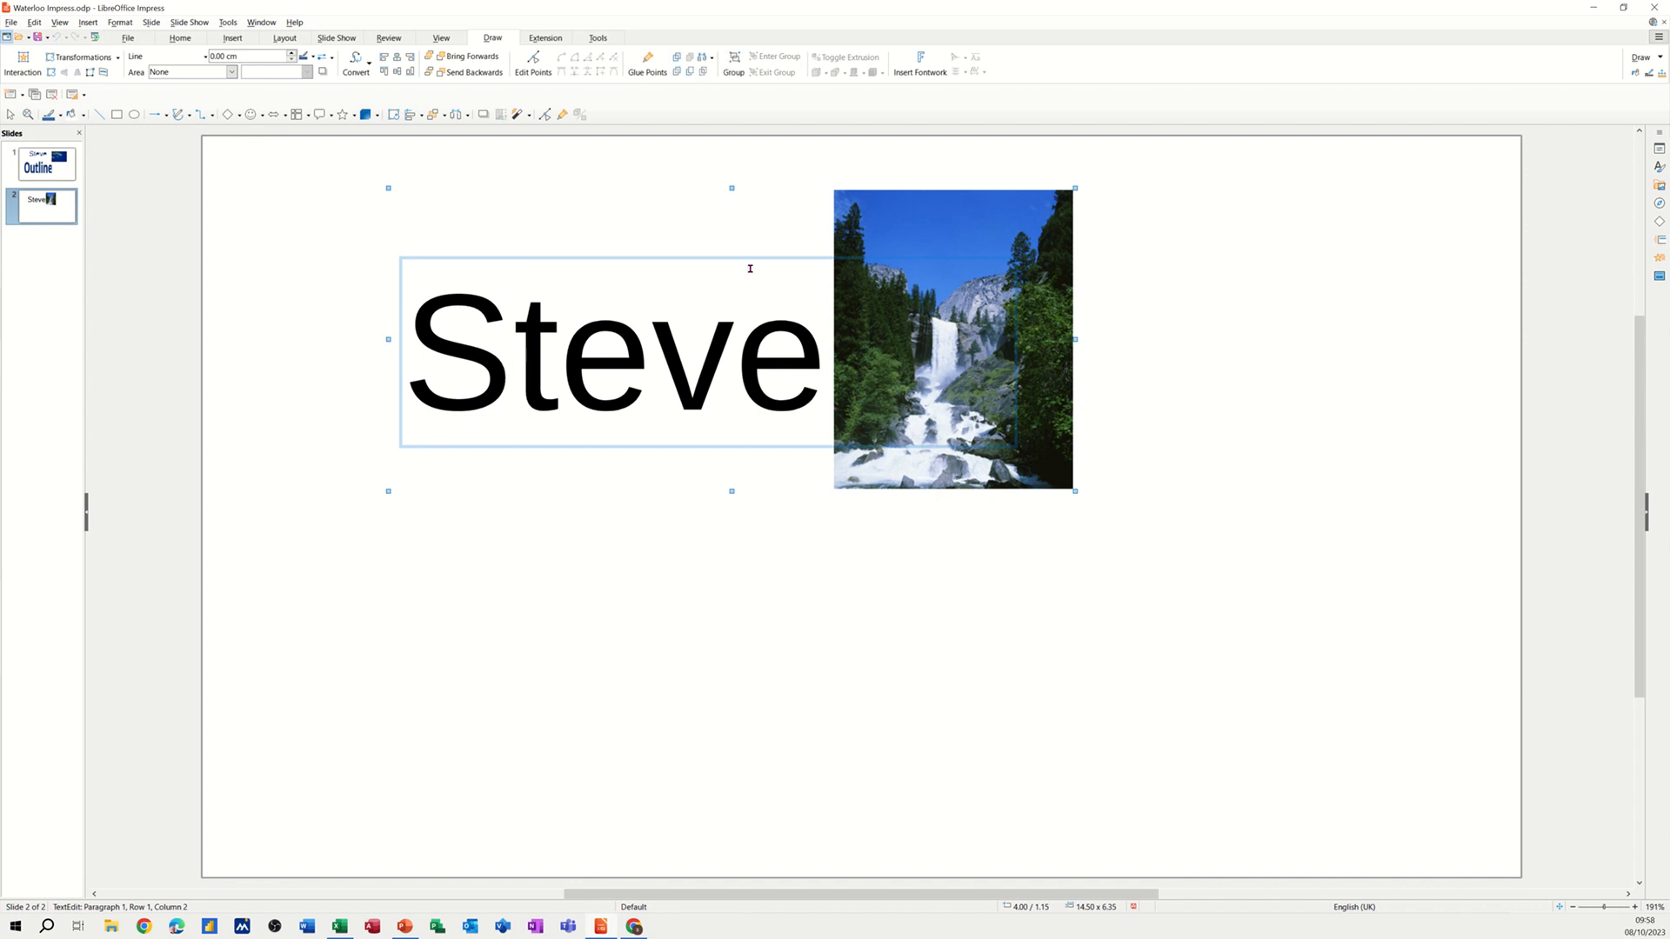
pyautogui.moveTo(787, 308)
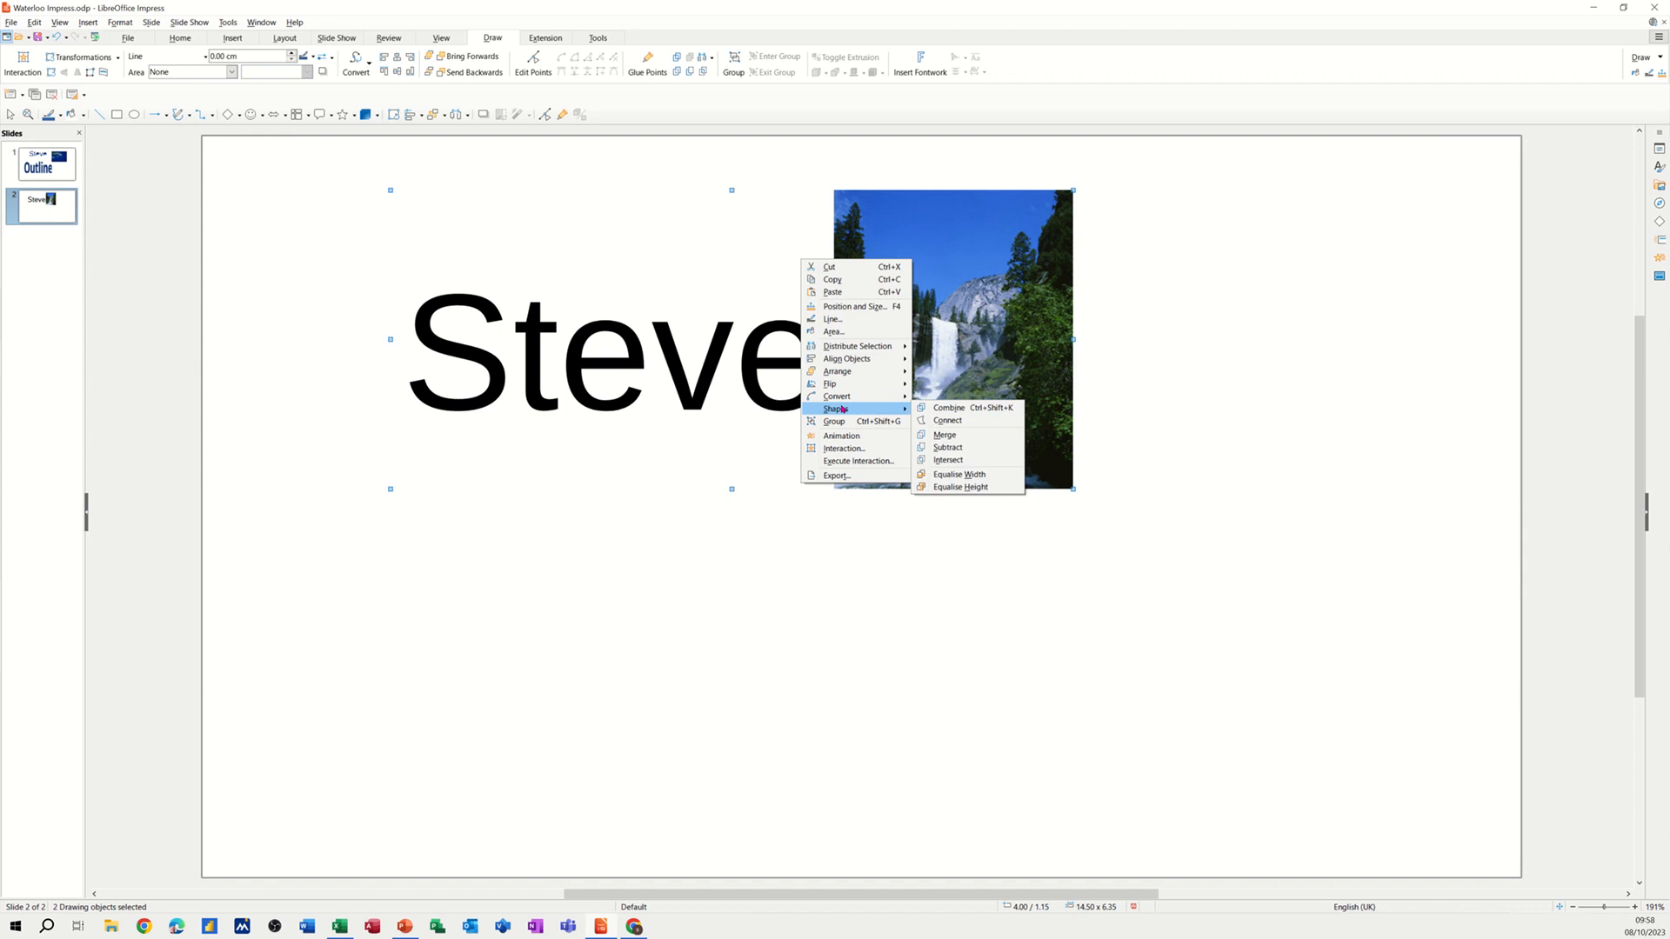
# Merge the Steve text and waterfall photo into one shape
pyautogui.click(945, 433)
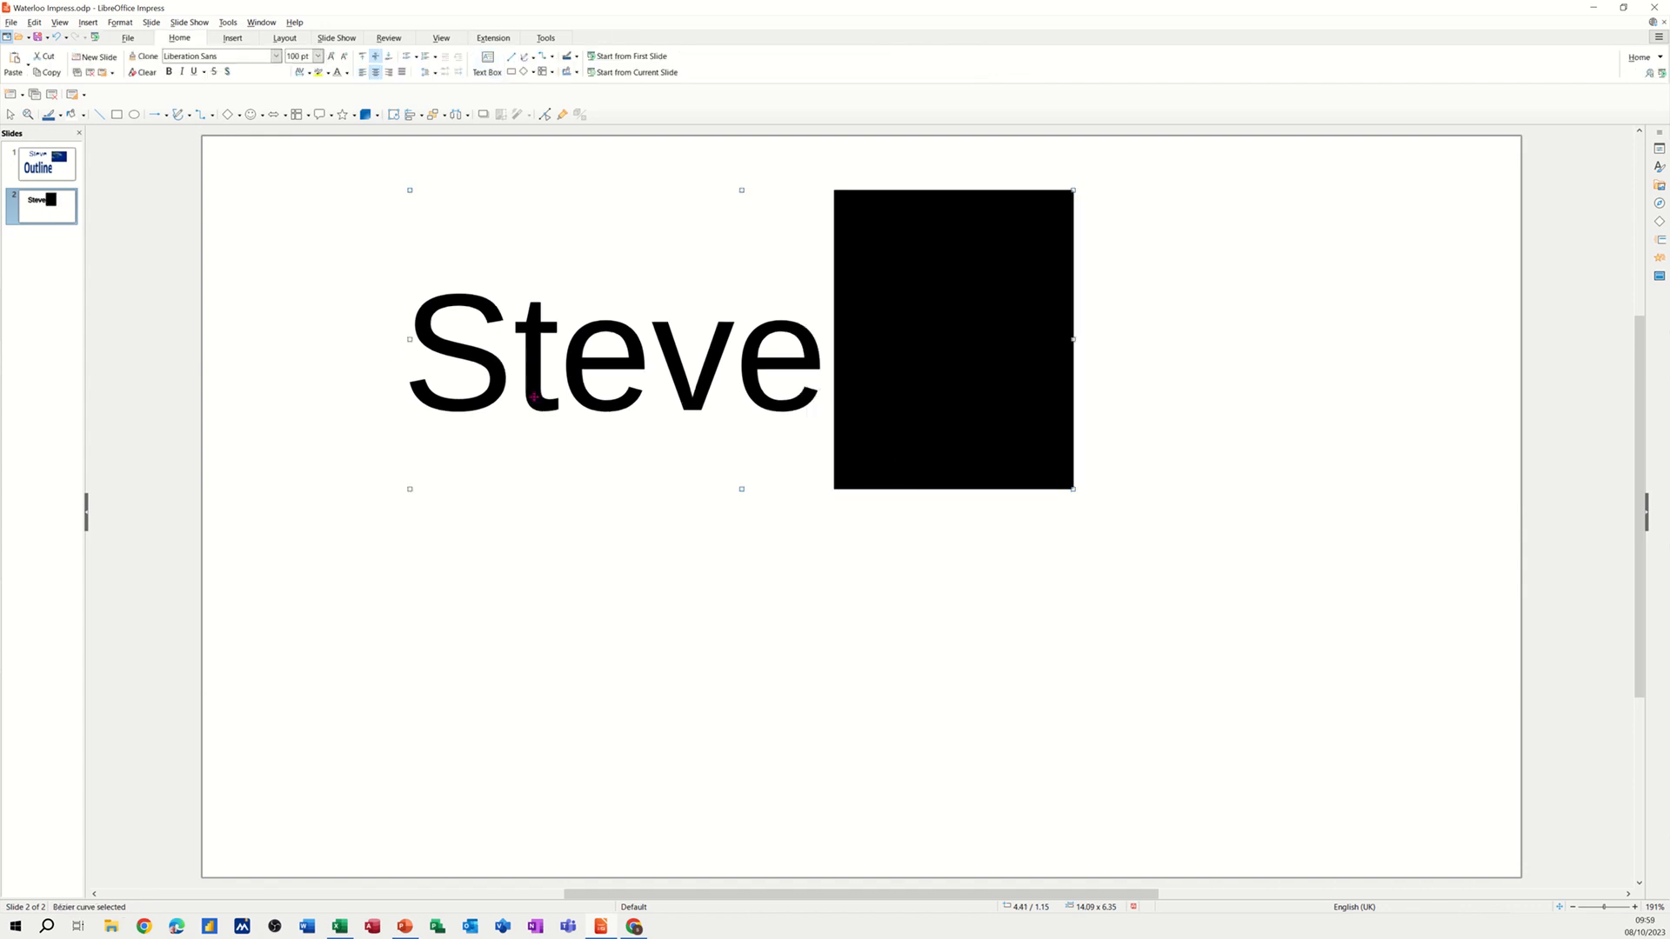
pyautogui.moveTo(931, 341)
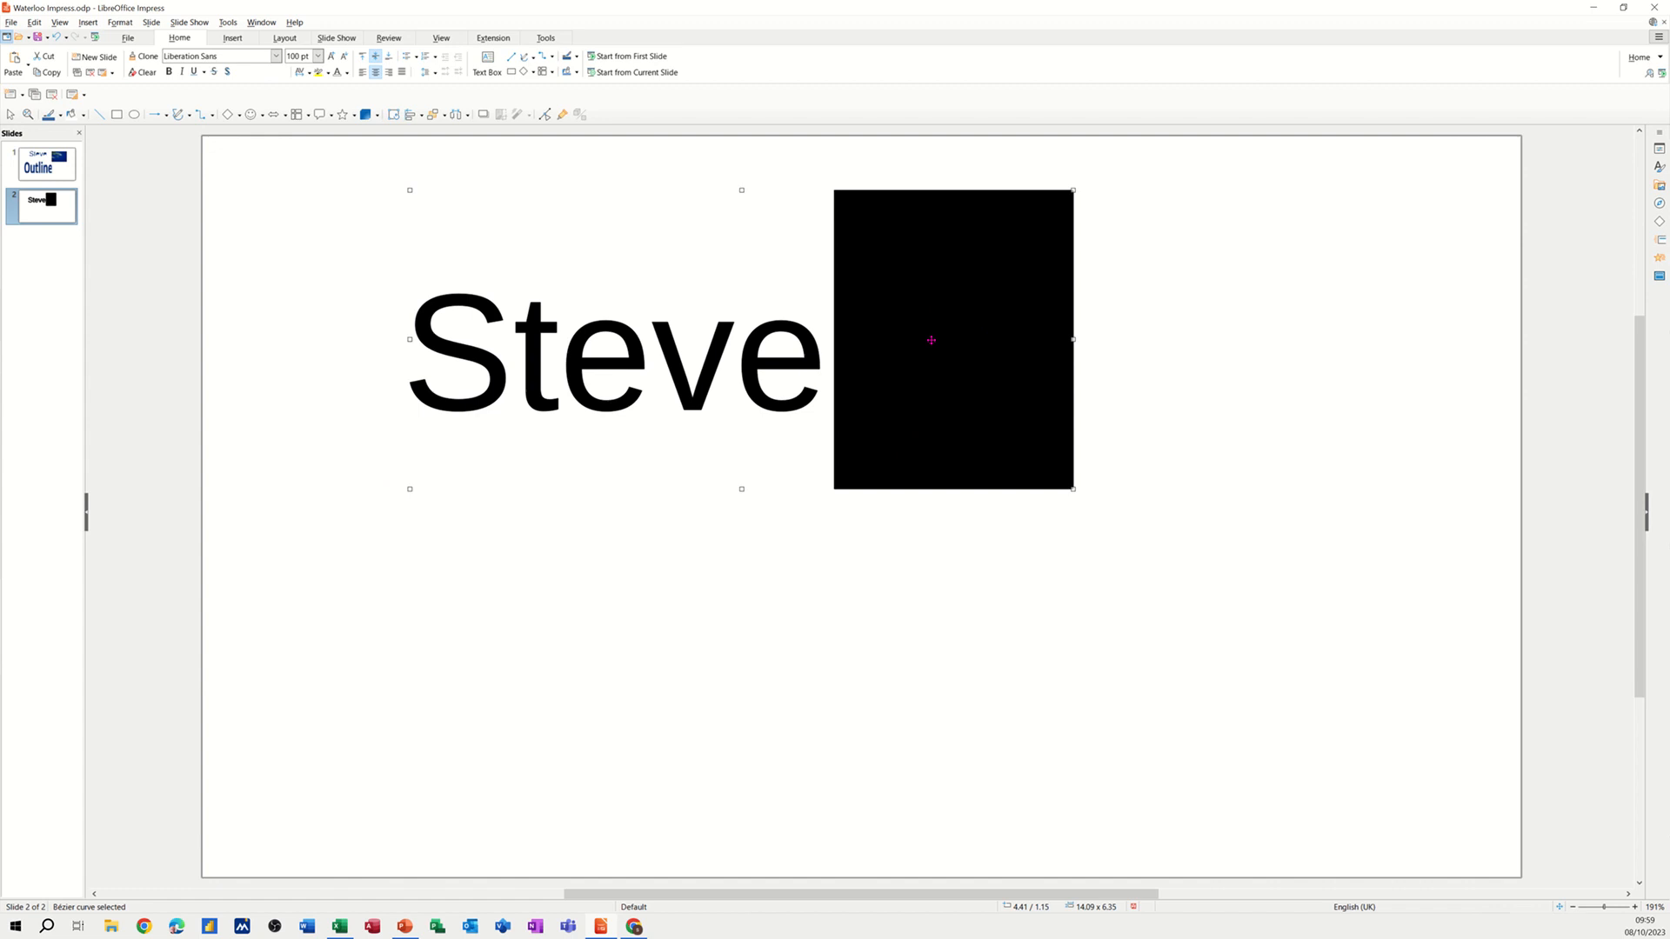
pyautogui.moveTo(459, 359)
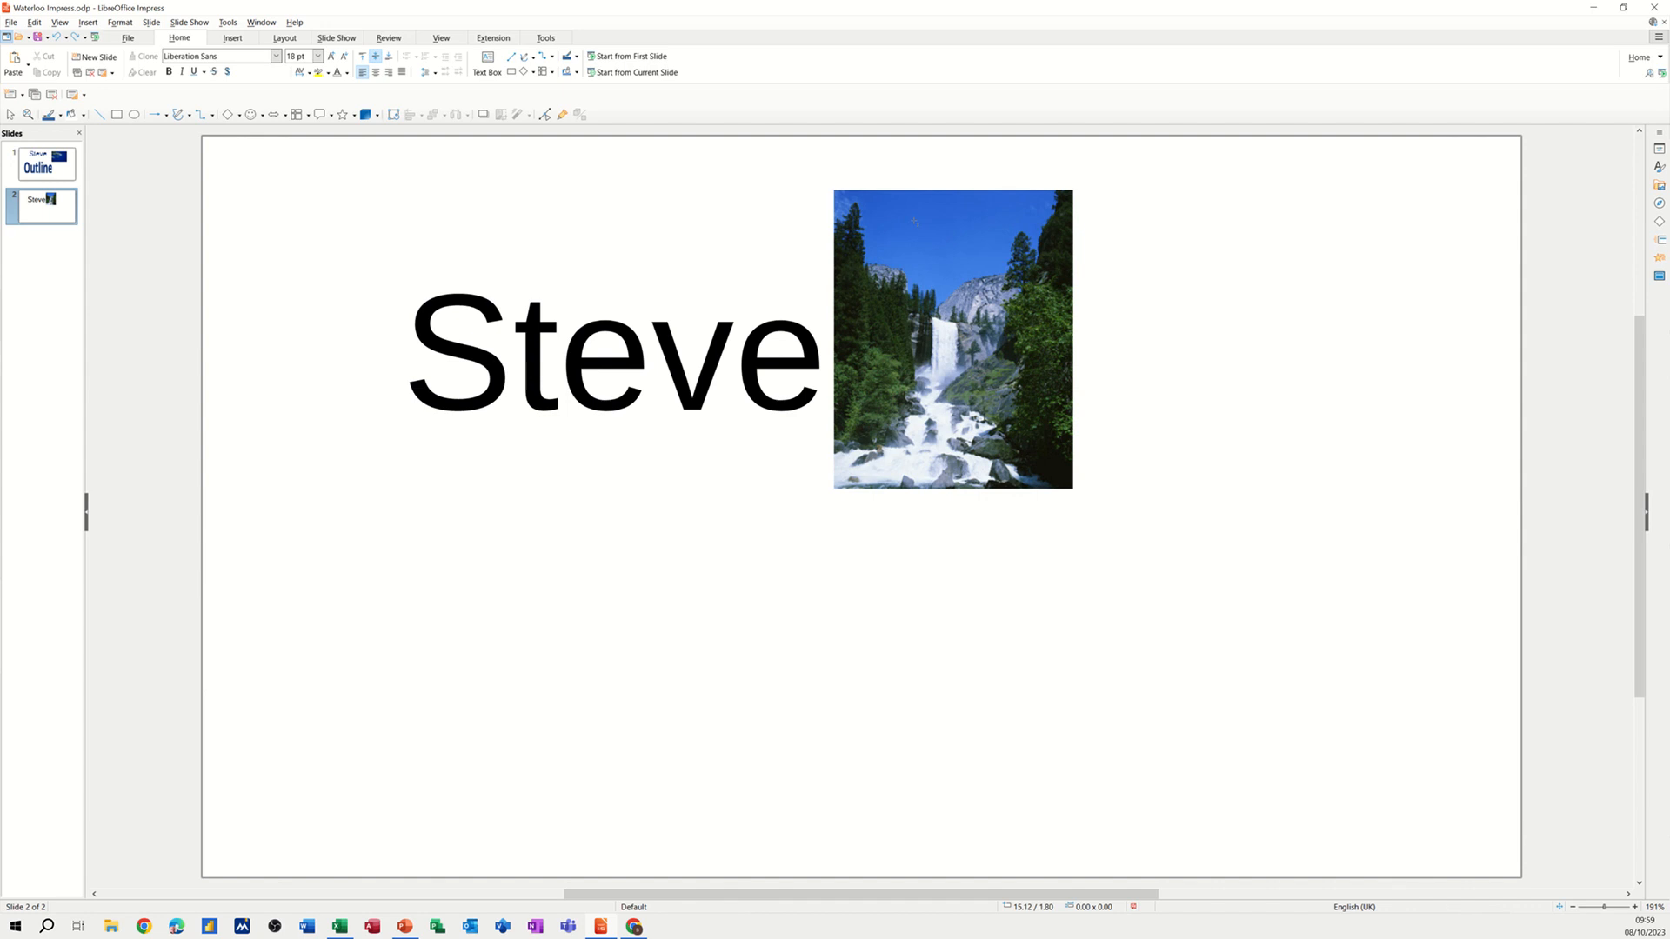
pyautogui.moveTo(891, 214)
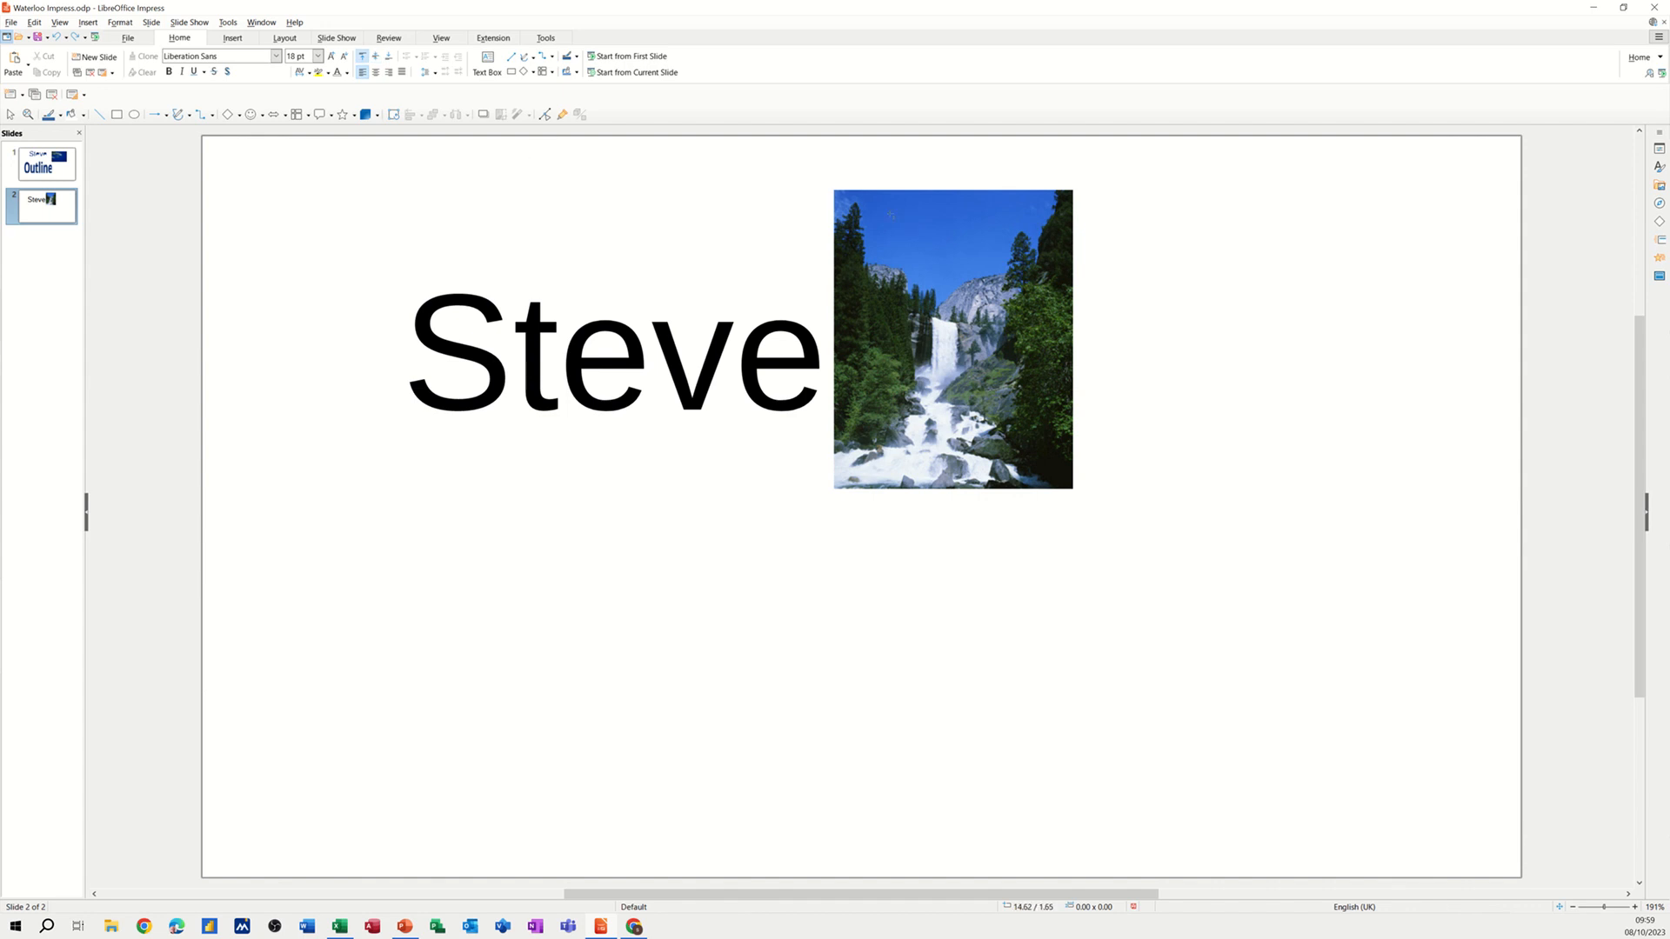
# Select the restored waterfall photo after undoing the merge
pyautogui.click(952, 338)
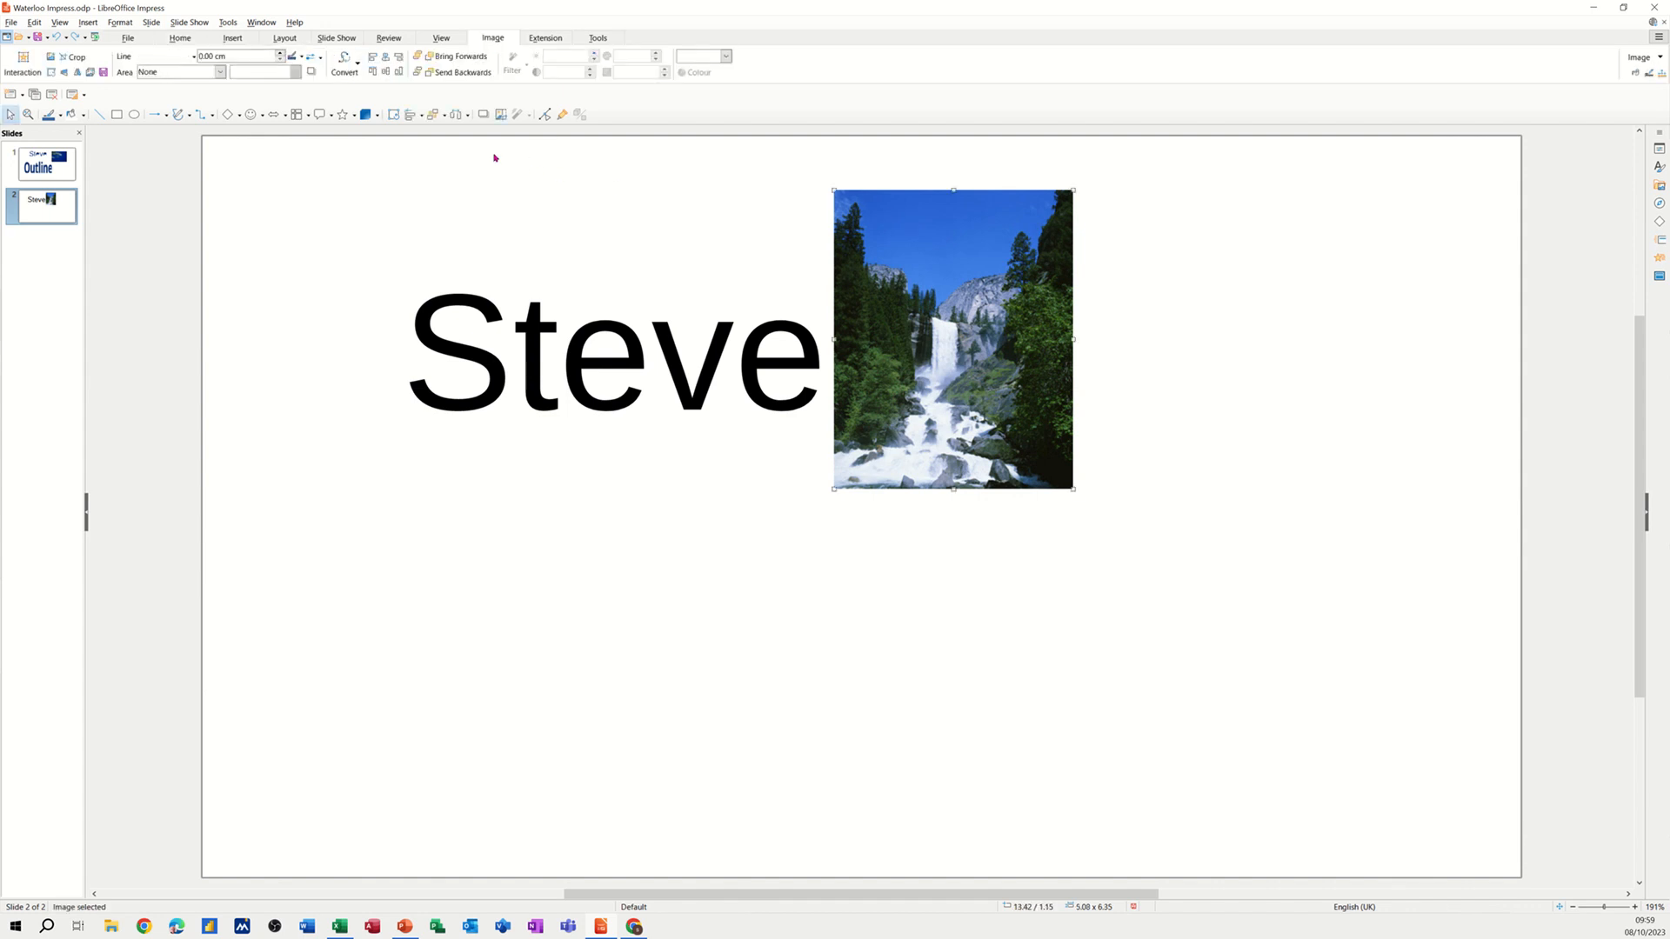
pyautogui.moveTo(445, 120)
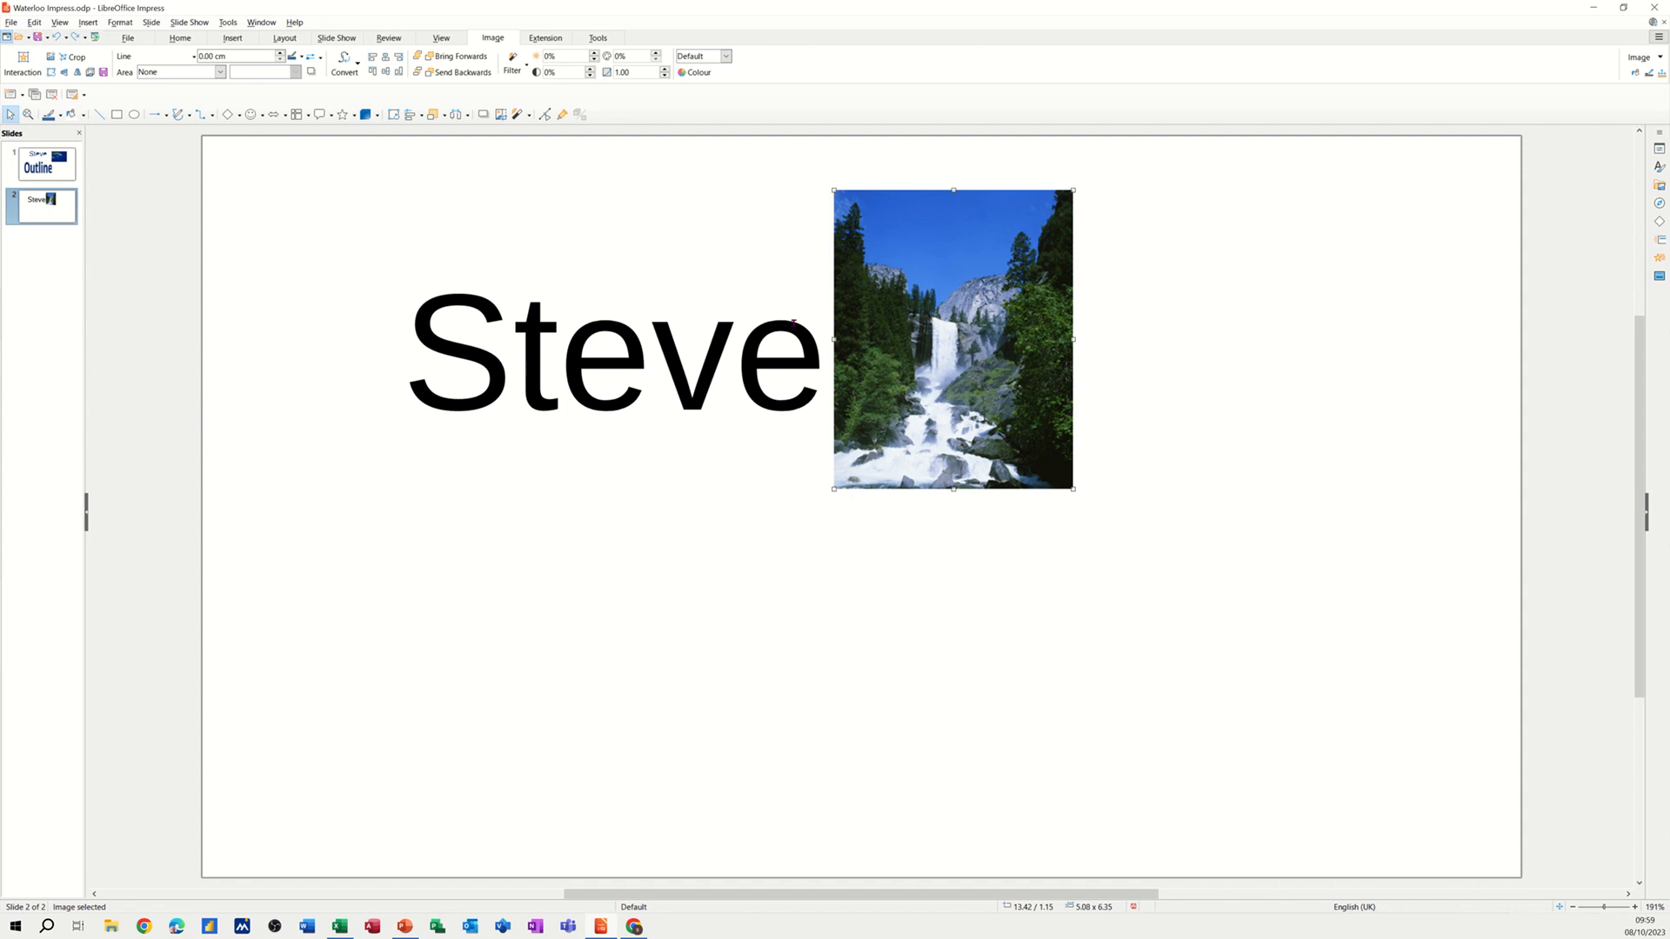
# Intersect the Steve text with the waterfall photo via Shapes > Intersect
pyautogui.doubleClick(612, 354)
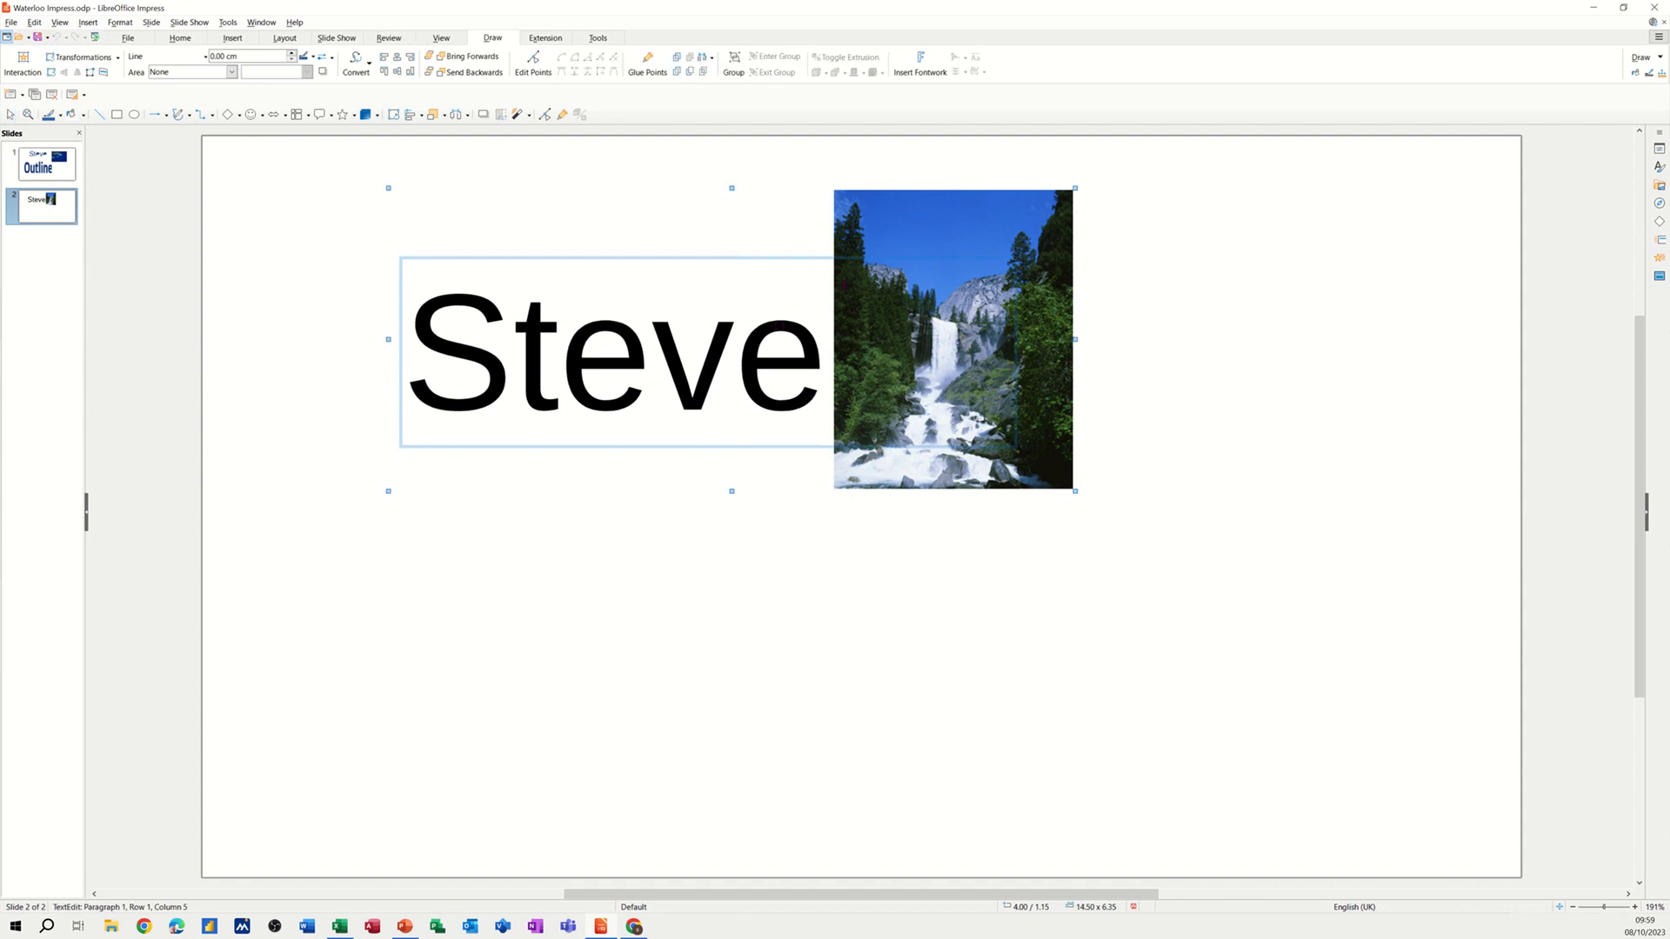
pyautogui.rightClick(953, 341)
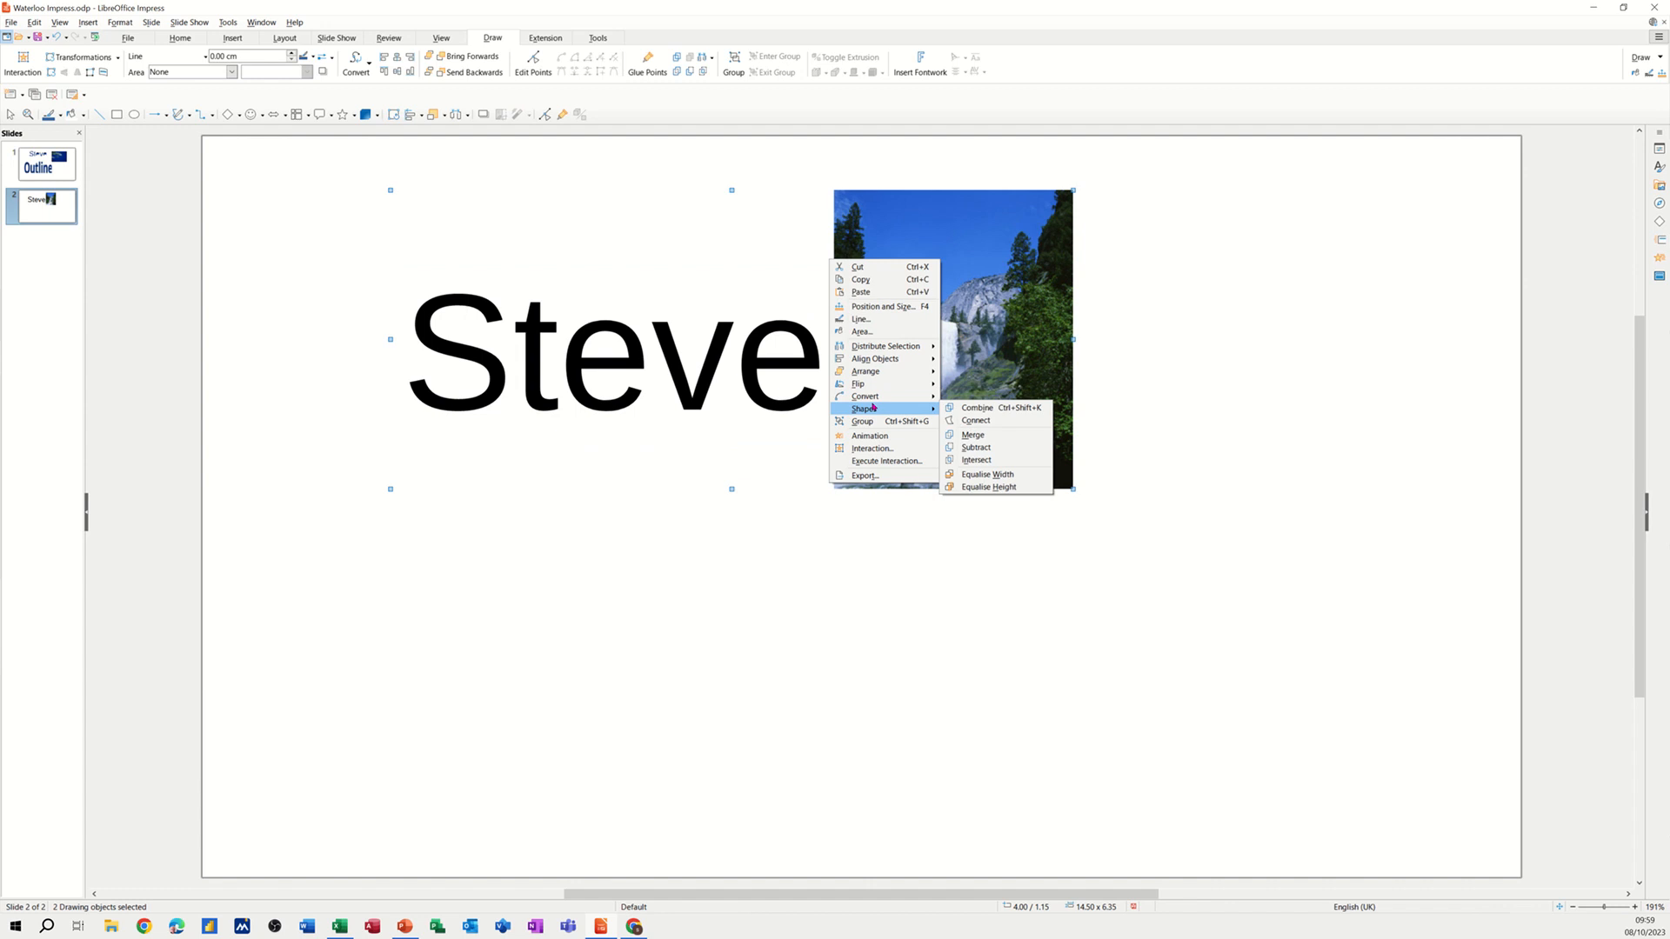
pyautogui.click(976, 461)
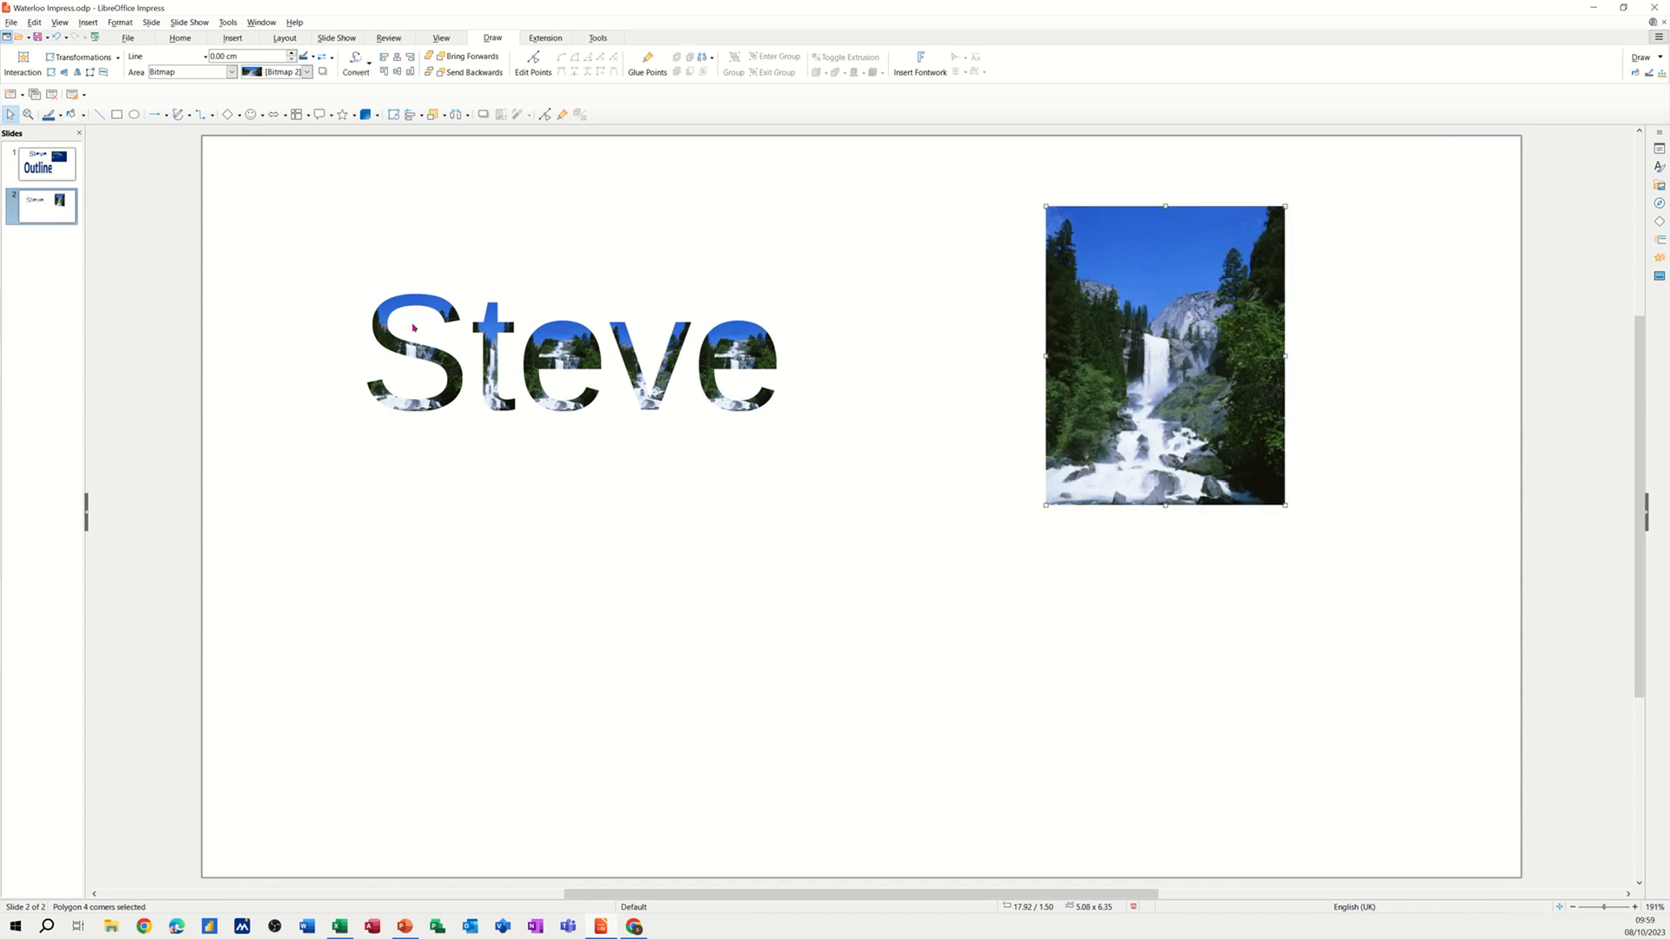
pyautogui.moveTo(636, 508)
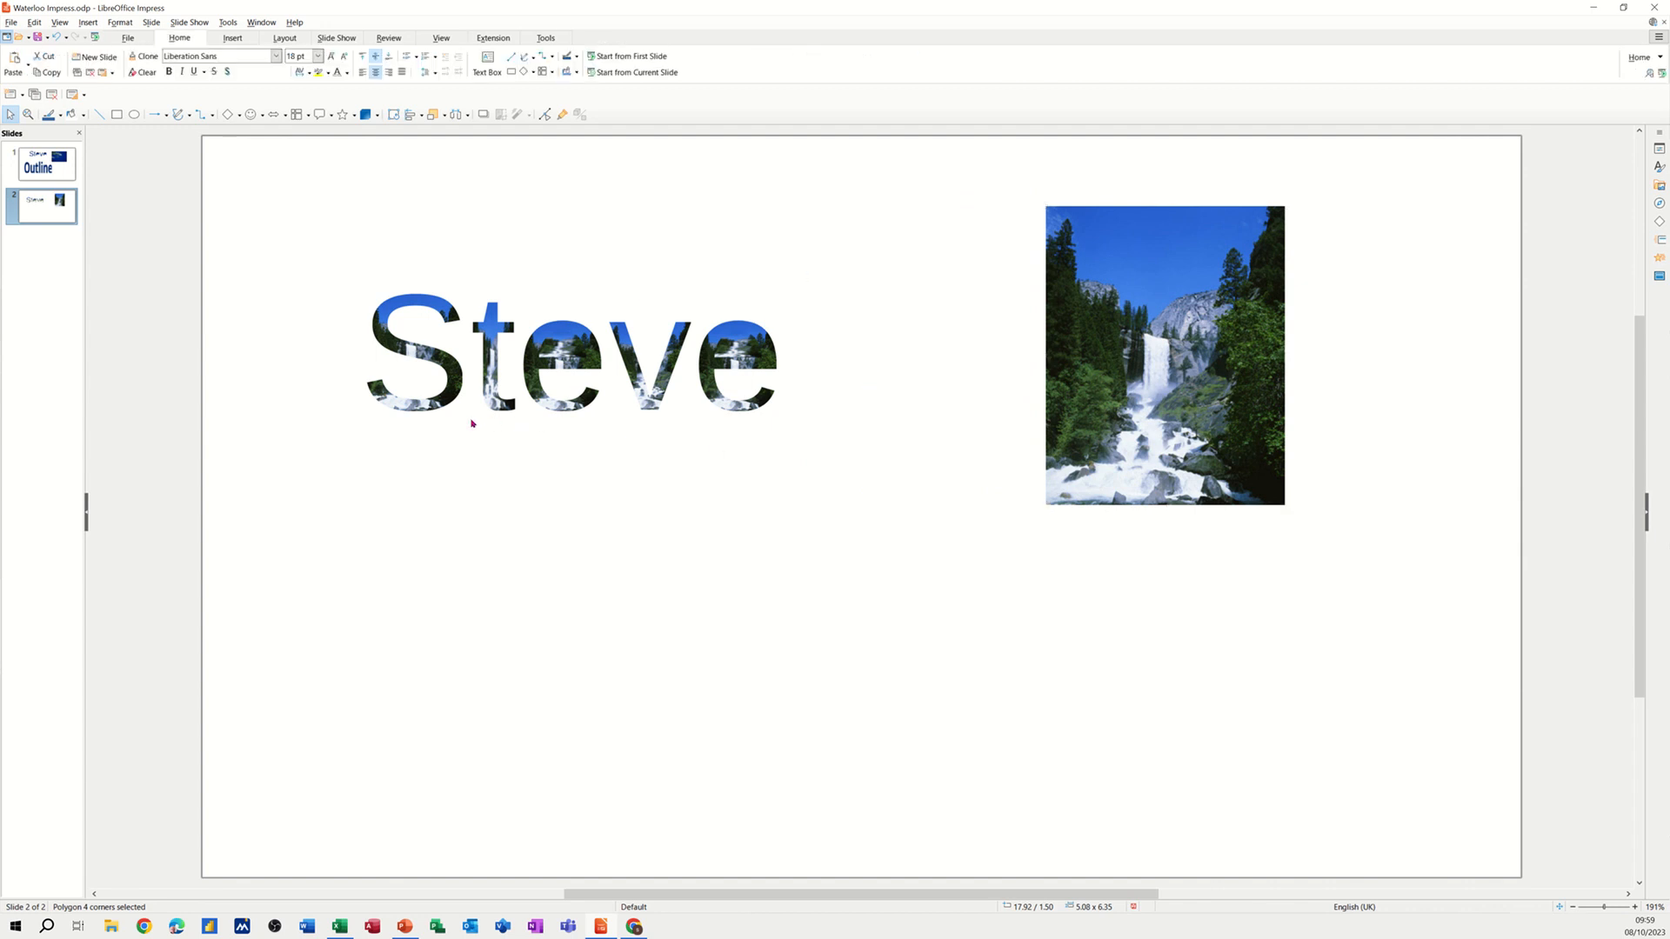
pyautogui.click(579, 304)
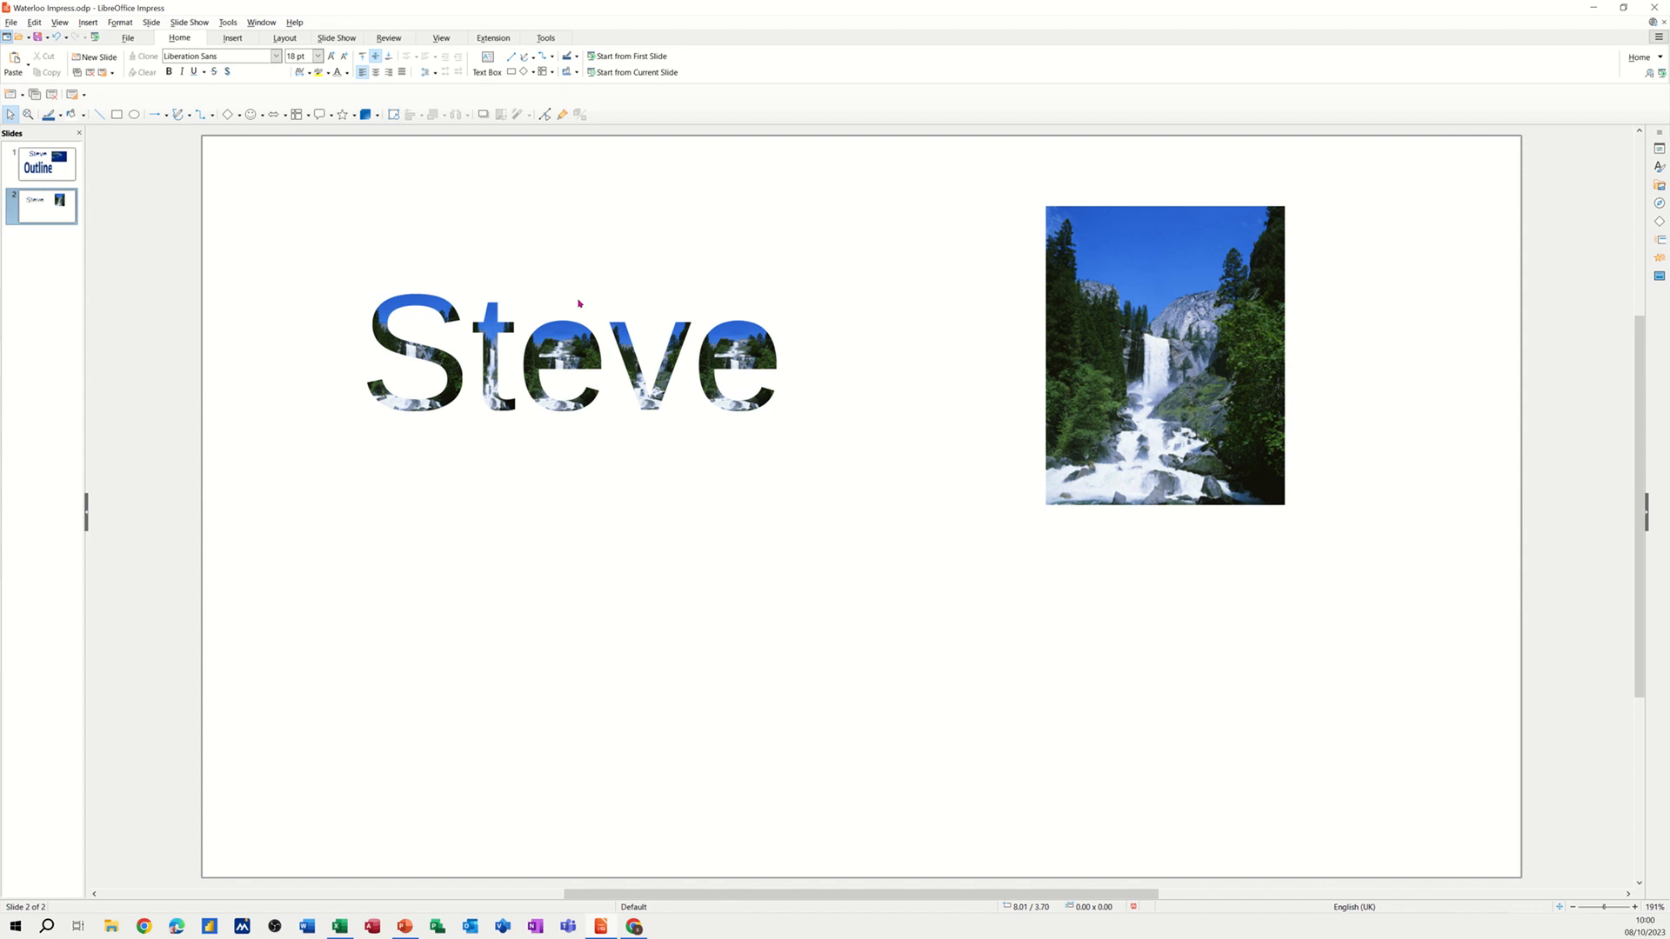
pyautogui.moveTo(603, 232)
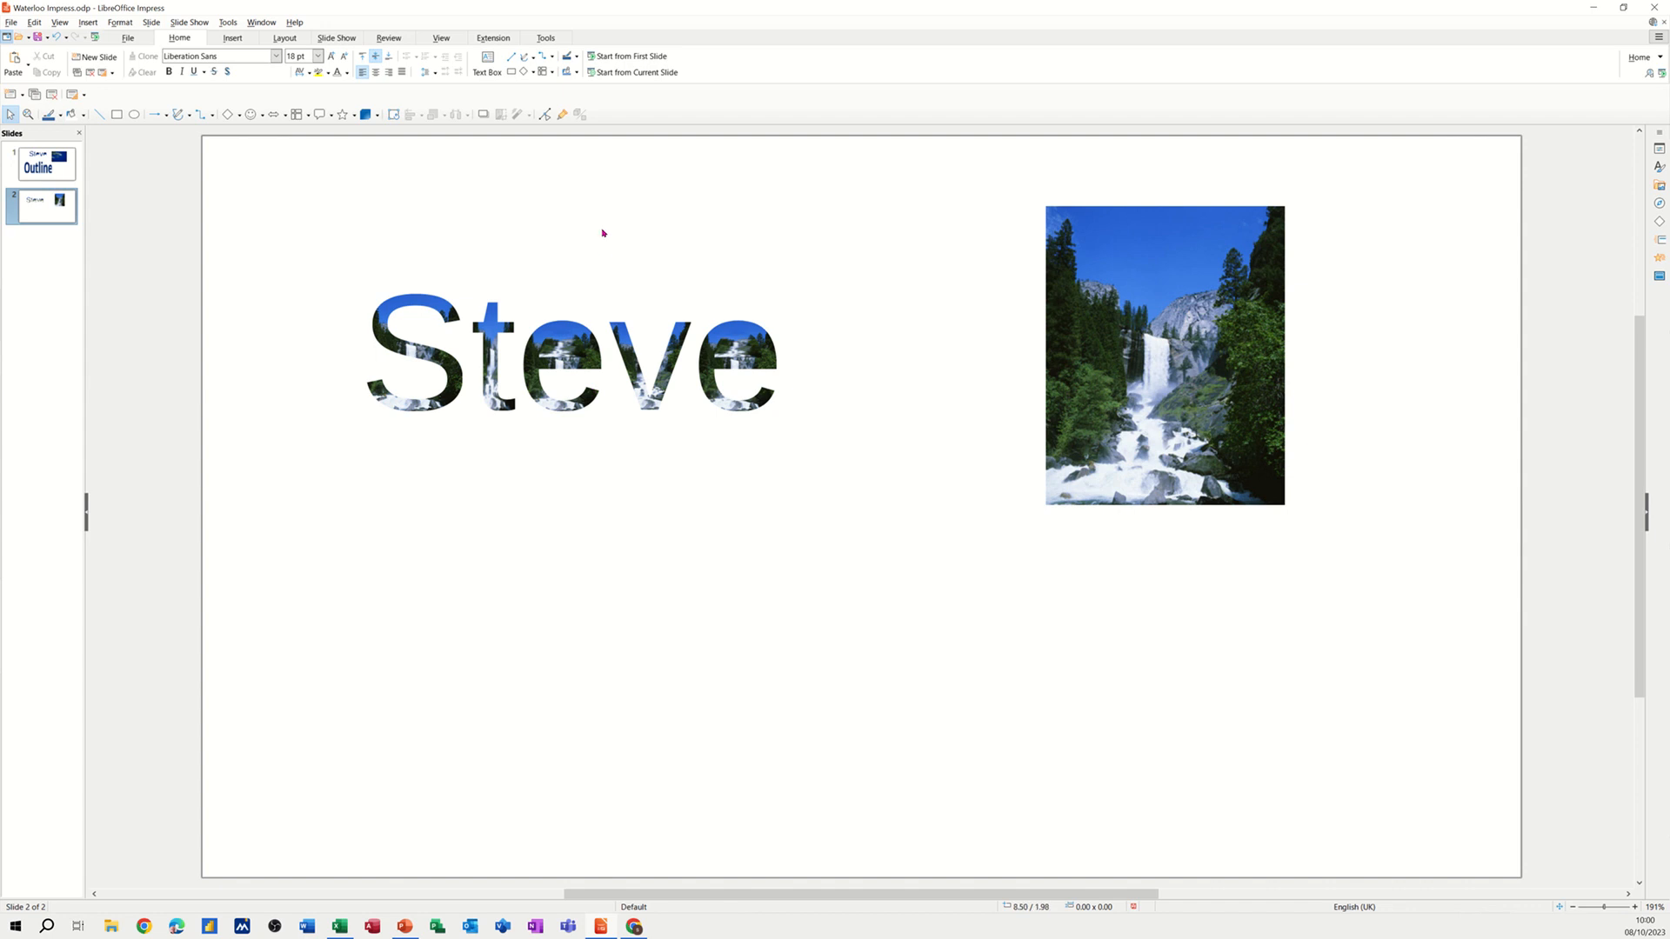
pyautogui.moveTo(469, 428)
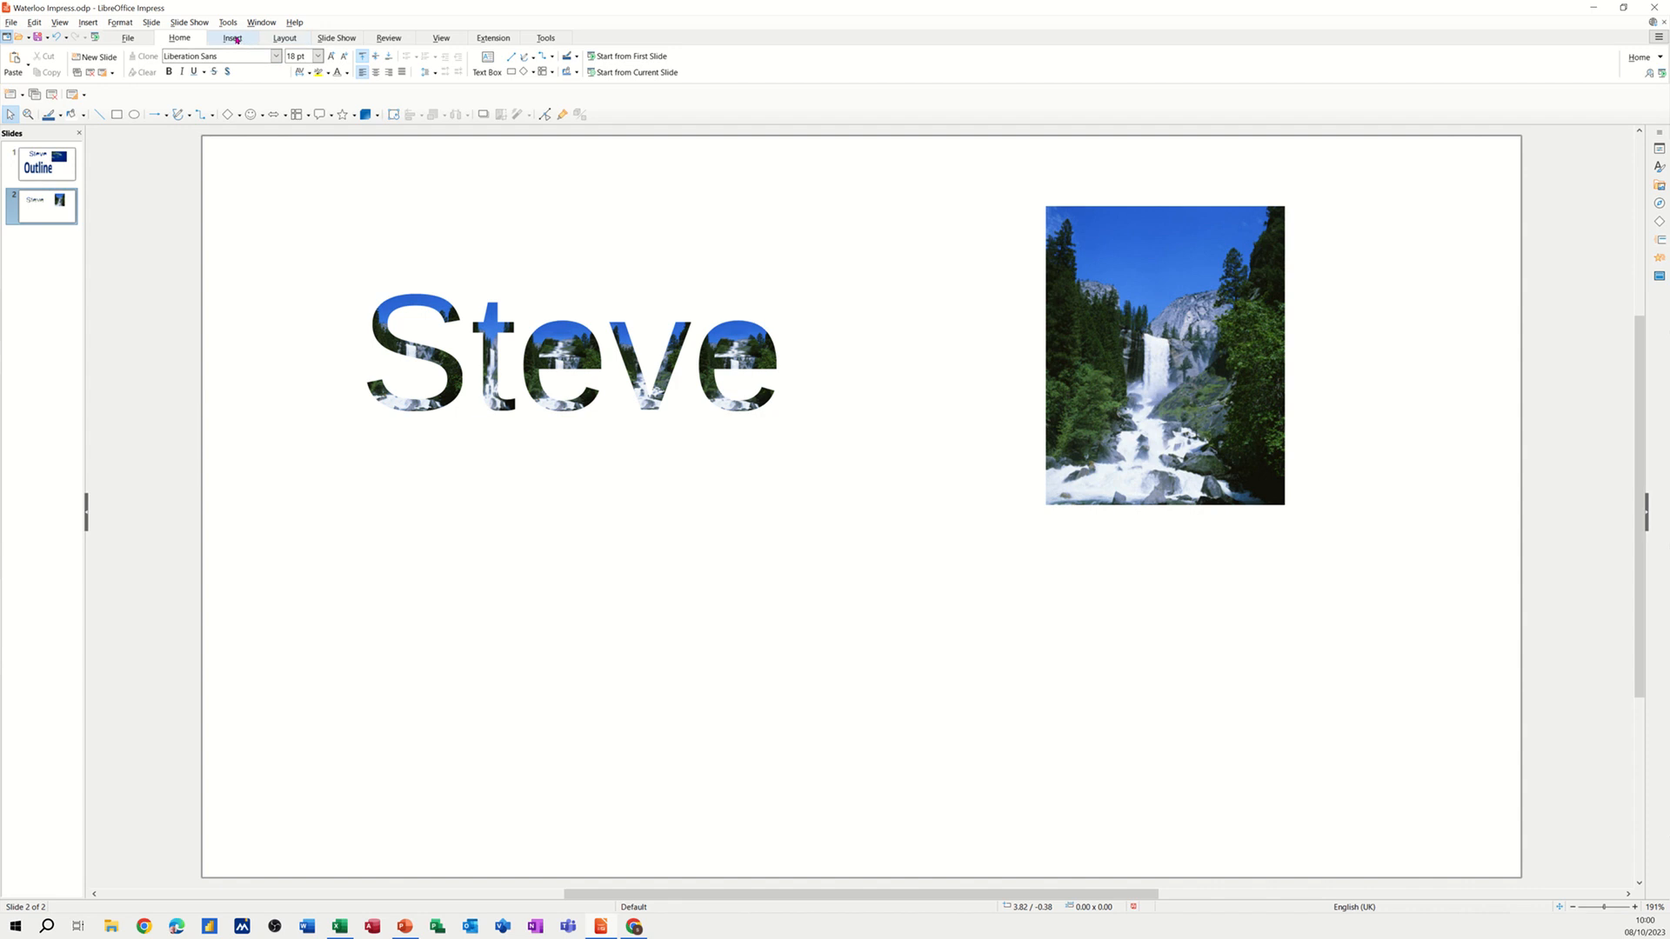
# Open the Fontwork Gallery from the Insert tab
pyautogui.click(230, 37)
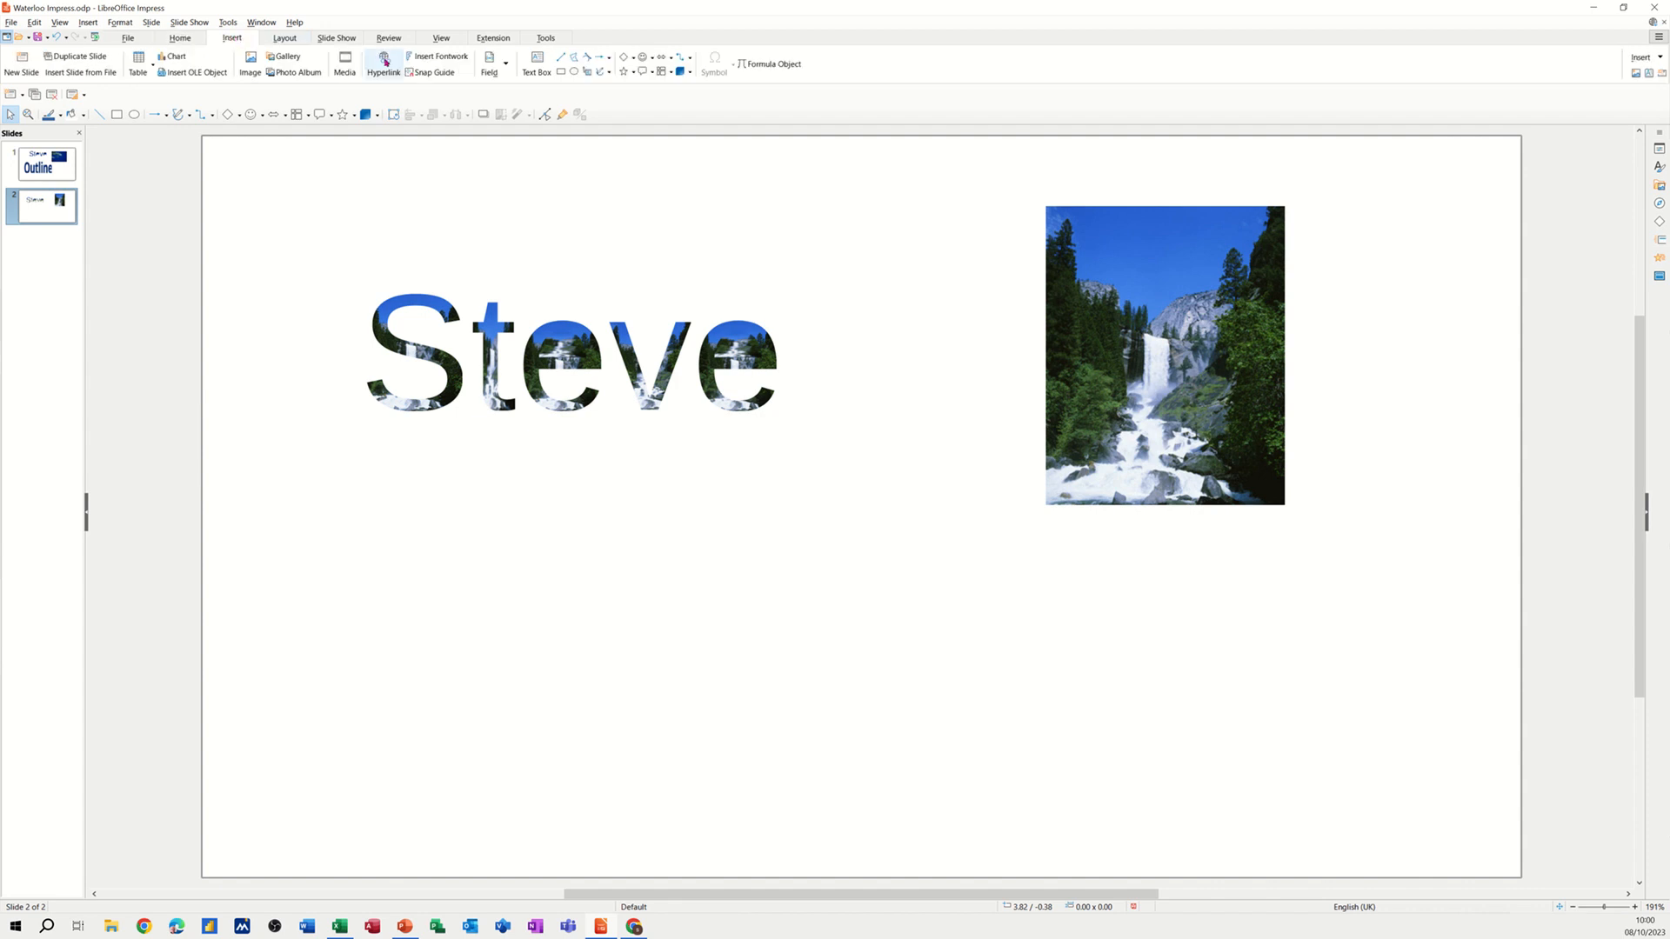
pyautogui.moveTo(438, 56)
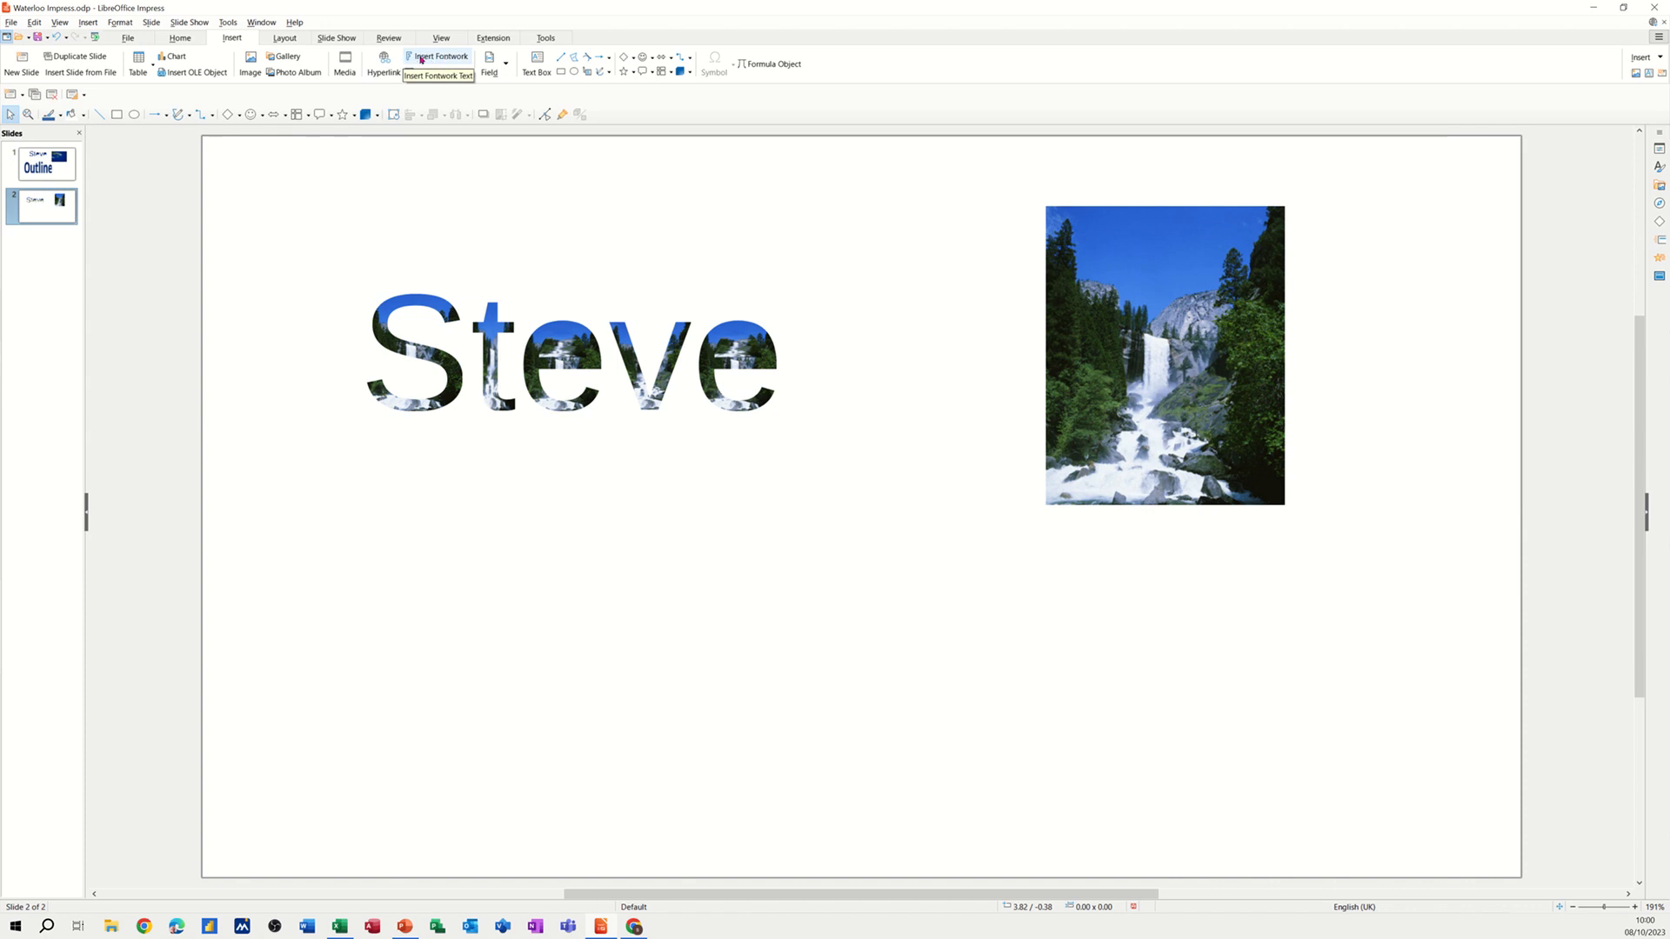
pyautogui.click(438, 56)
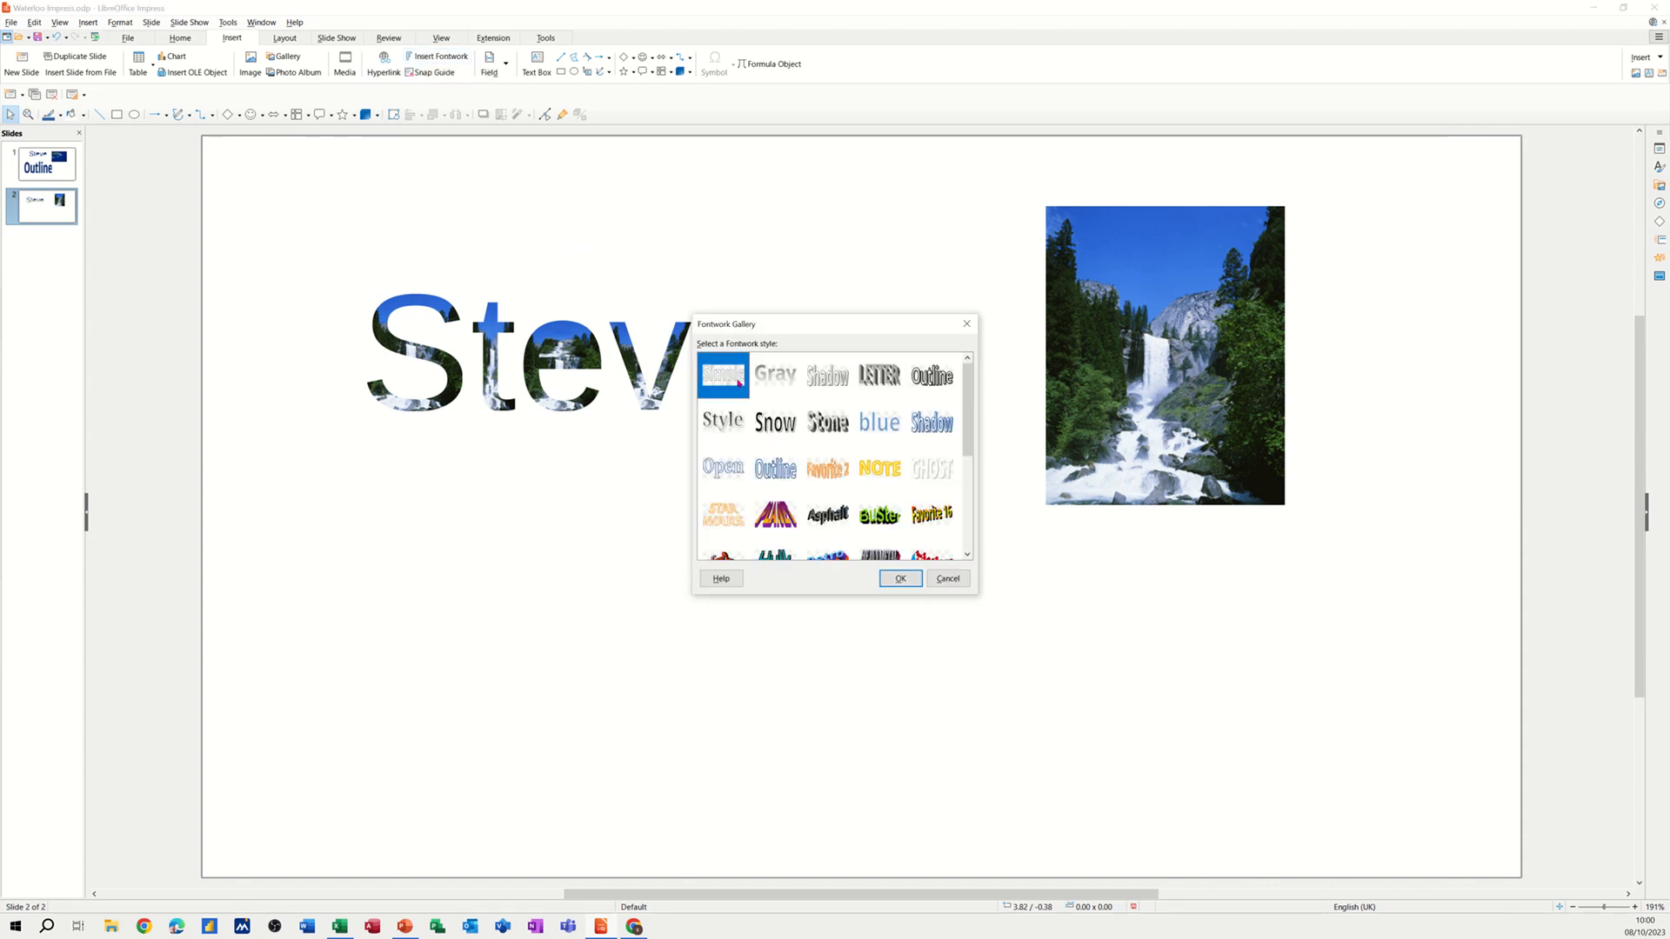
pyautogui.moveTo(794, 466)
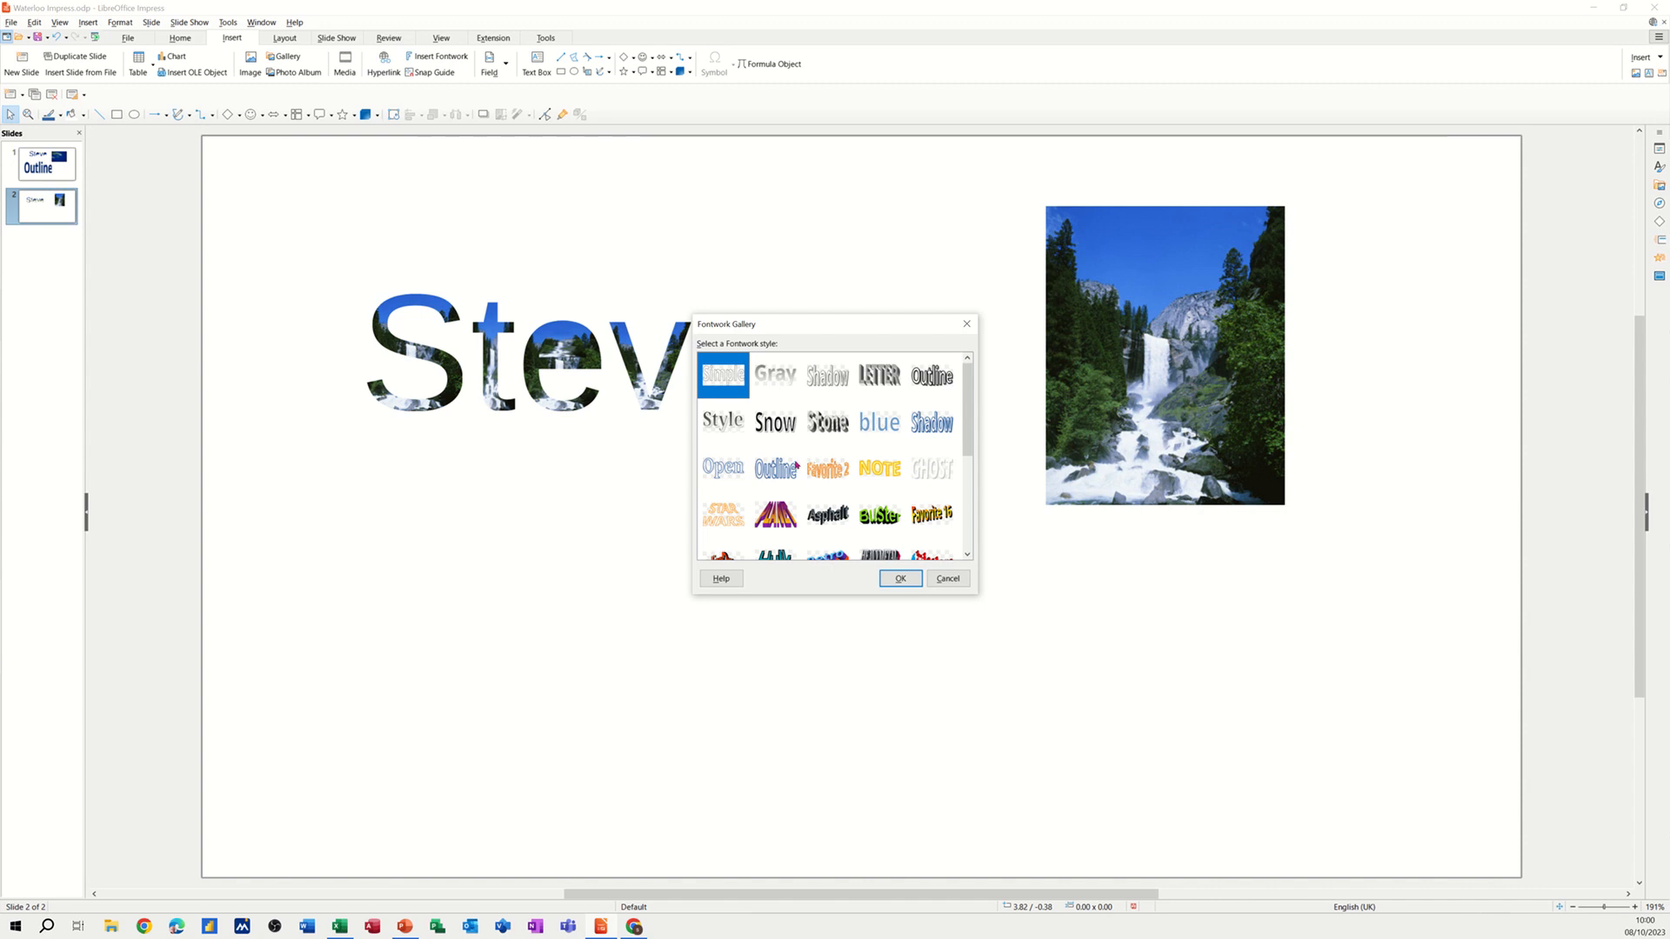
pyautogui.moveTo(799, 464)
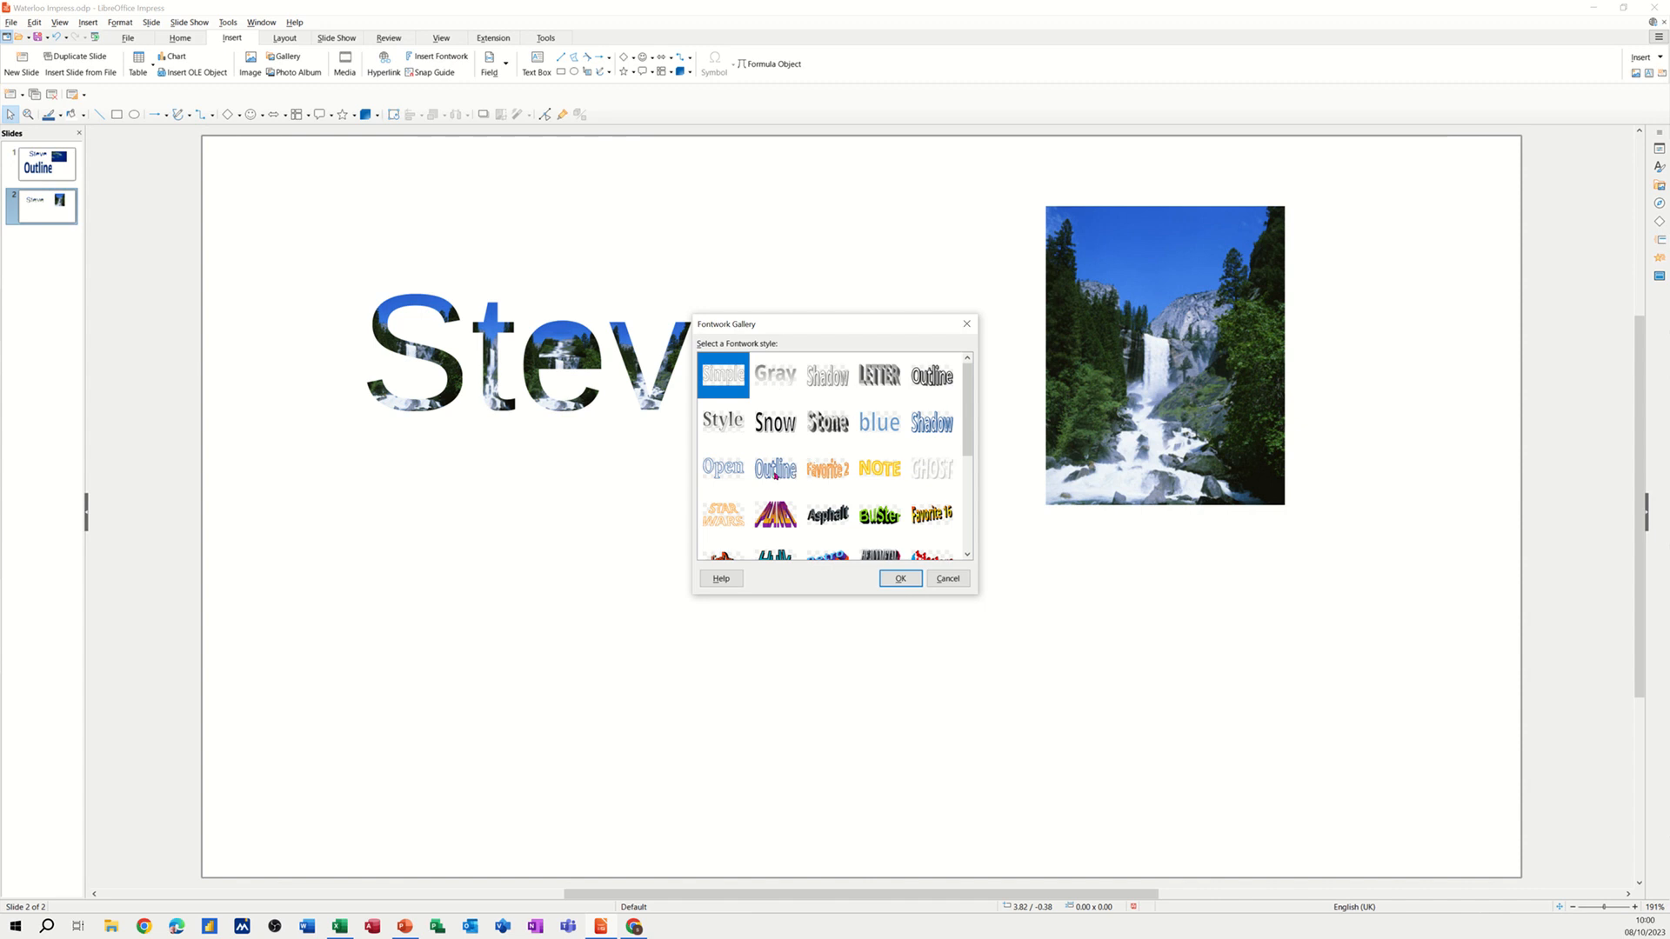
# Insert the 'Open' Fontwork style onto slide 2 below Steve
pyautogui.click(723, 470)
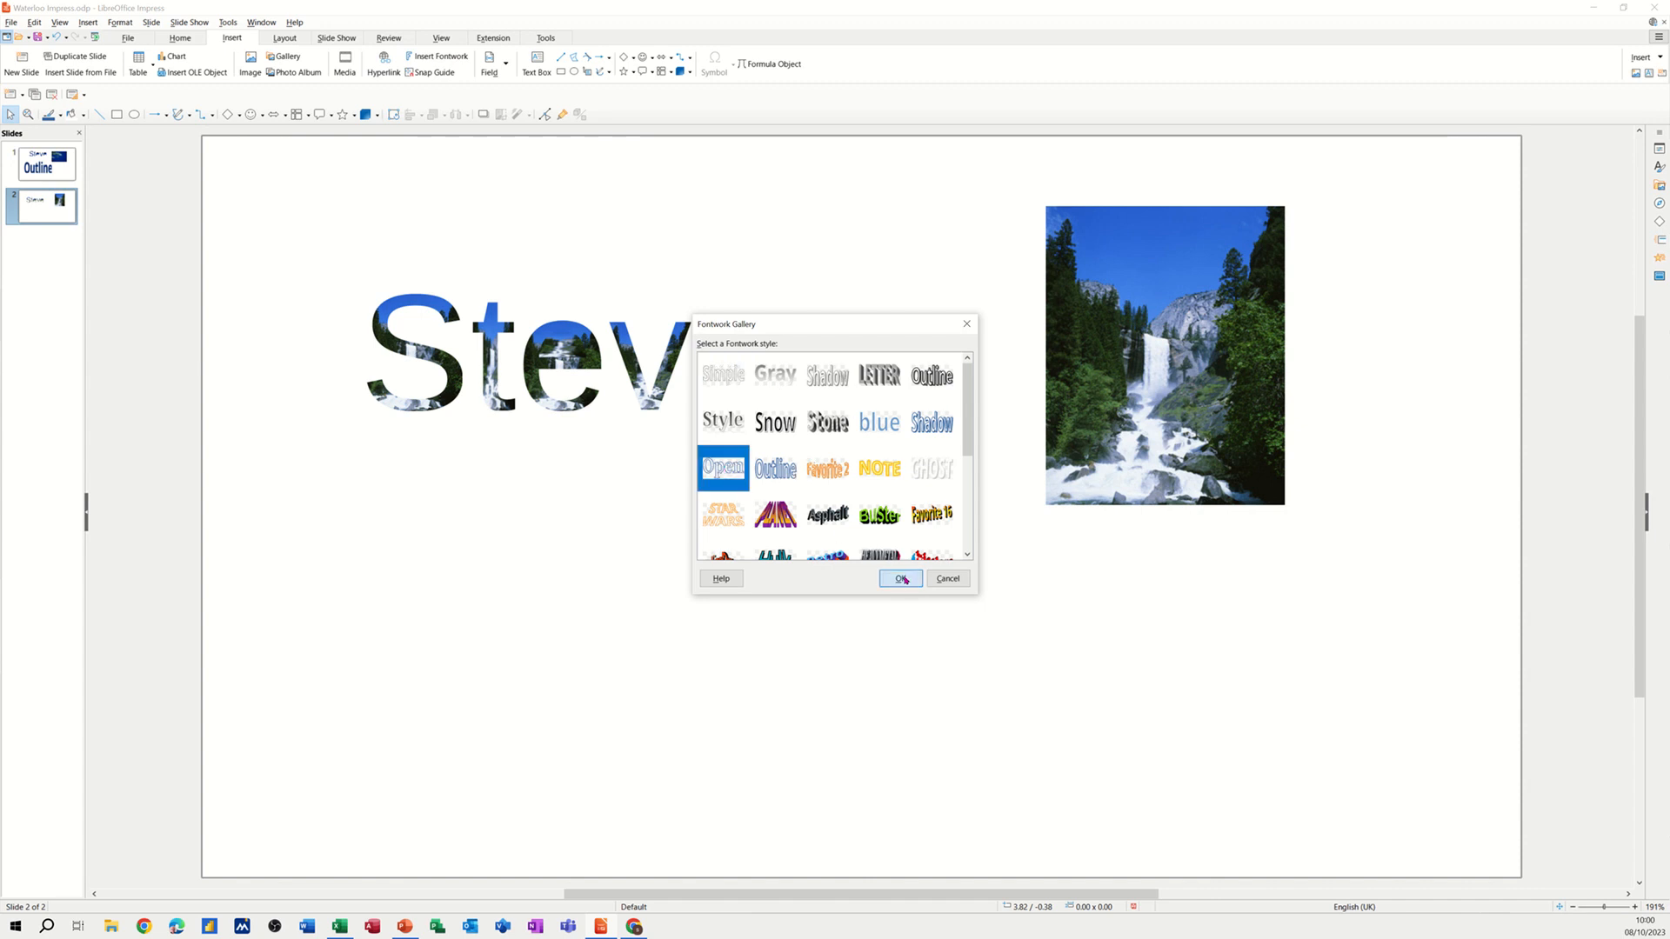
pyautogui.click(898, 579)
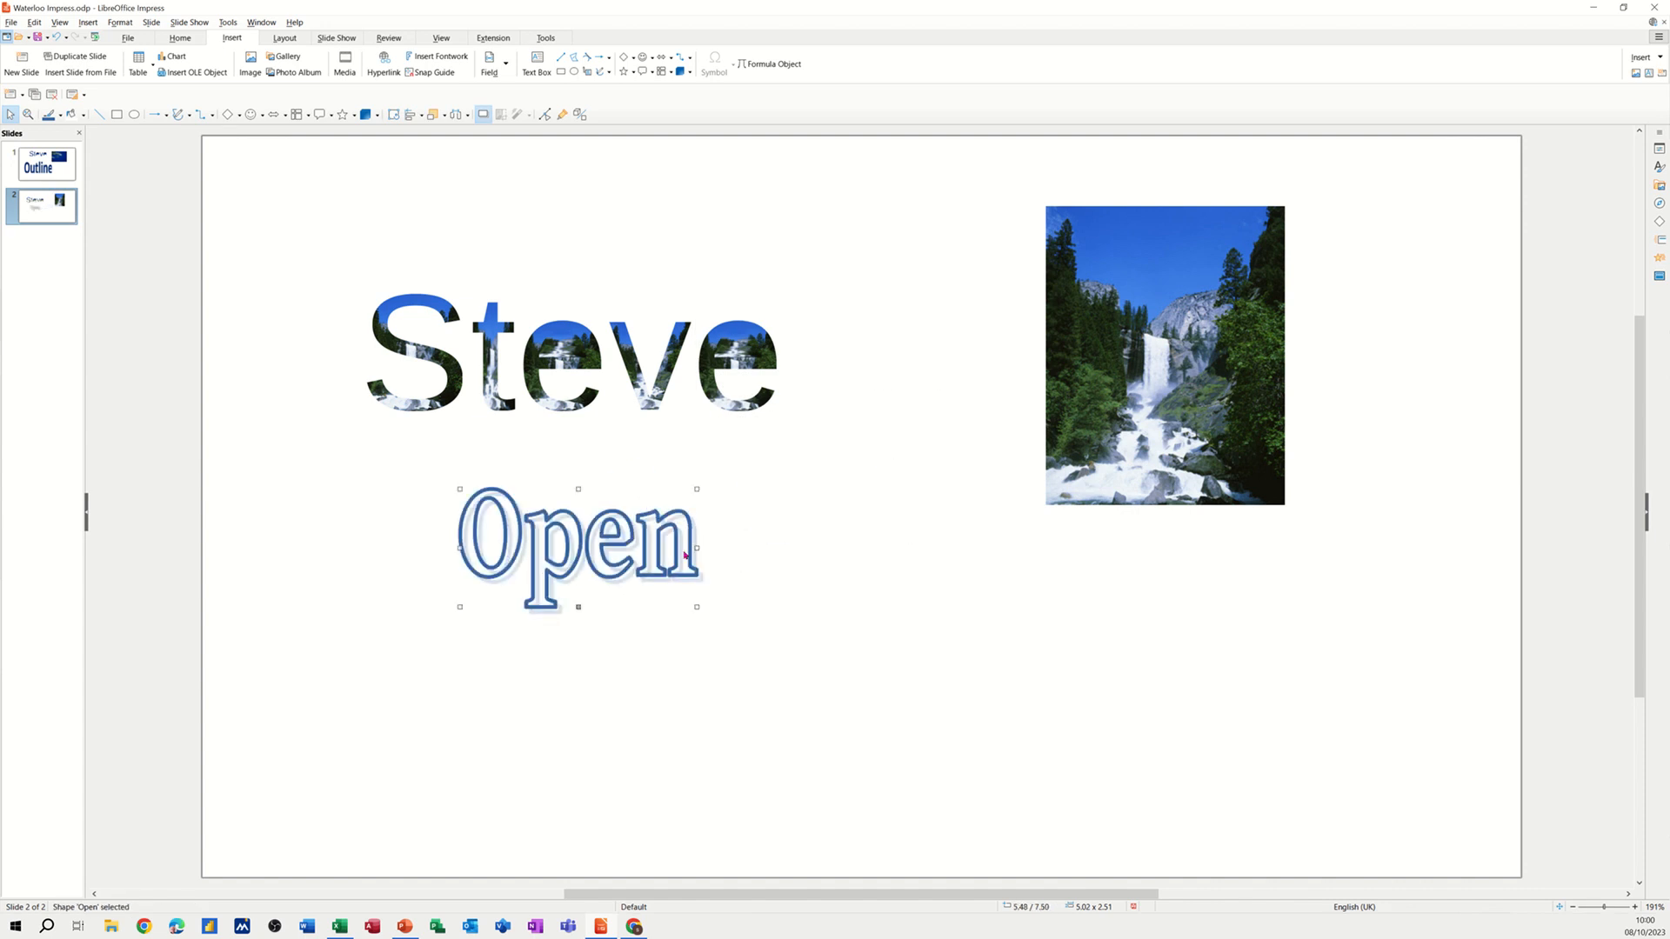
pyautogui.moveTo(642, 562)
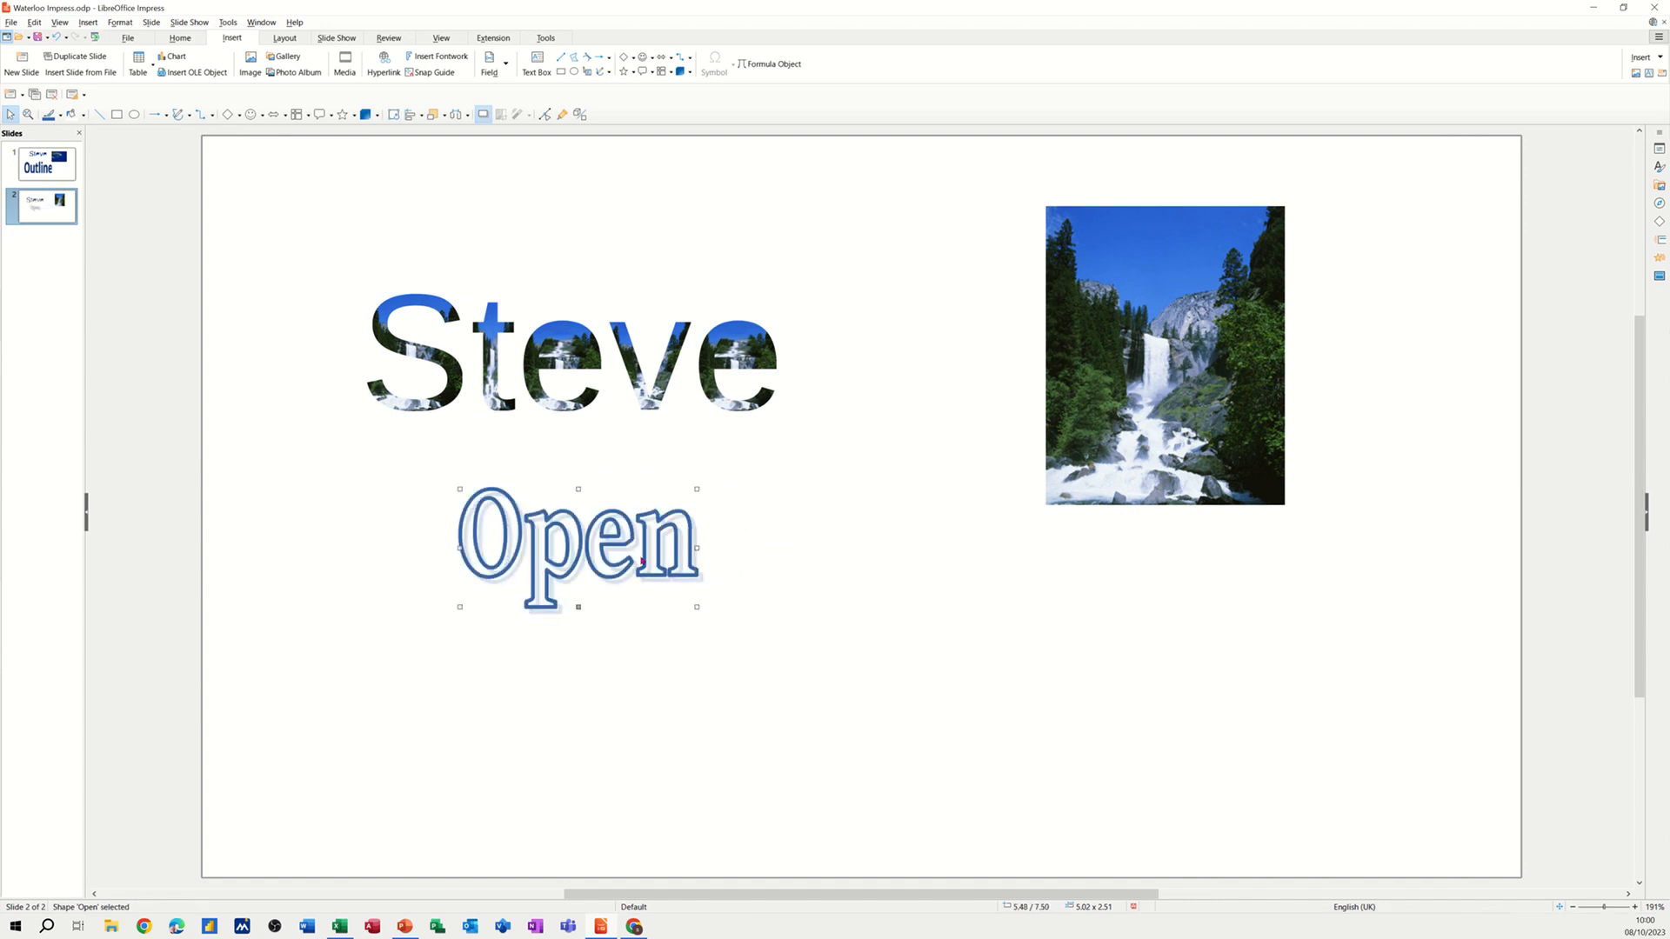
# Open the Area dialog for the Open Fontwork on its Image page
pyautogui.rightClick(613, 535)
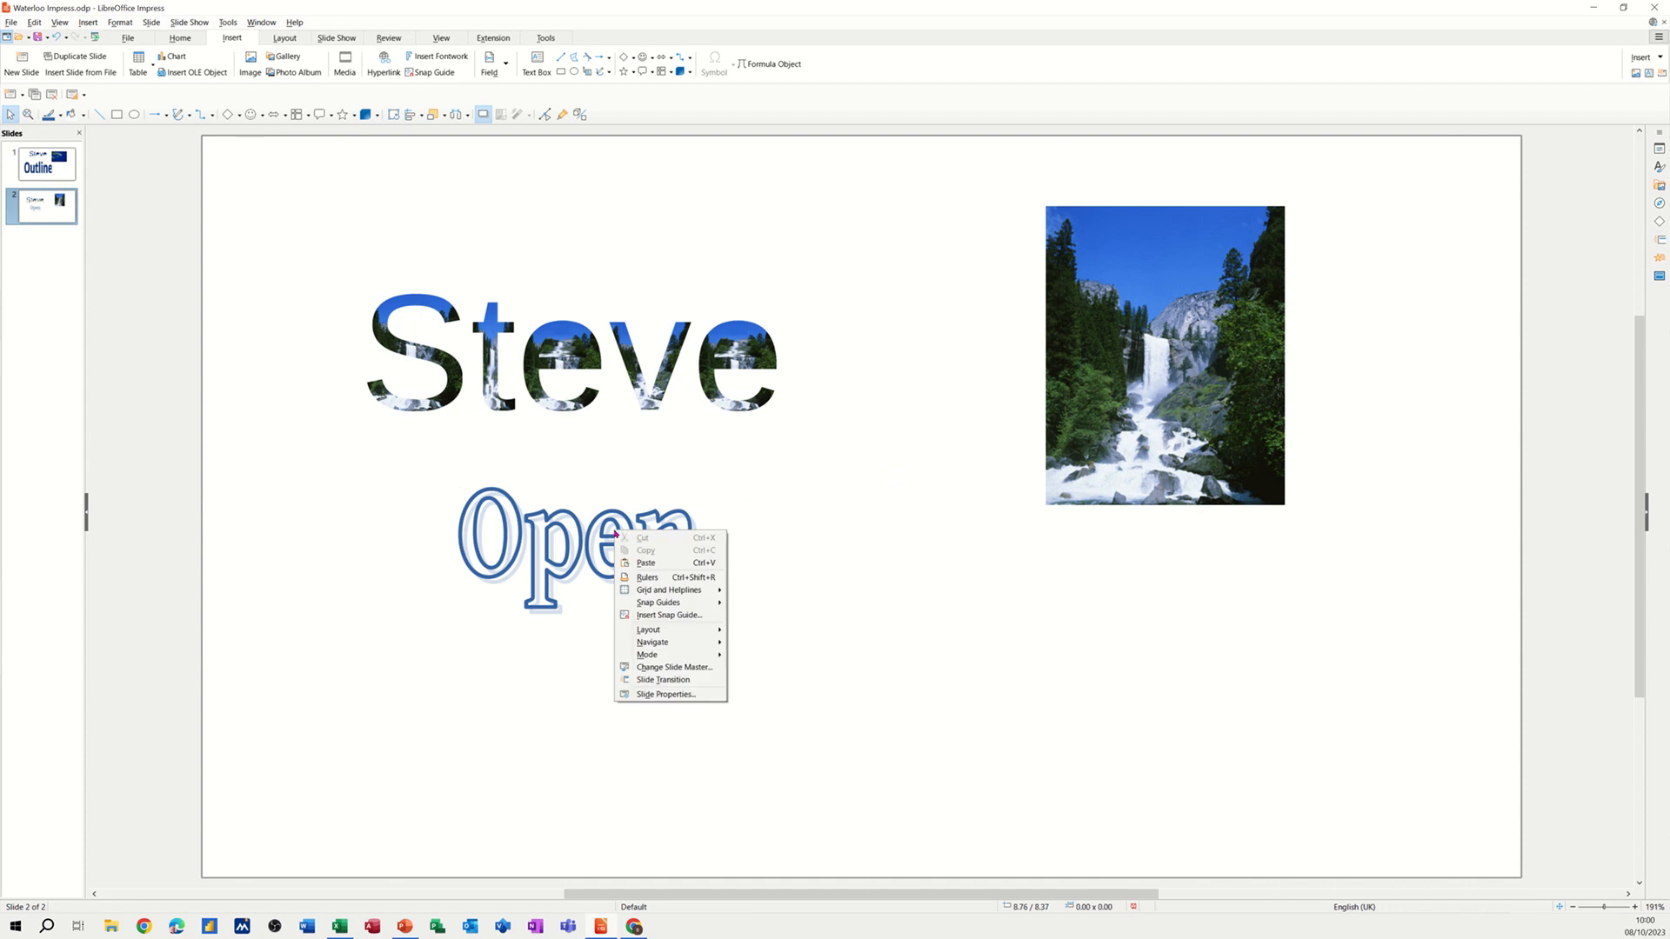
pyautogui.moveTo(605, 580)
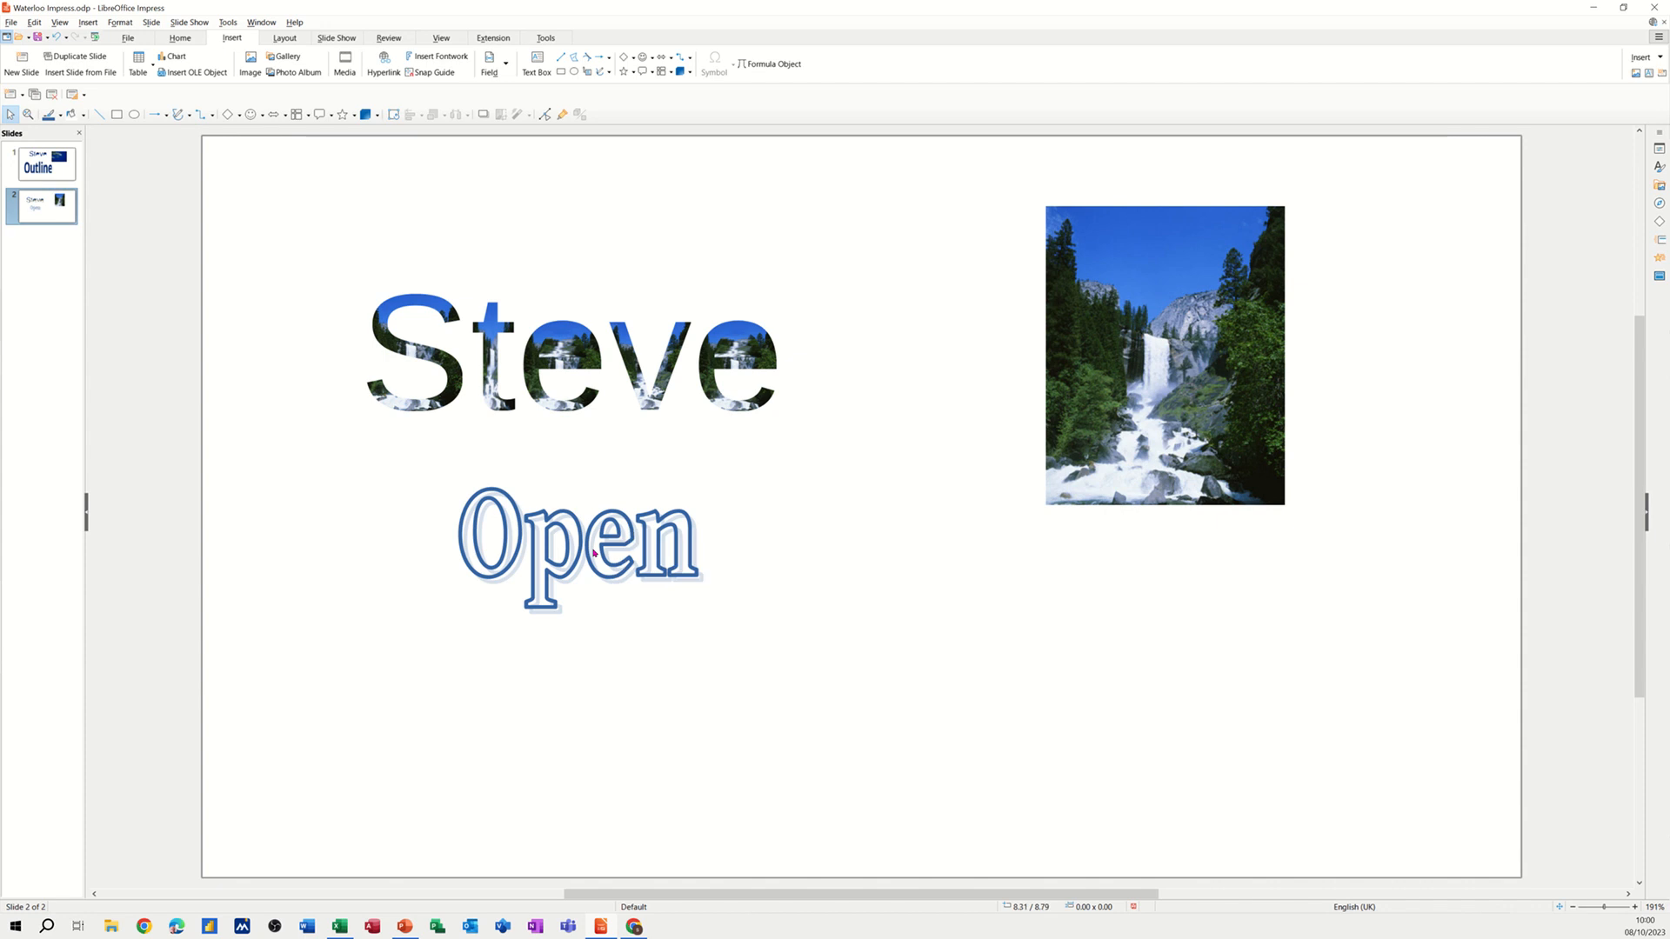
pyautogui.rightClick(578, 551)
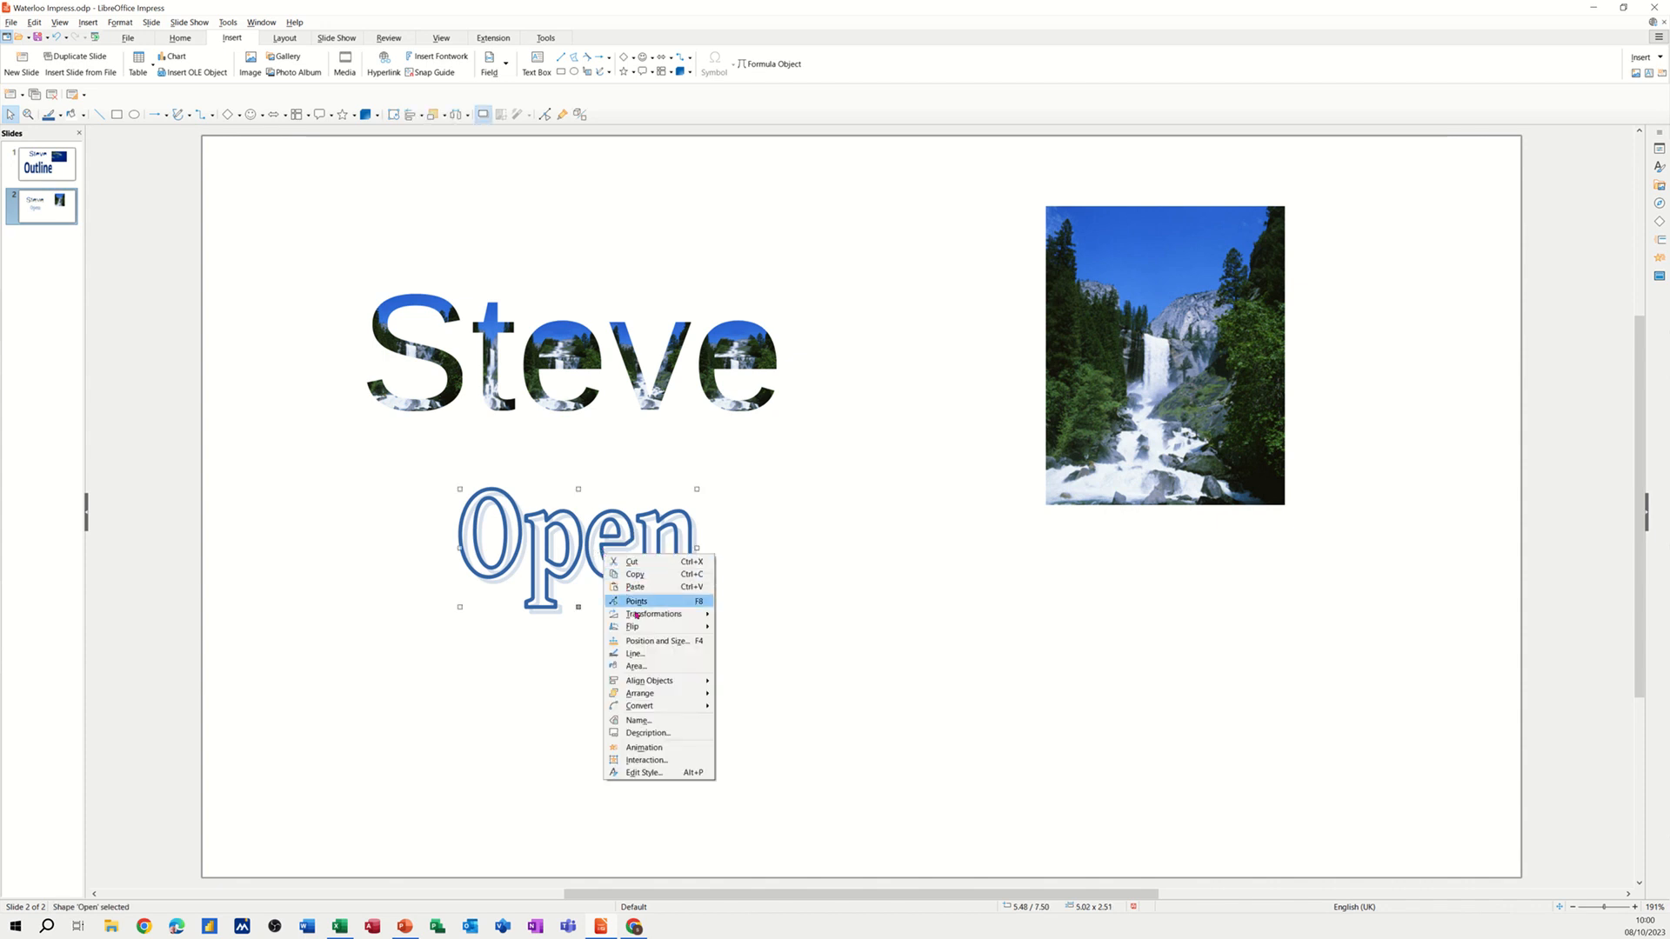
pyautogui.moveTo(635, 666)
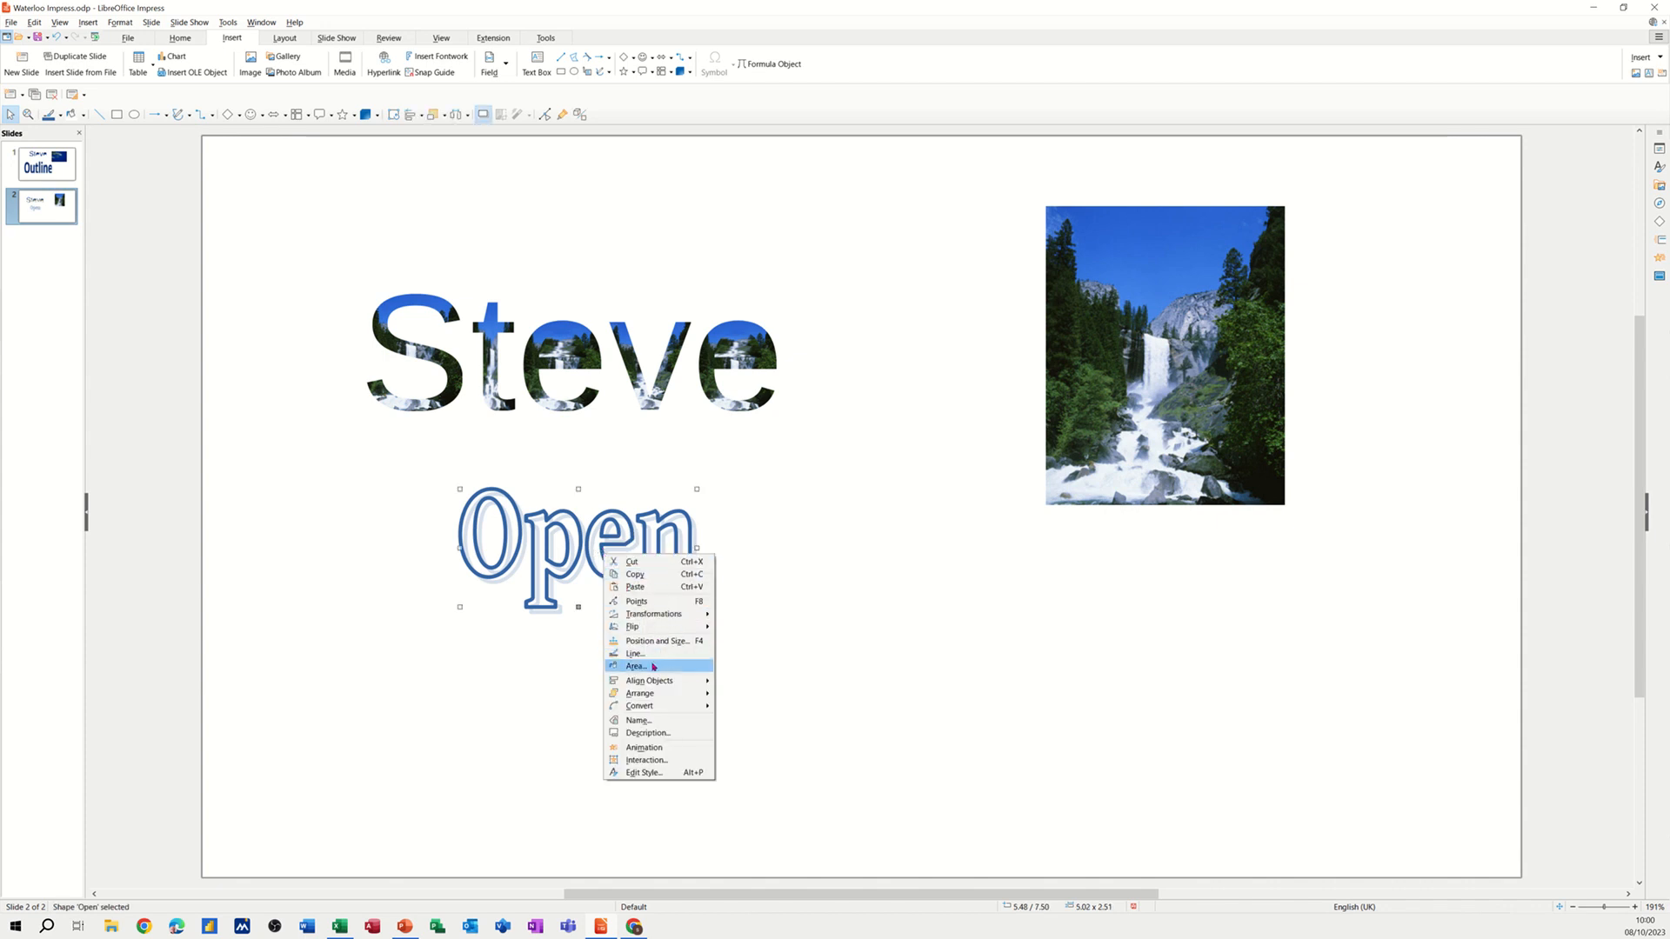
pyautogui.click(636, 665)
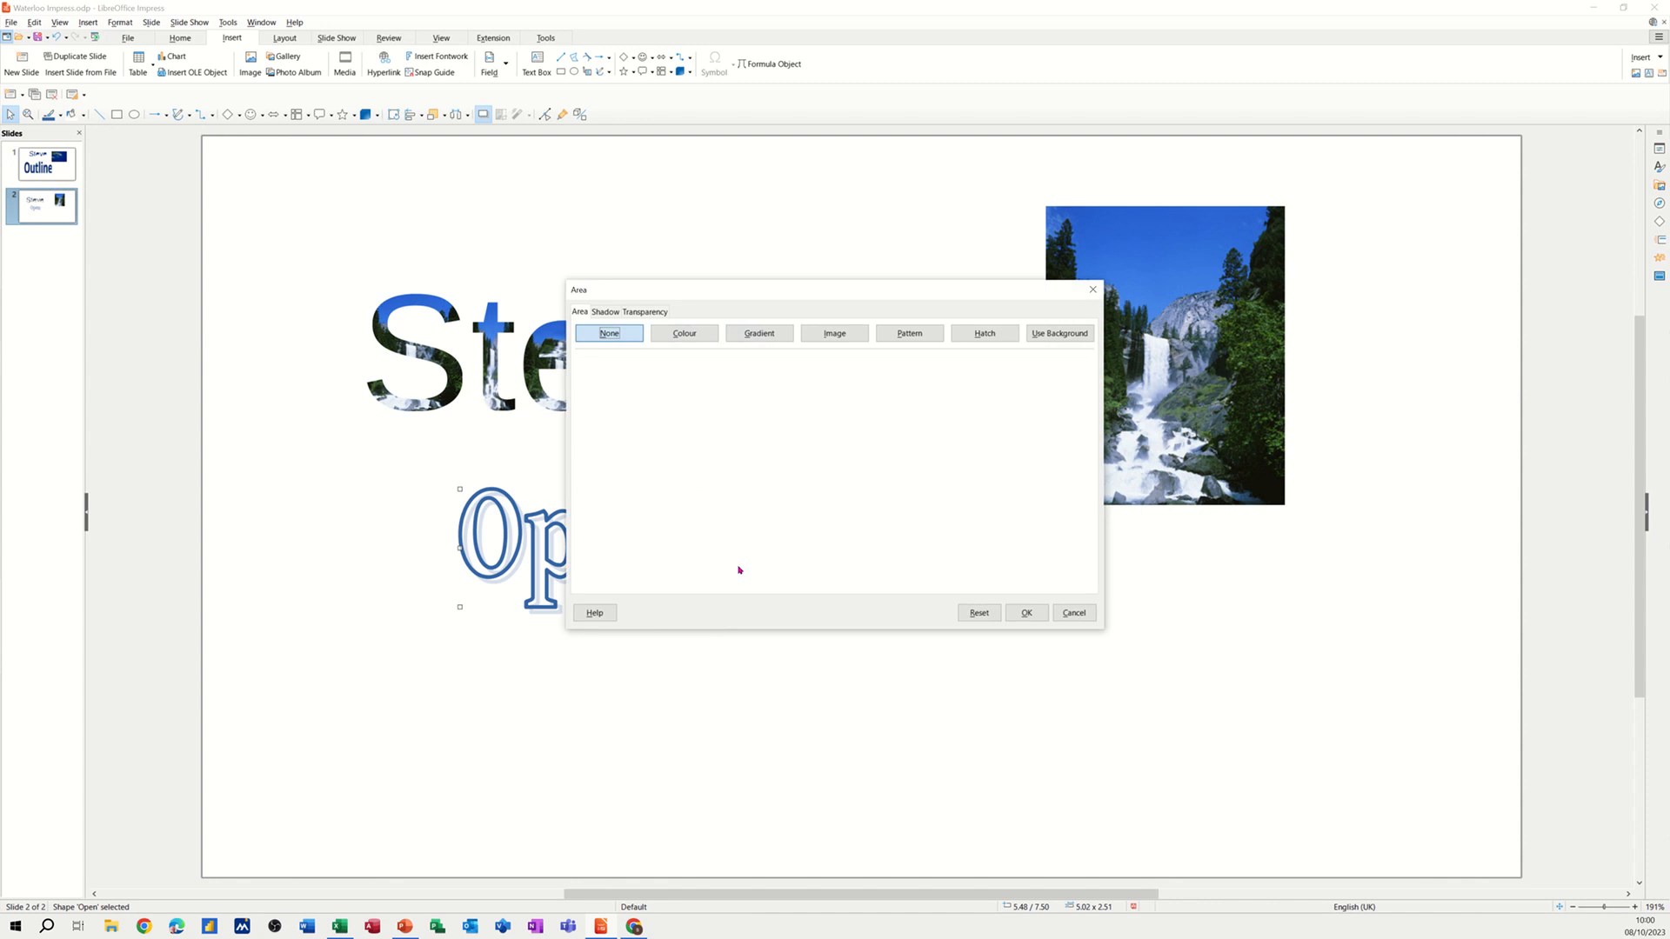
pyautogui.click(834, 333)
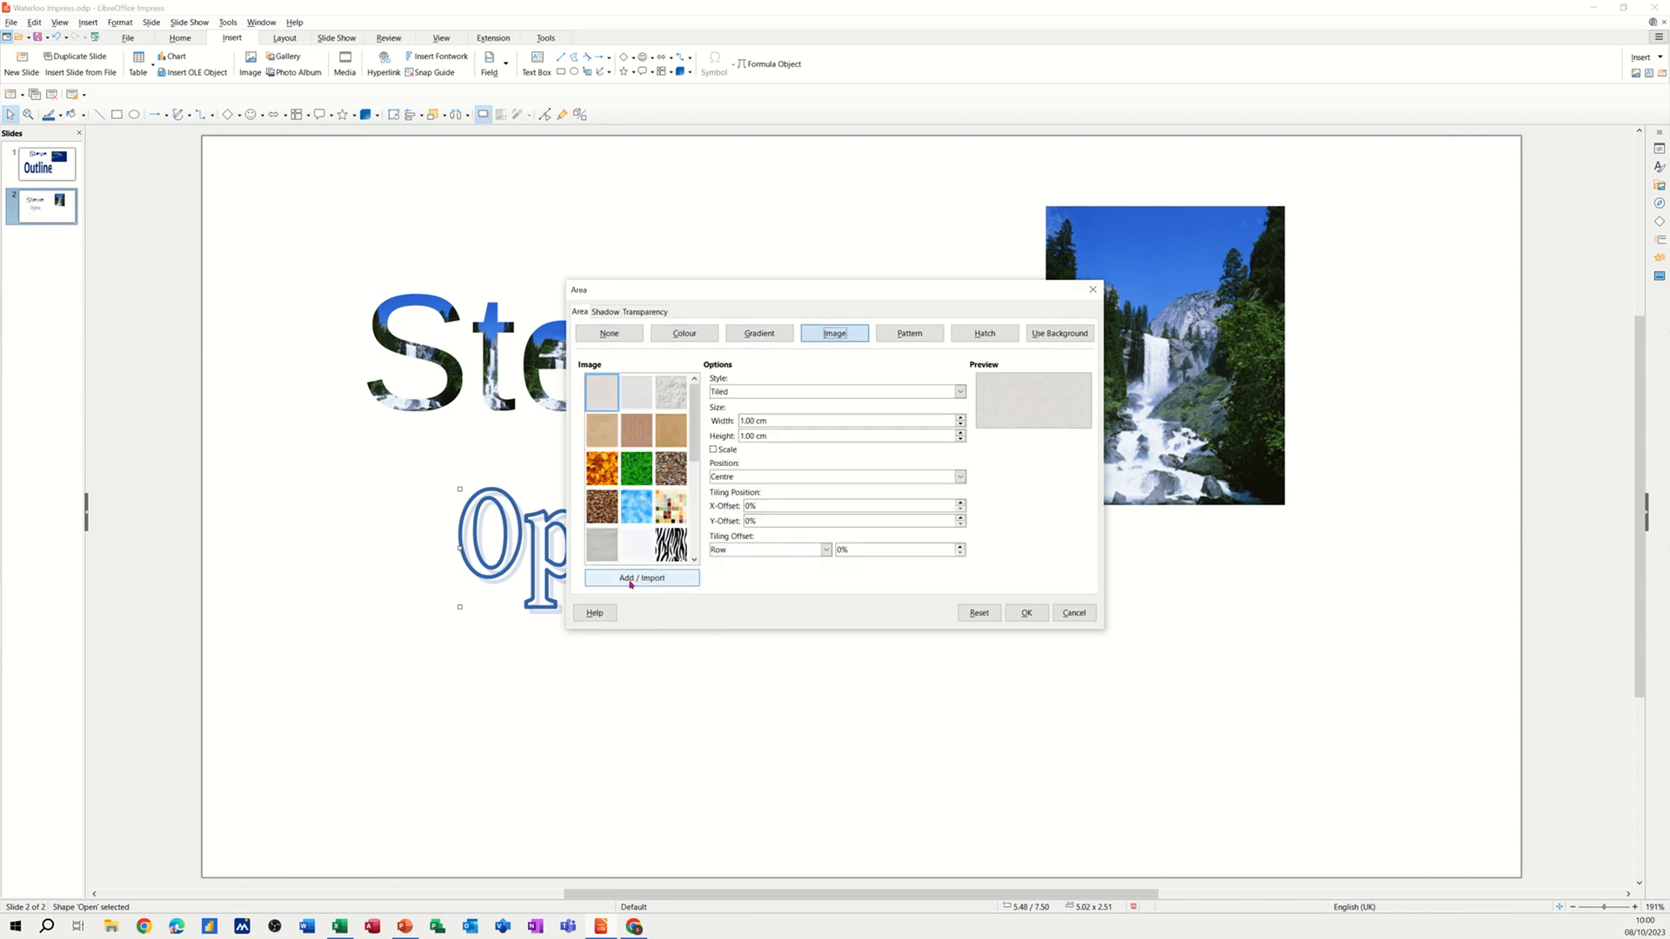
# Import LAKE.JPG as an image fill, keeping its default name
pyautogui.click(642, 578)
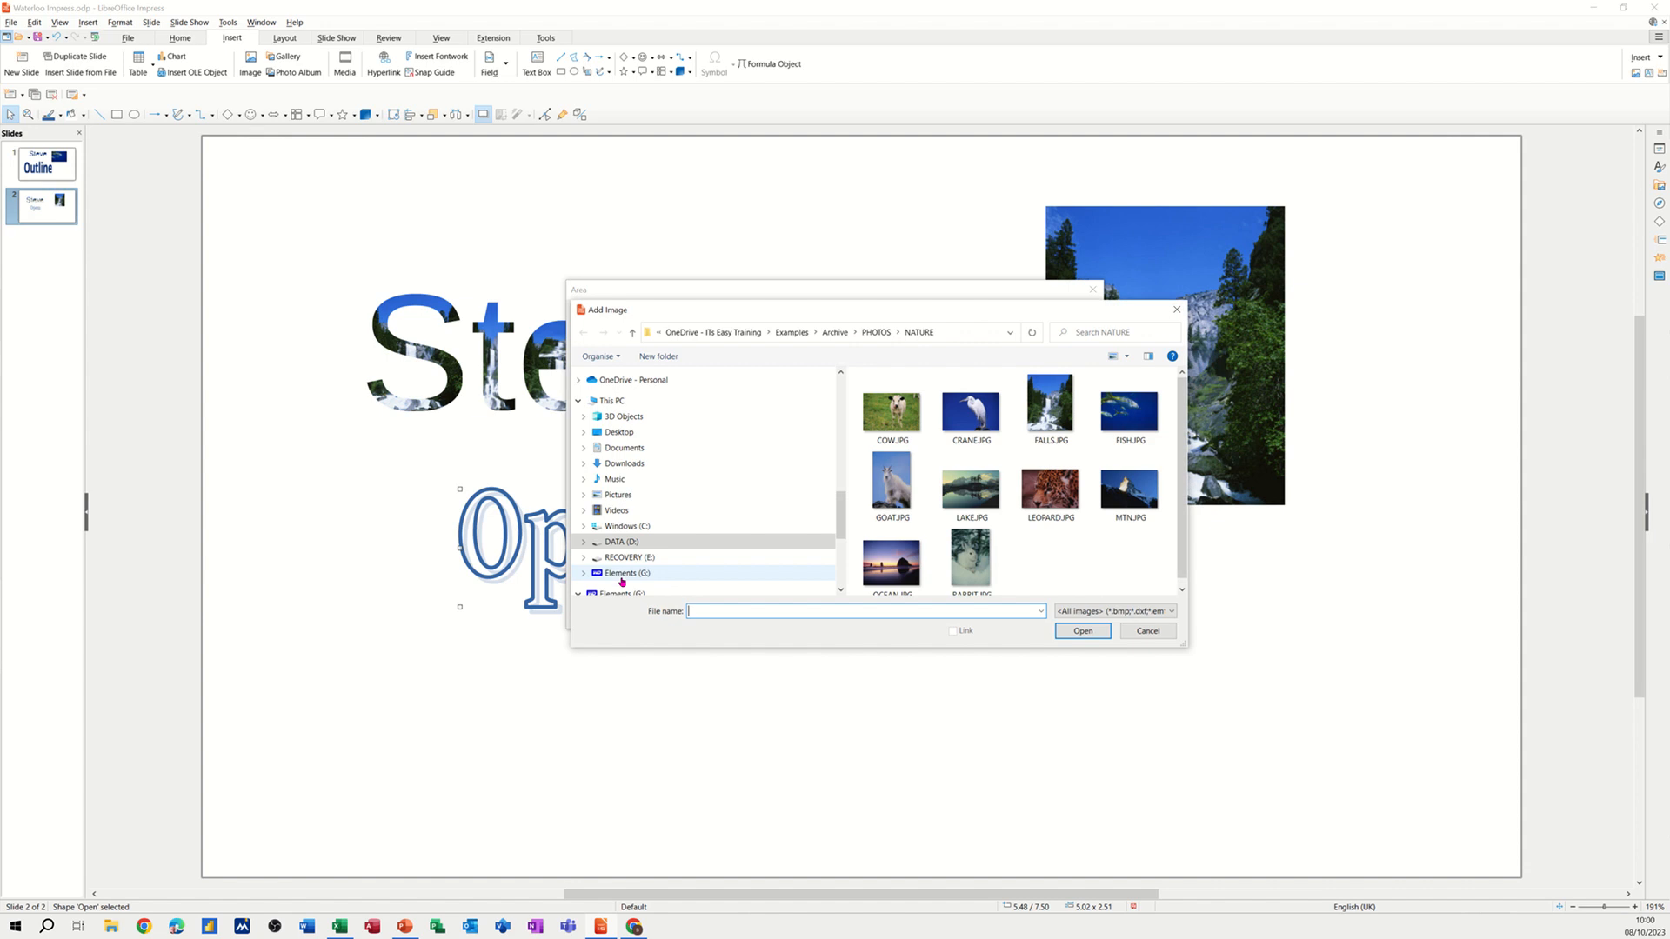
pyautogui.click(969, 488)
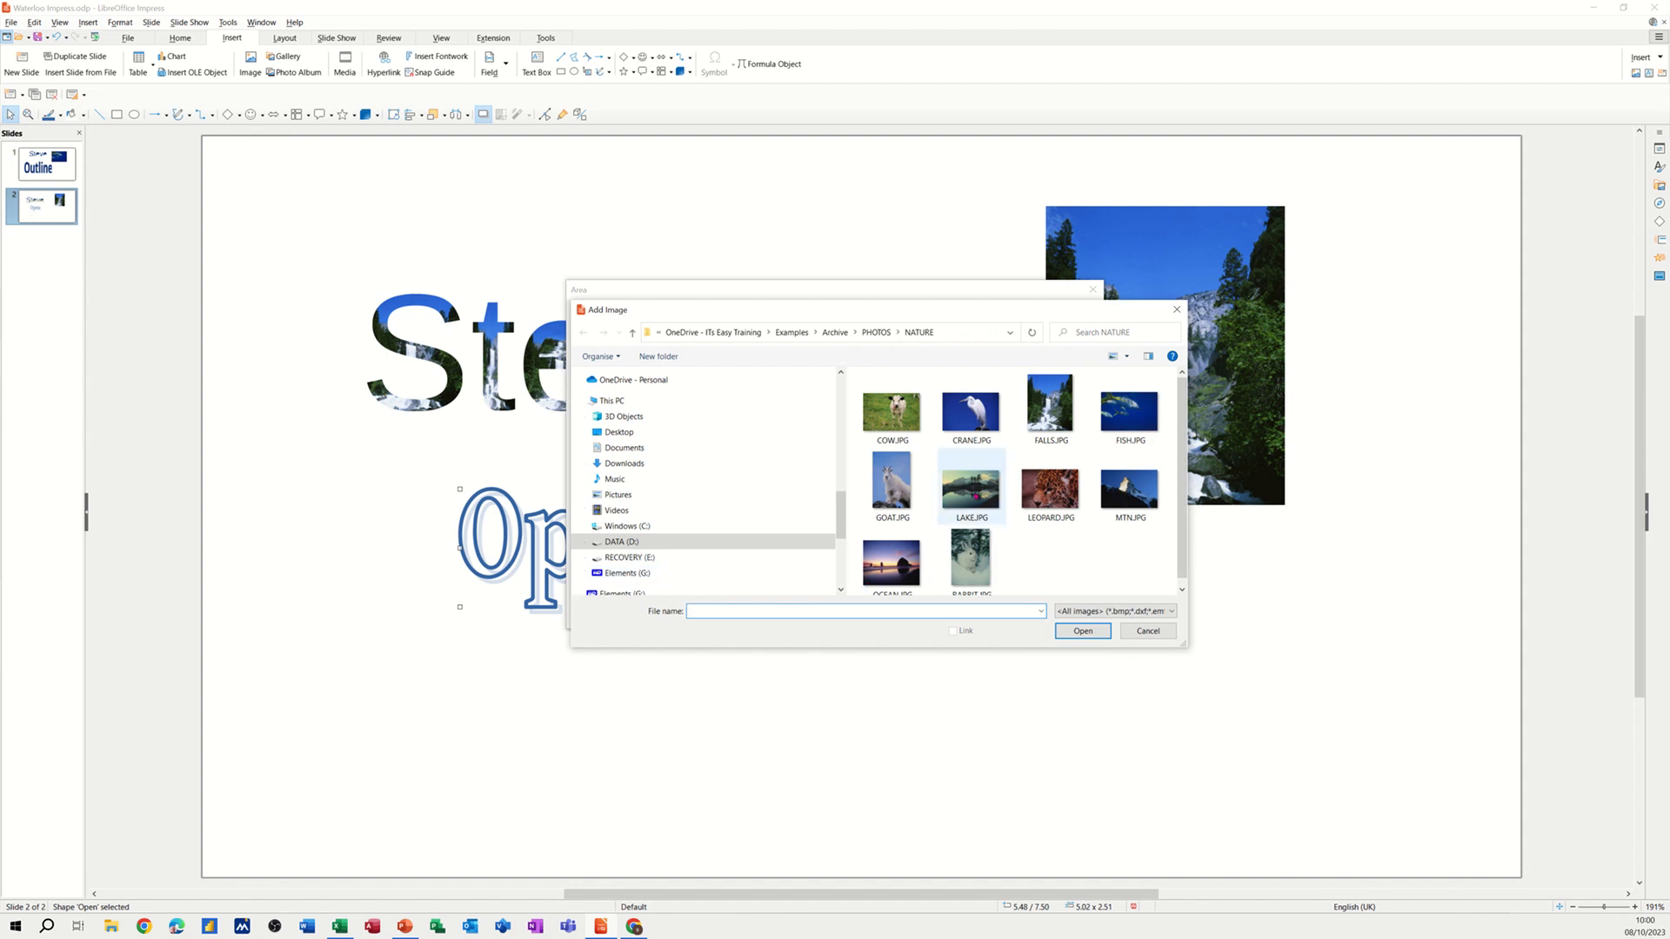
pyautogui.click(969, 483)
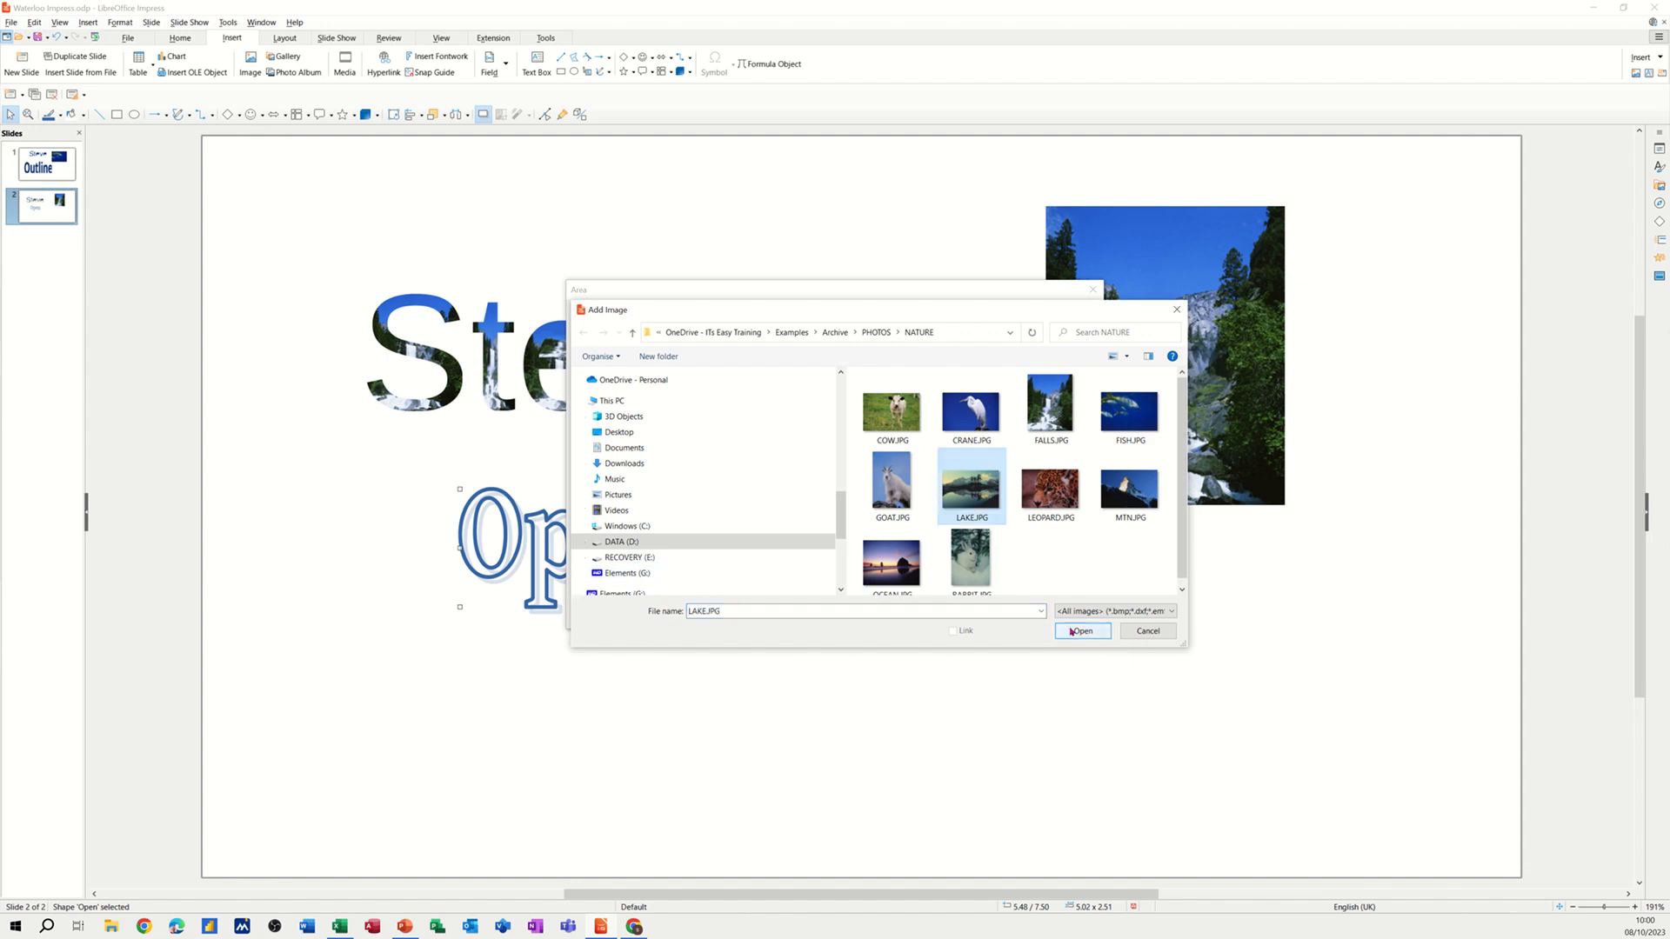
pyautogui.click(1082, 631)
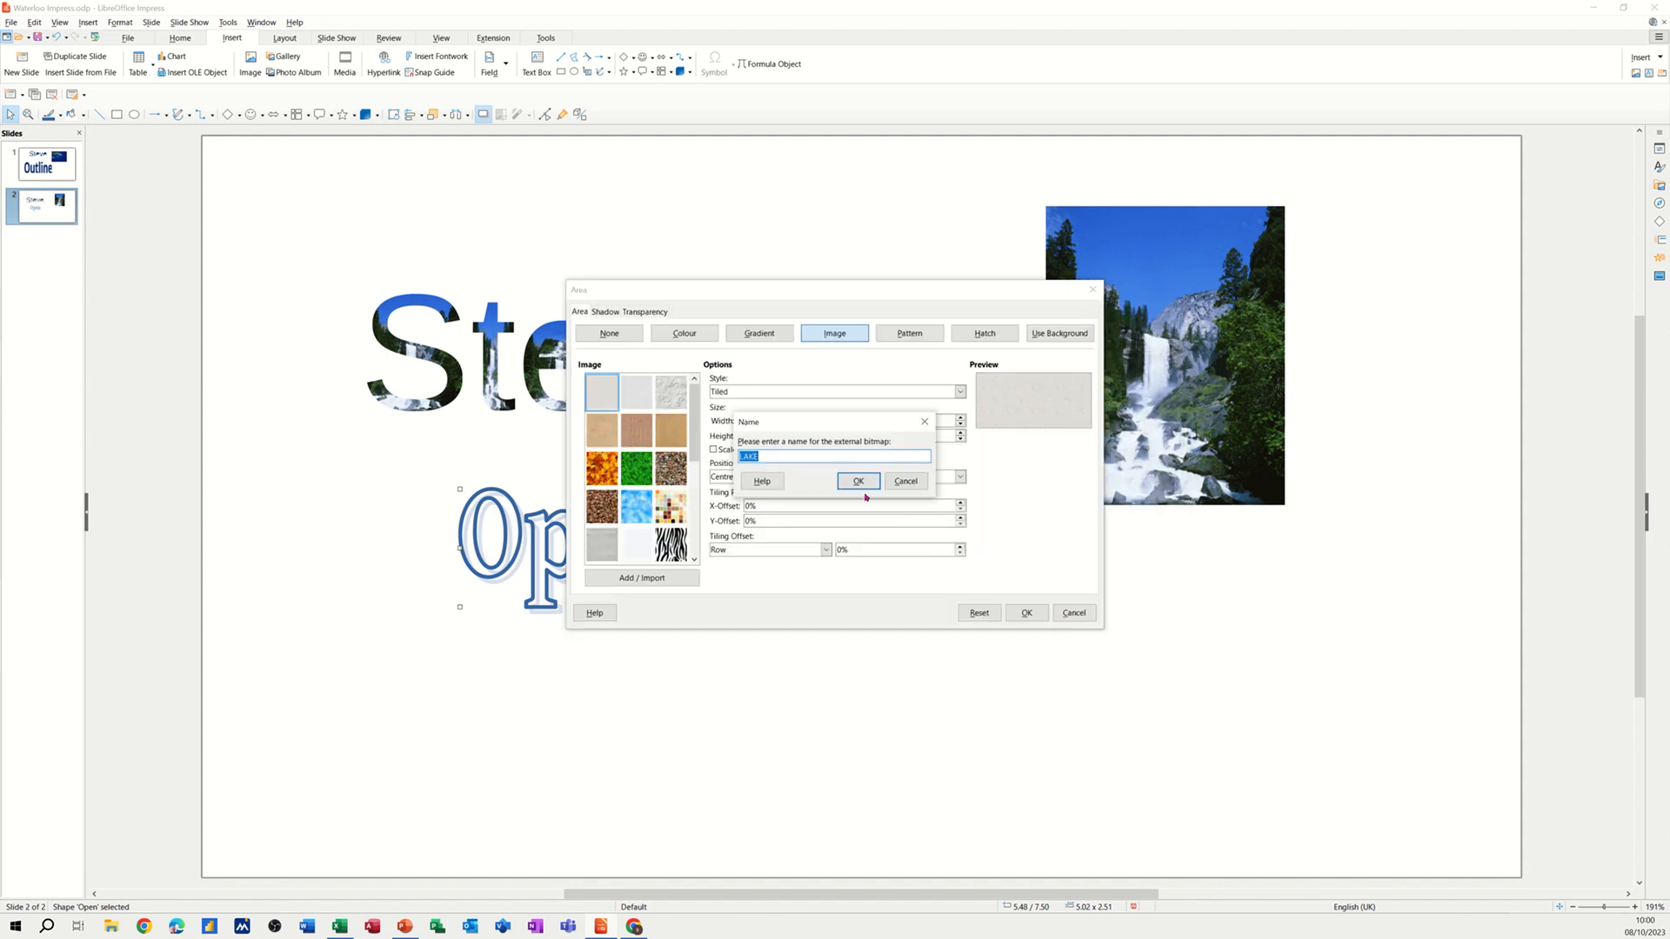
pyautogui.click(858, 481)
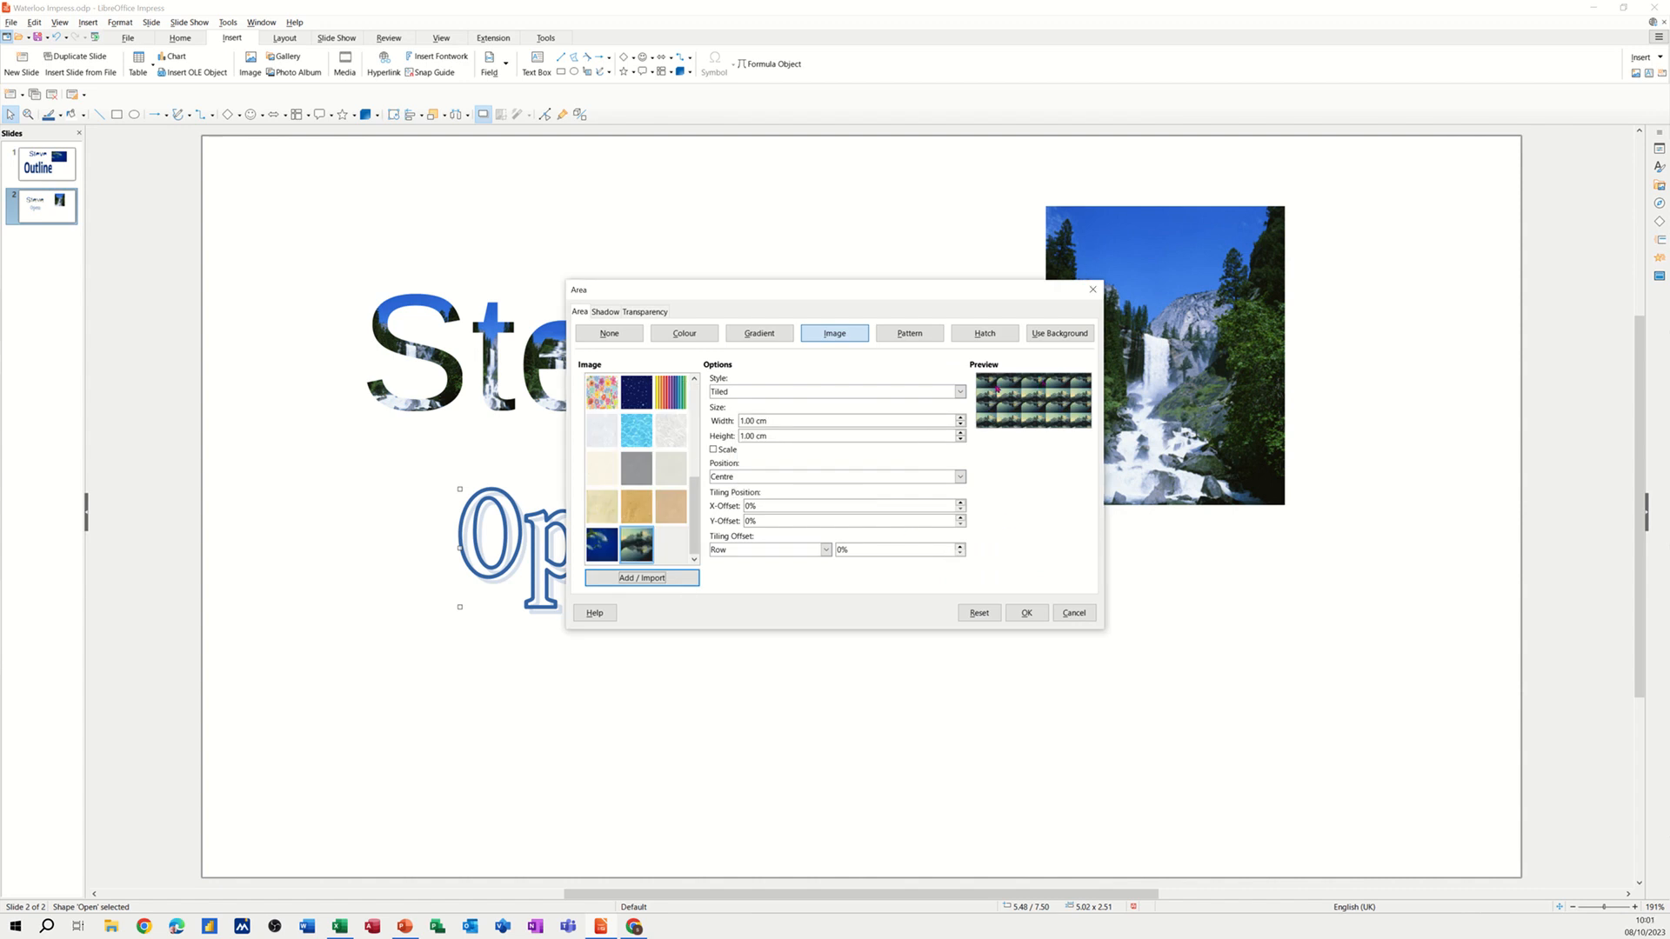
pyautogui.moveTo(920, 466)
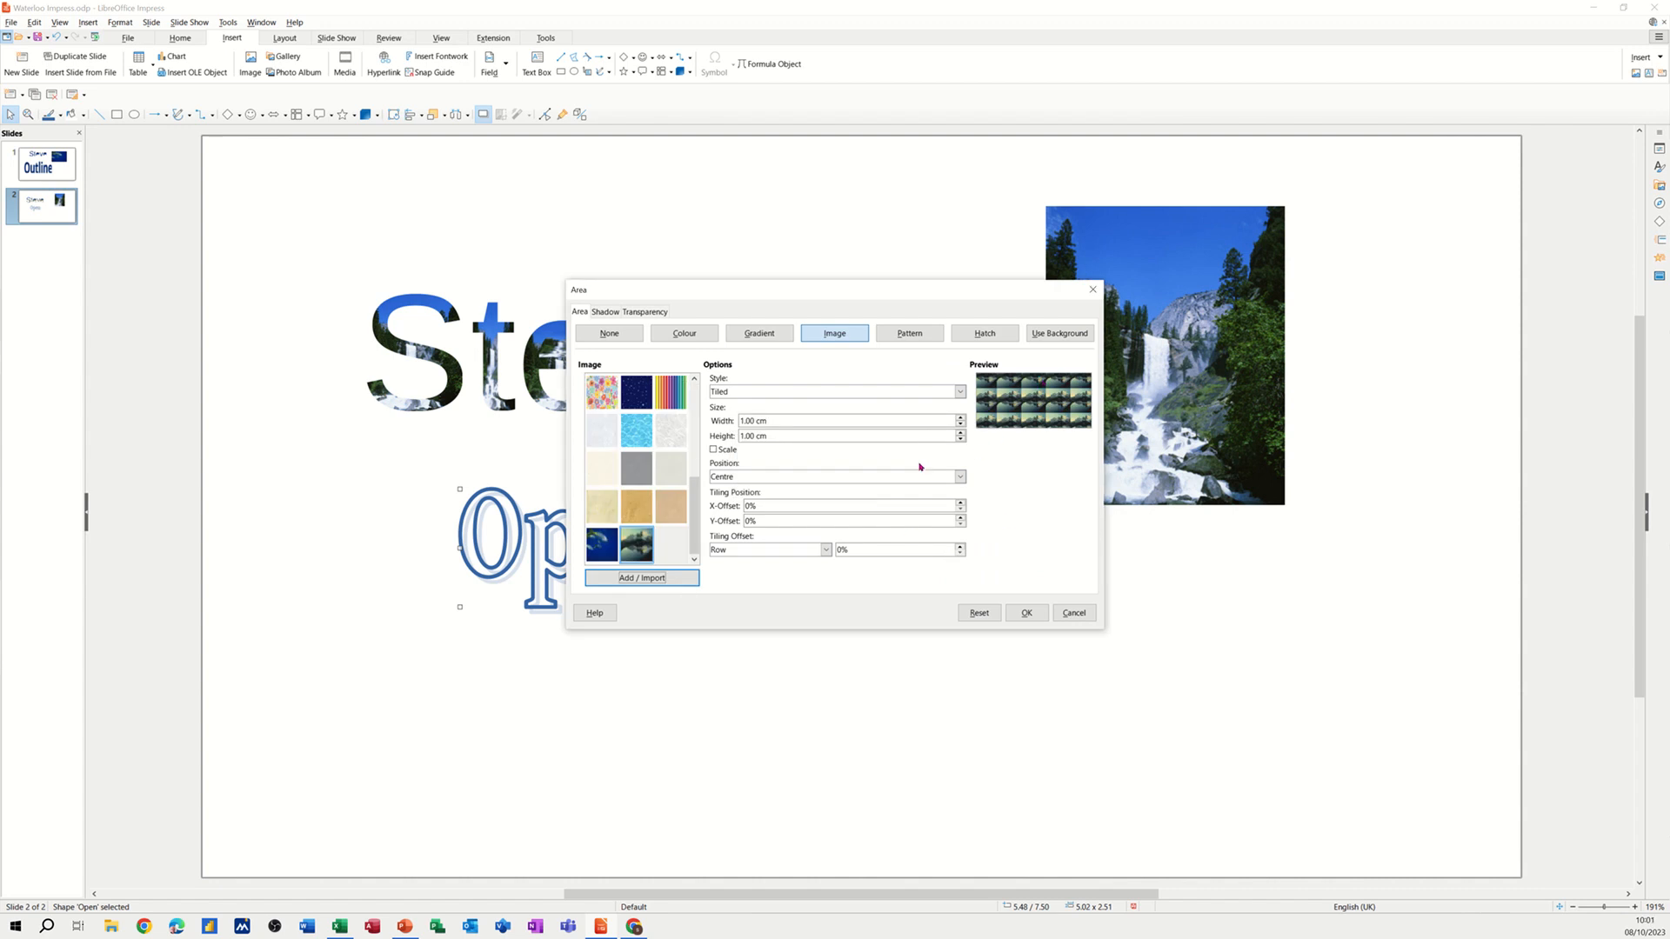
pyautogui.moveTo(753, 536)
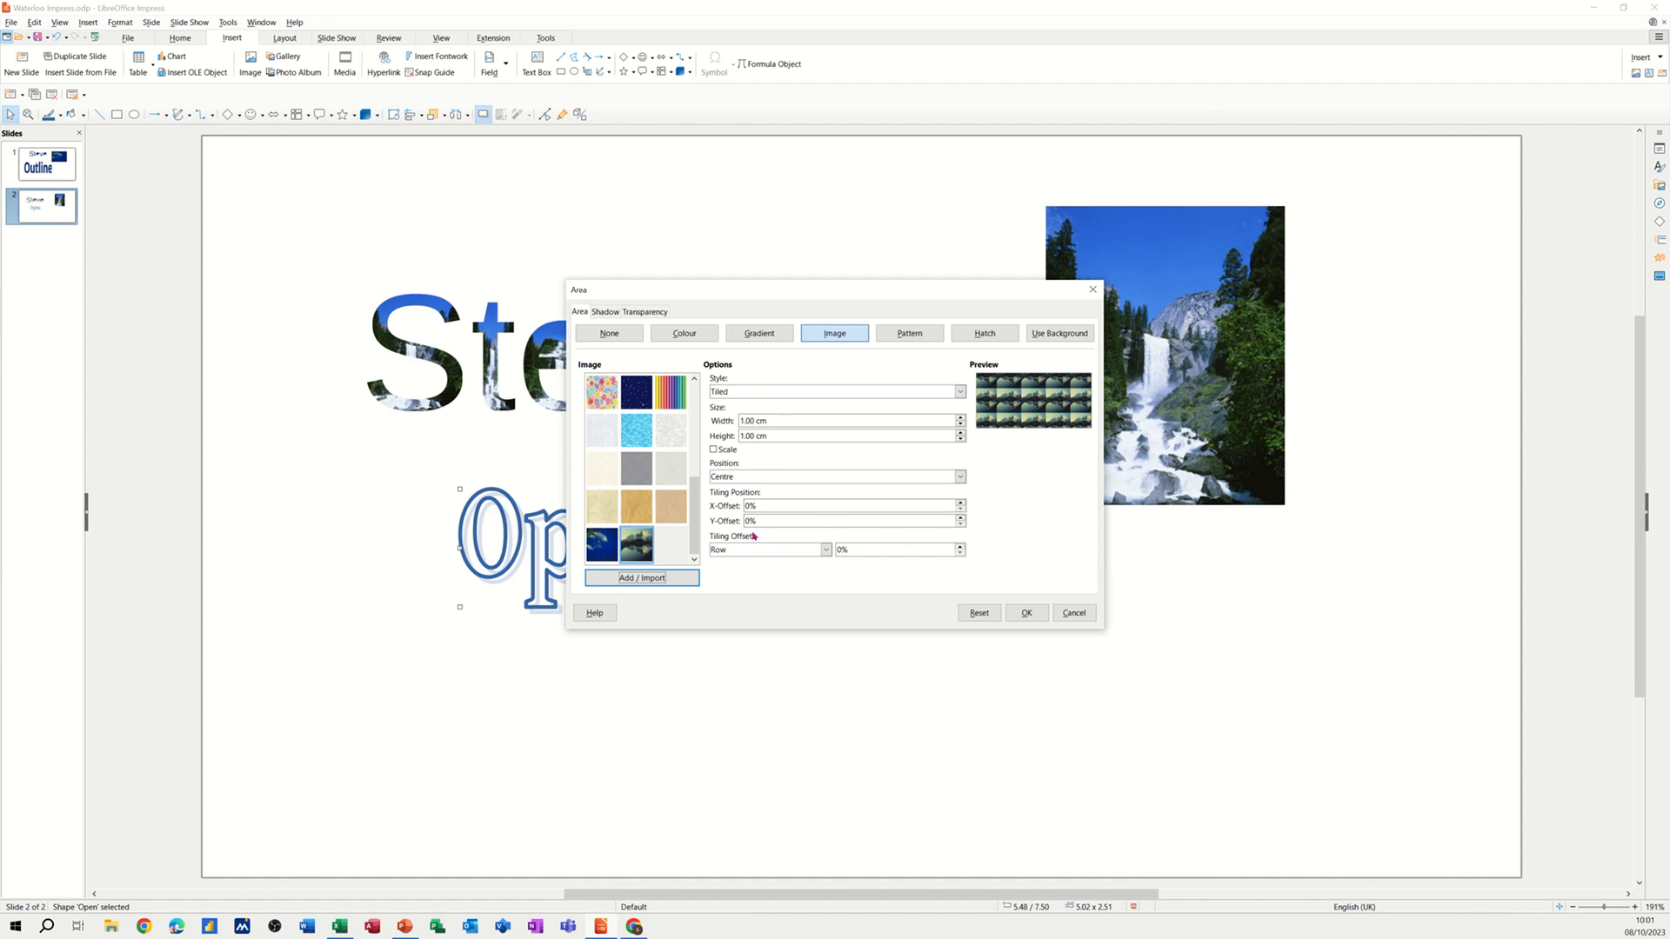
pyautogui.moveTo(815, 488)
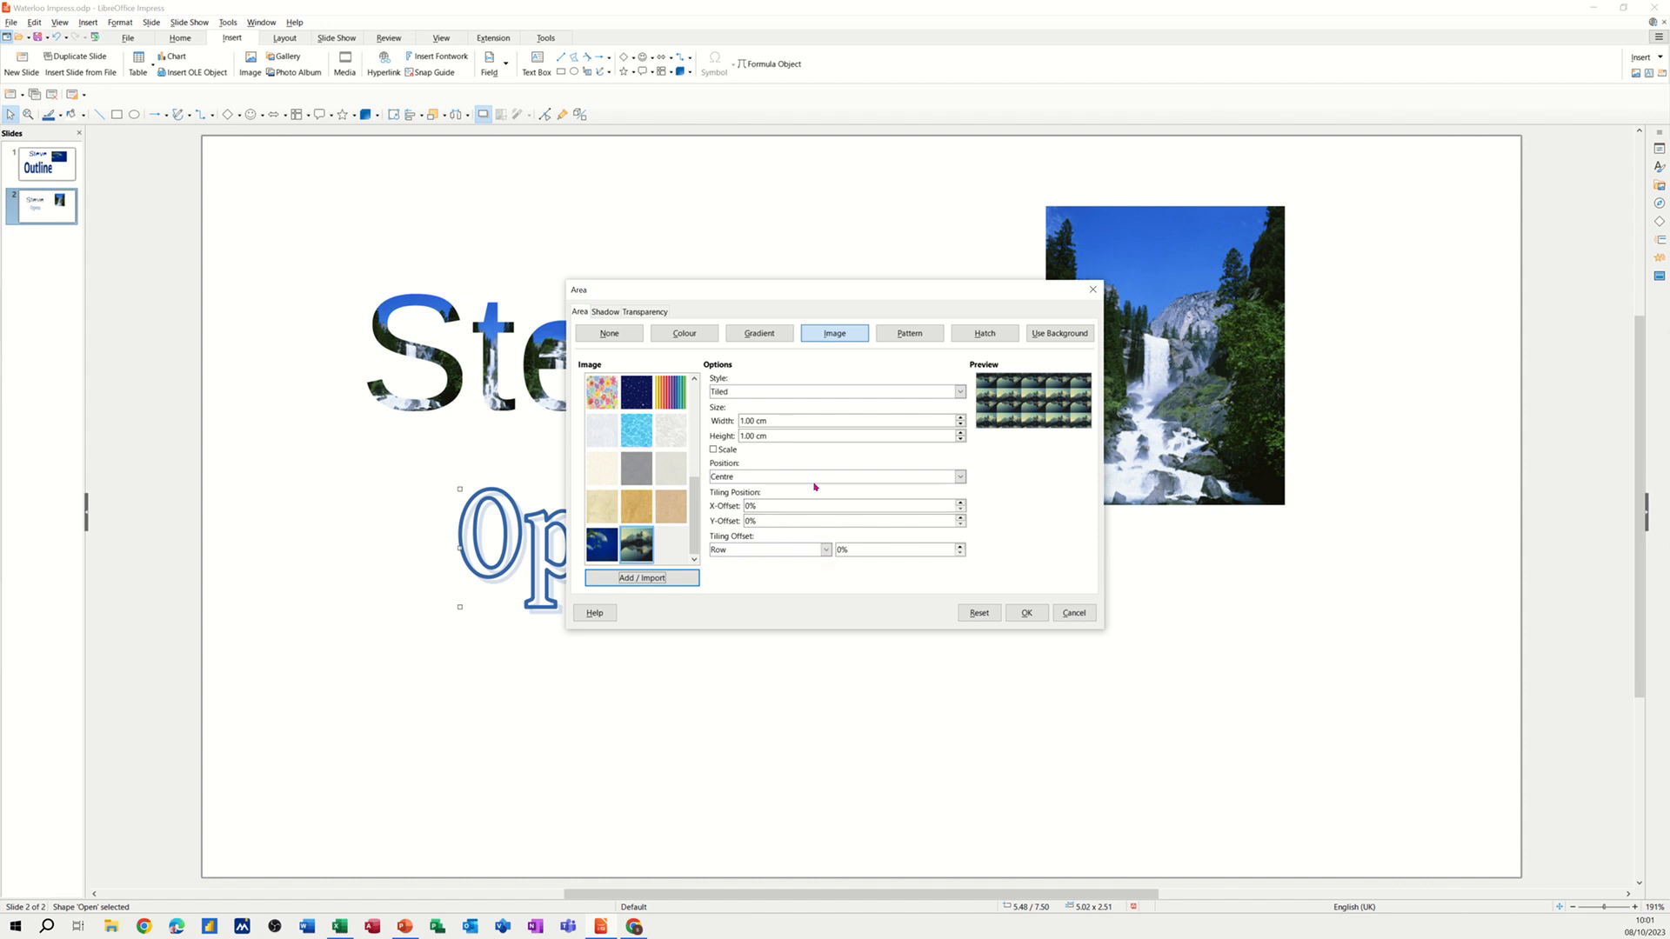
# Set the lake fill position to Top Left and style to Stretched
pyautogui.click(958, 476)
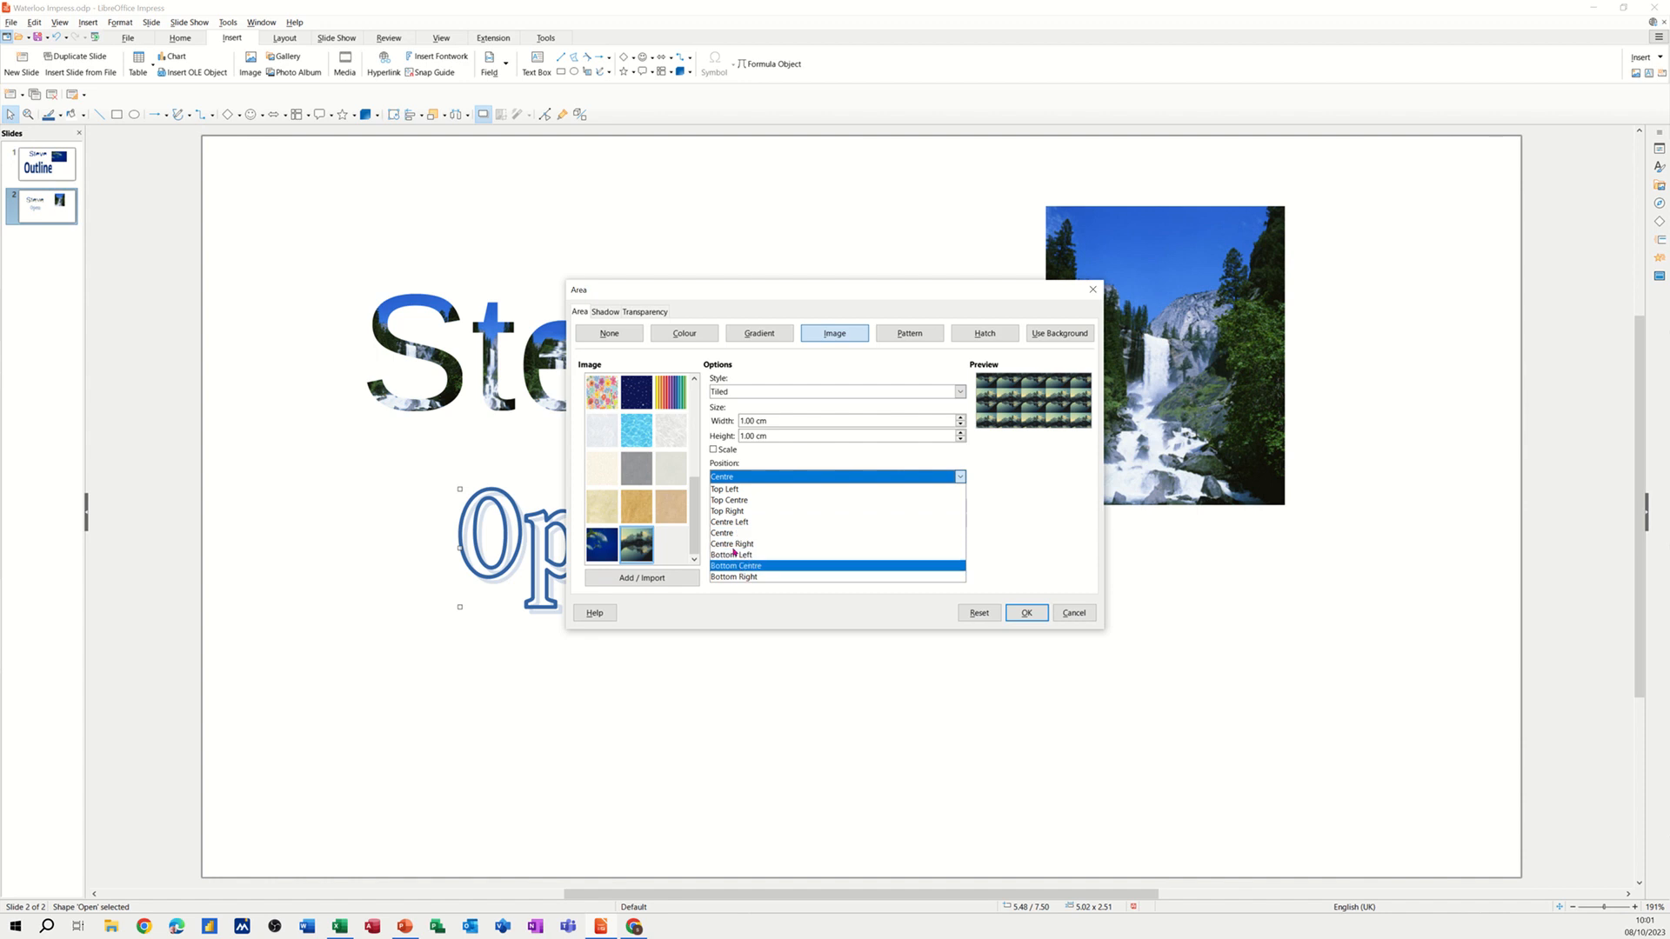
pyautogui.click(725, 489)
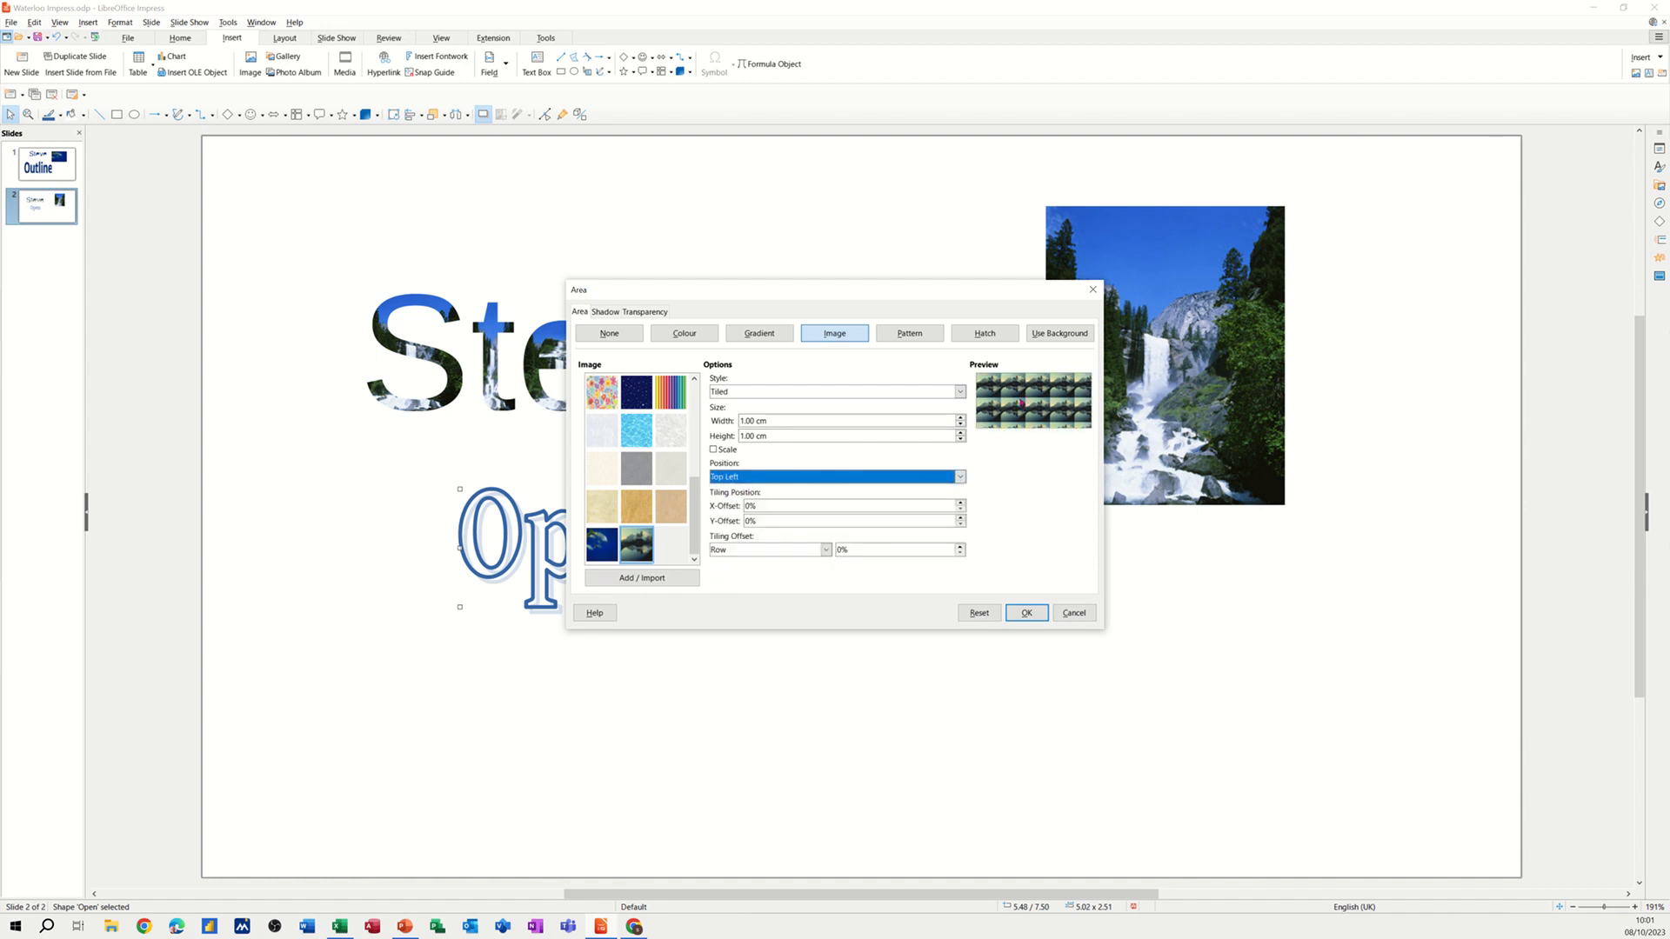
pyautogui.click(958, 392)
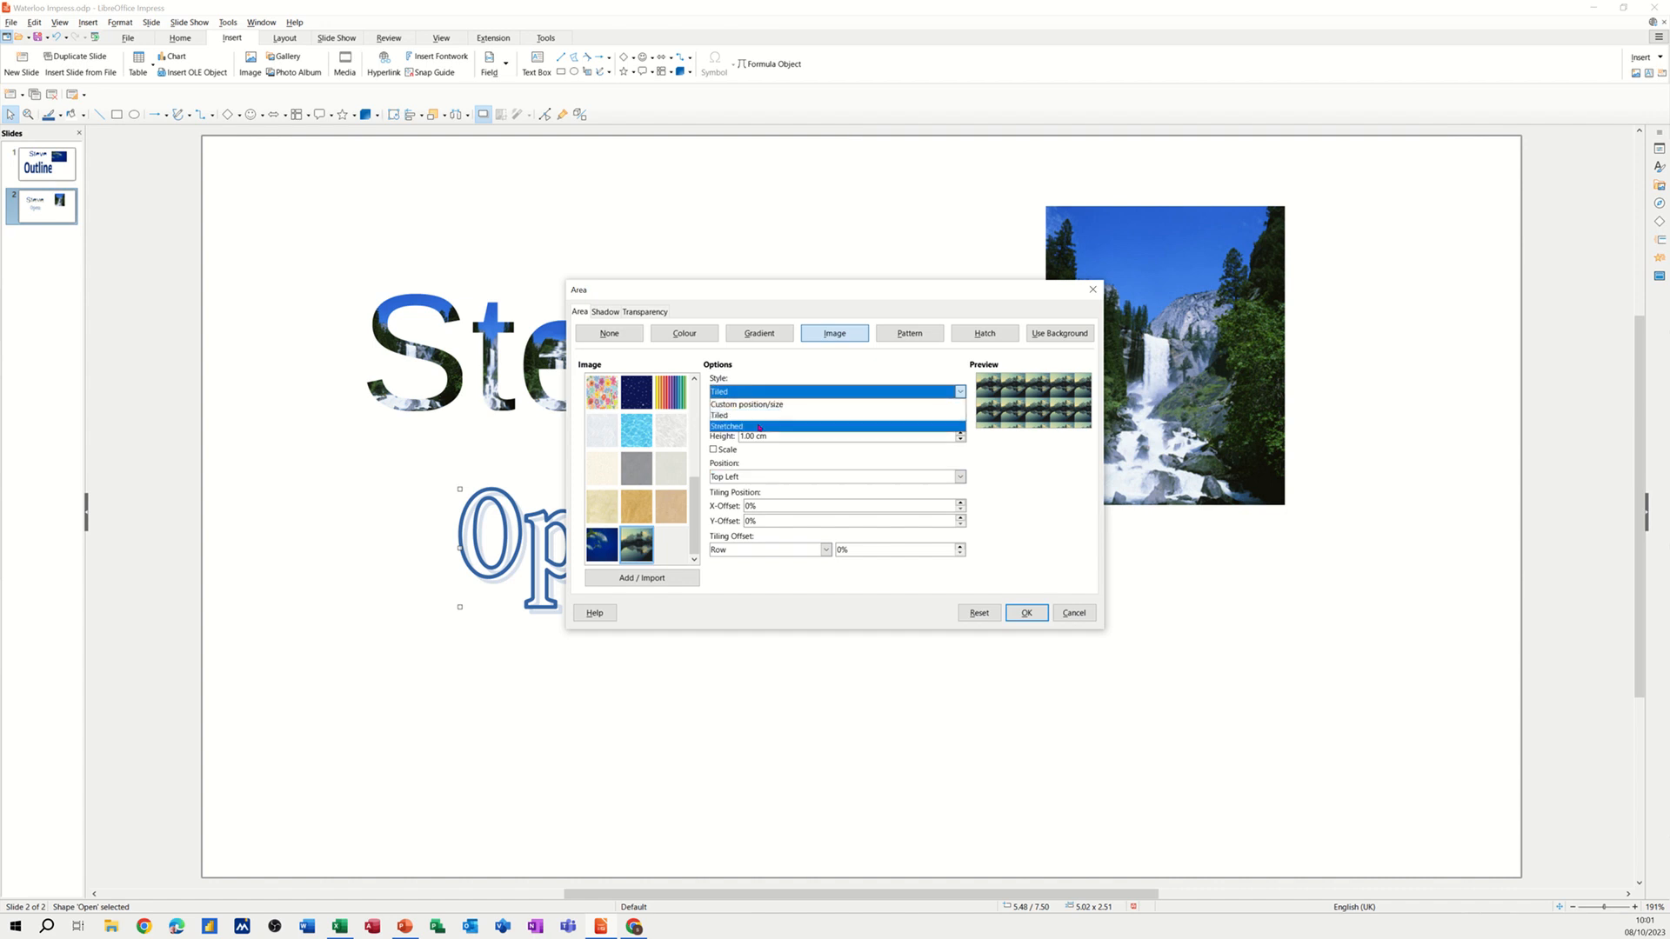
pyautogui.click(730, 426)
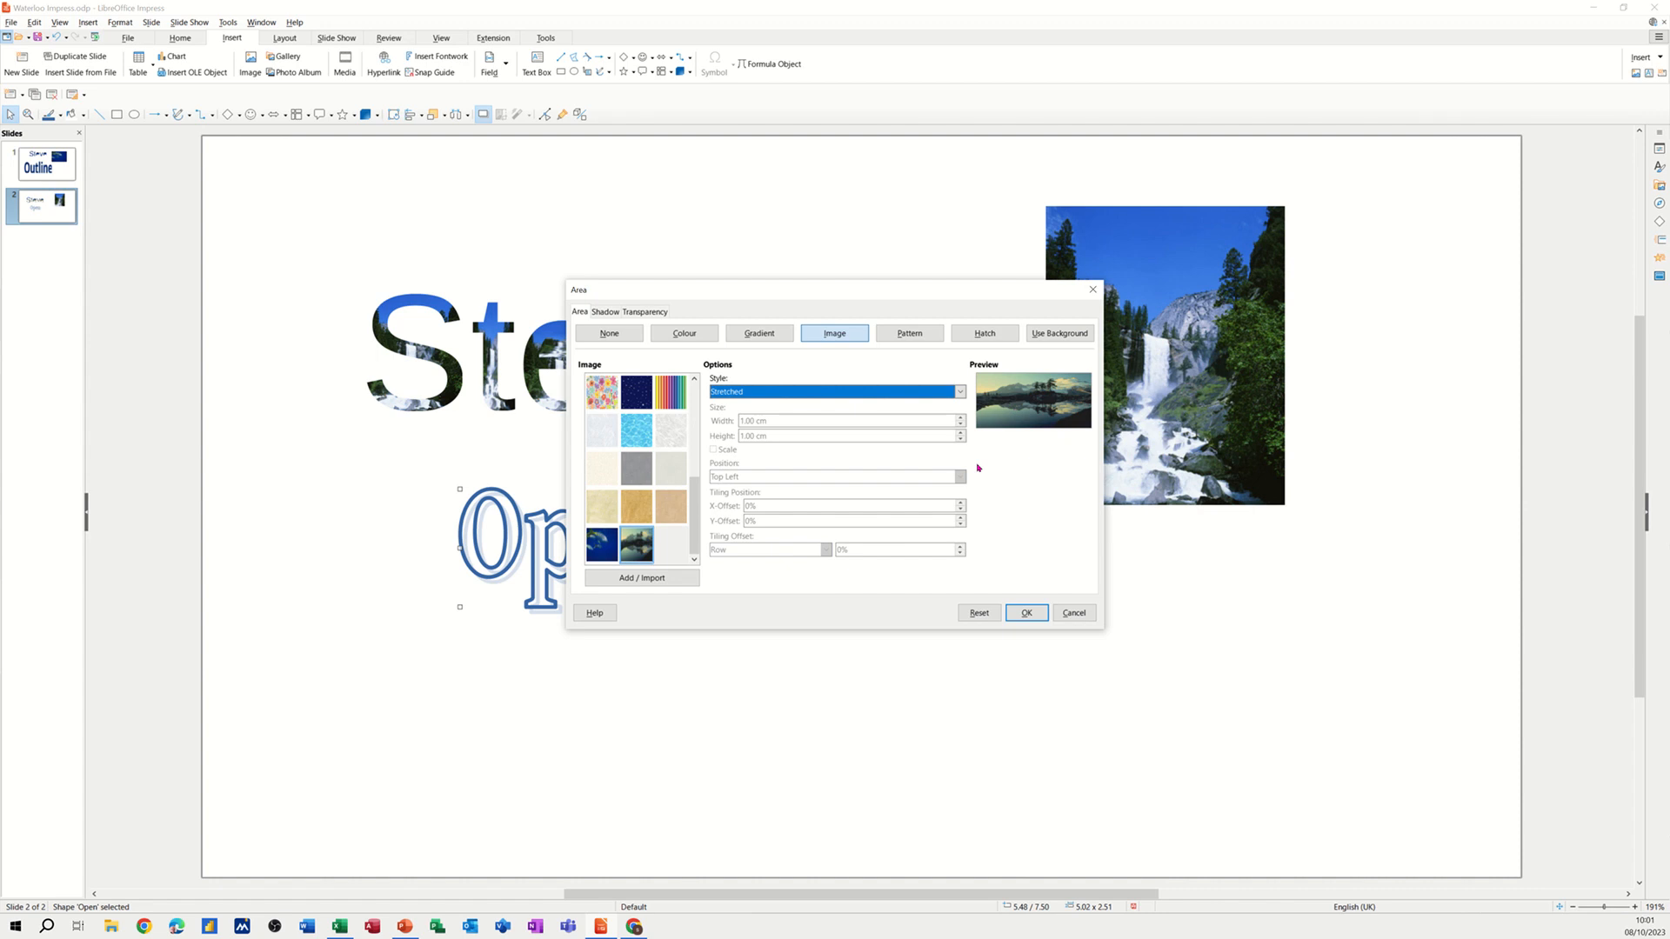
# Apply the stretched lake picture fill to the 'Open' Fontwork letters and deselect them
pyautogui.click(1025, 612)
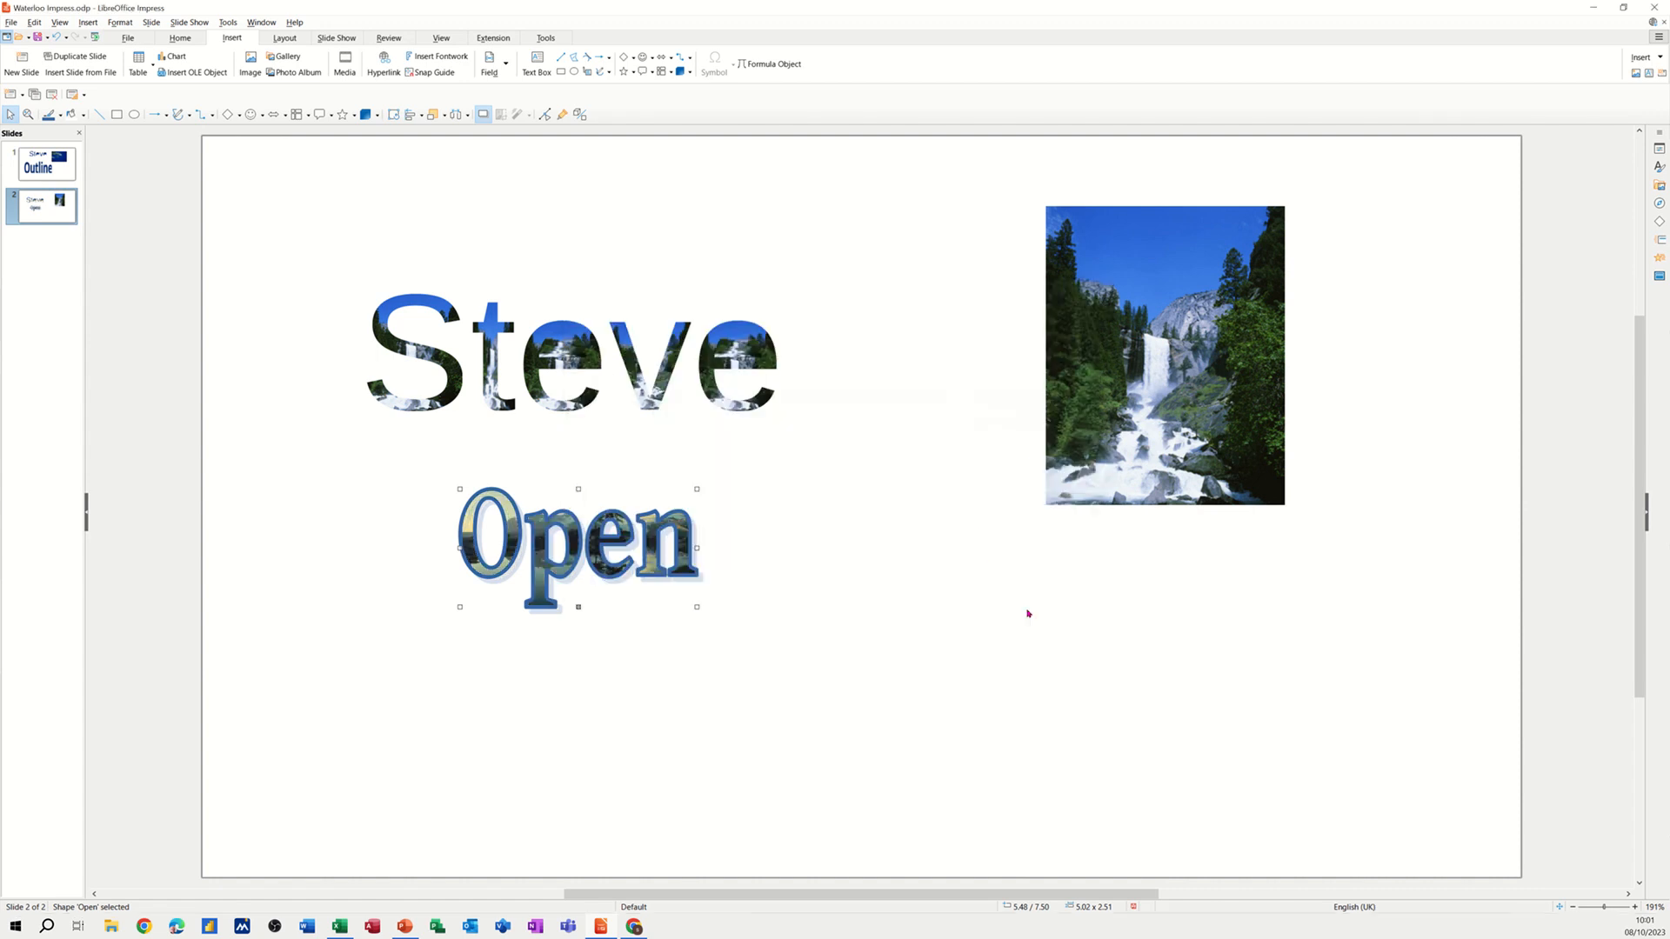
pyautogui.moveTo(575, 608)
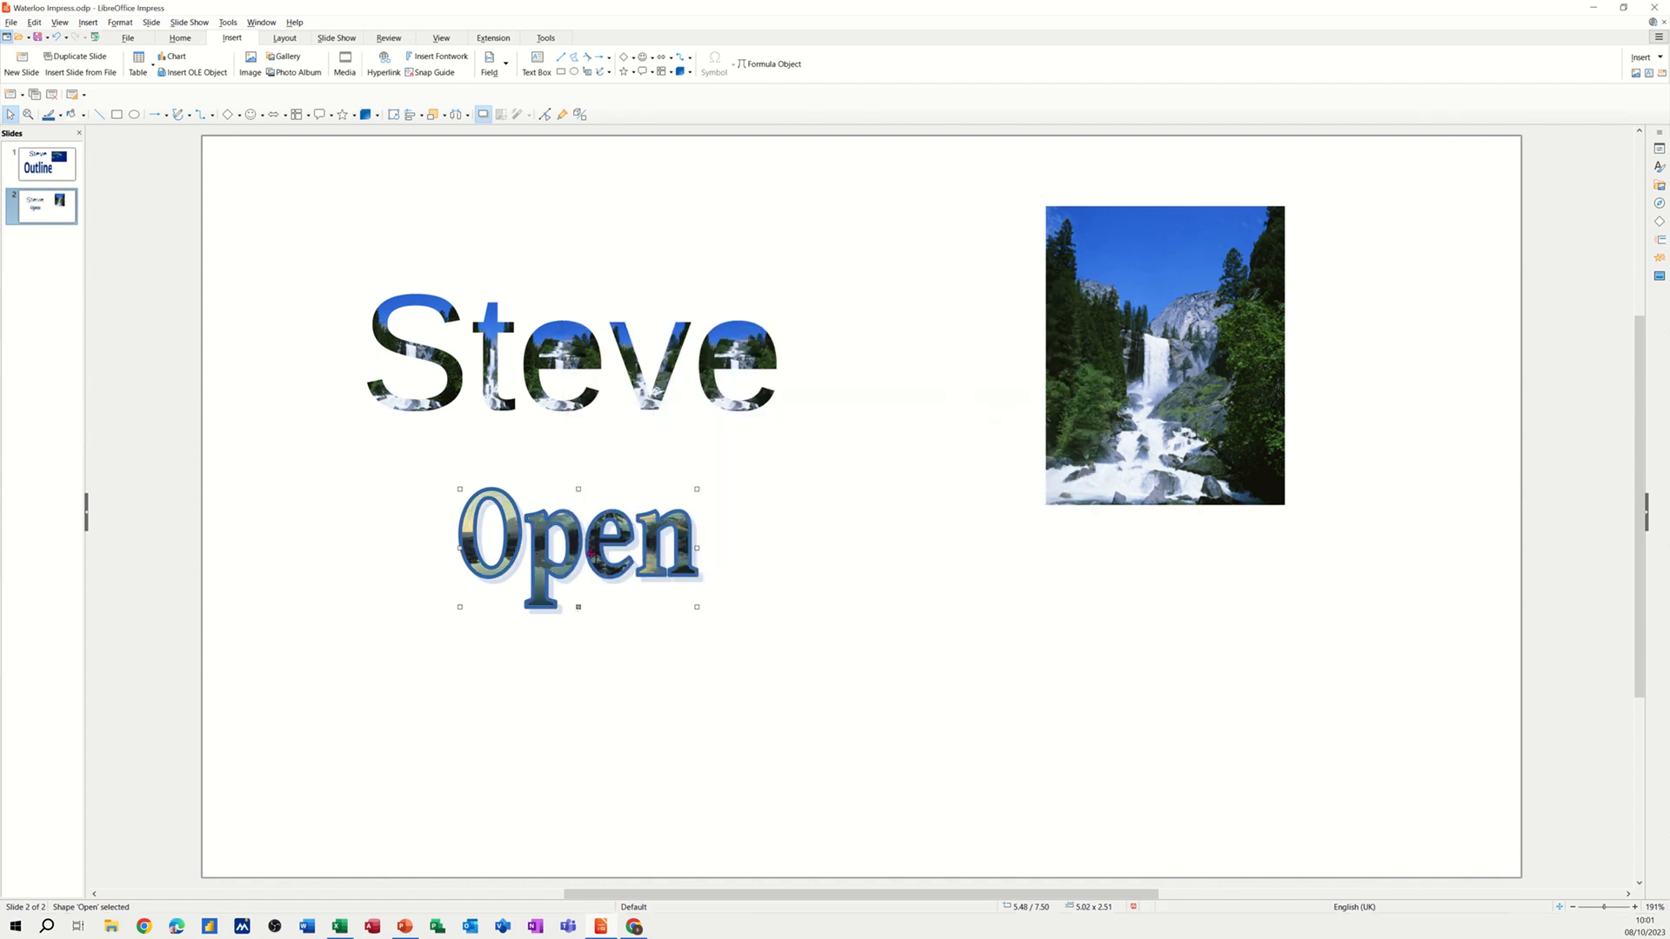
pyautogui.click(835, 555)
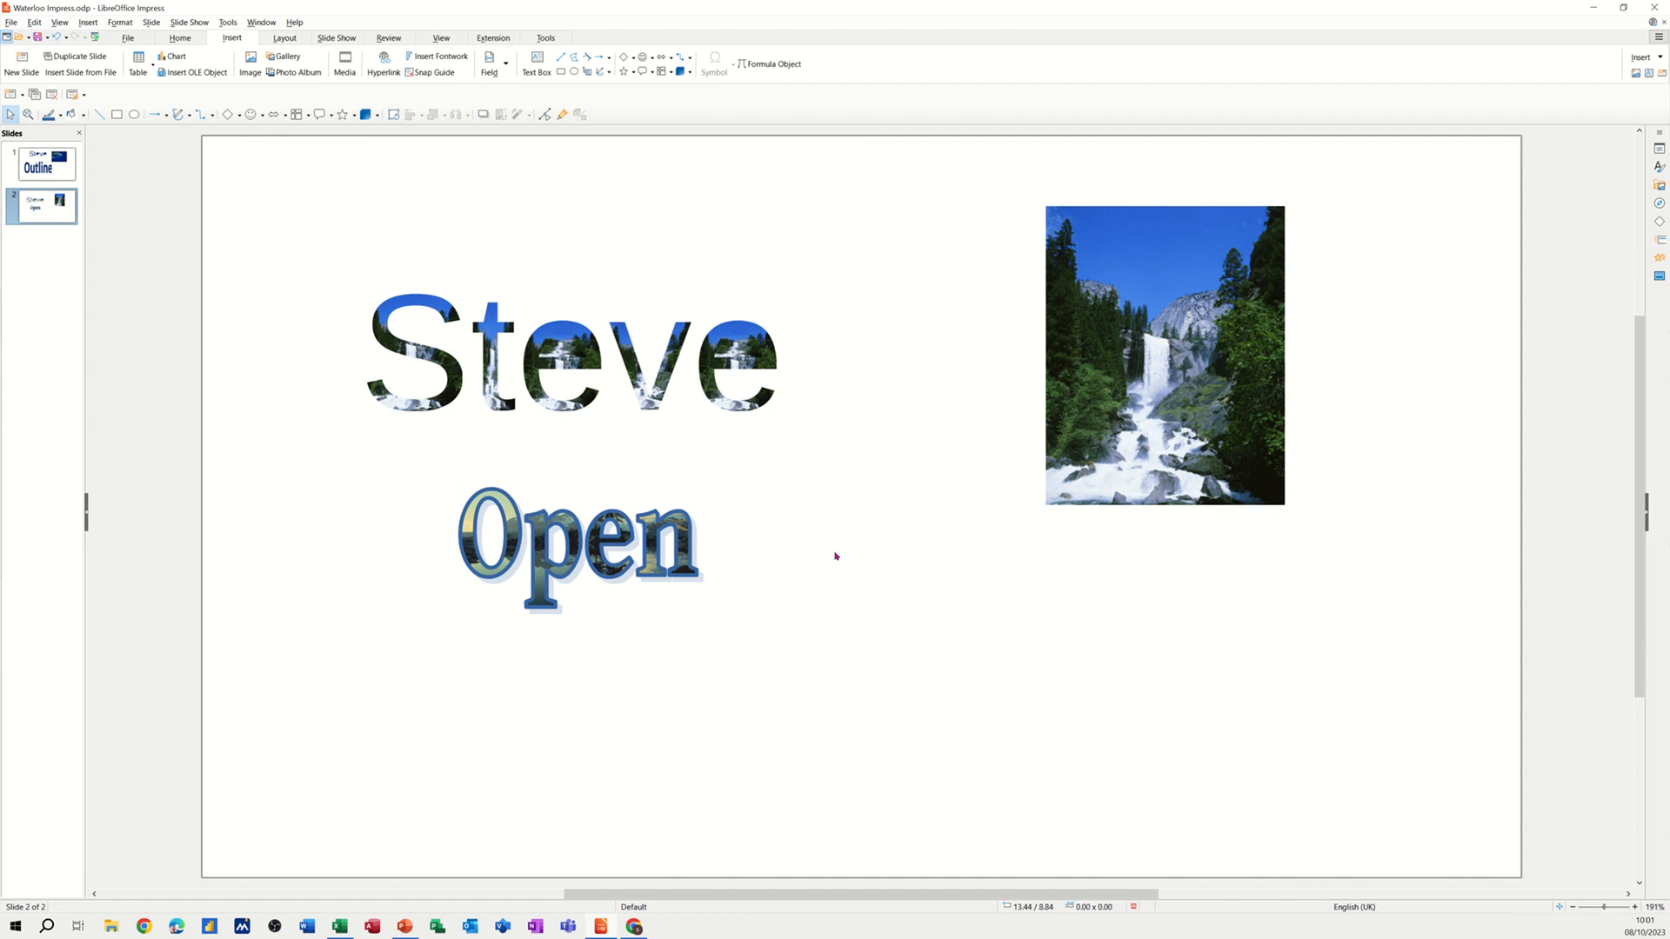